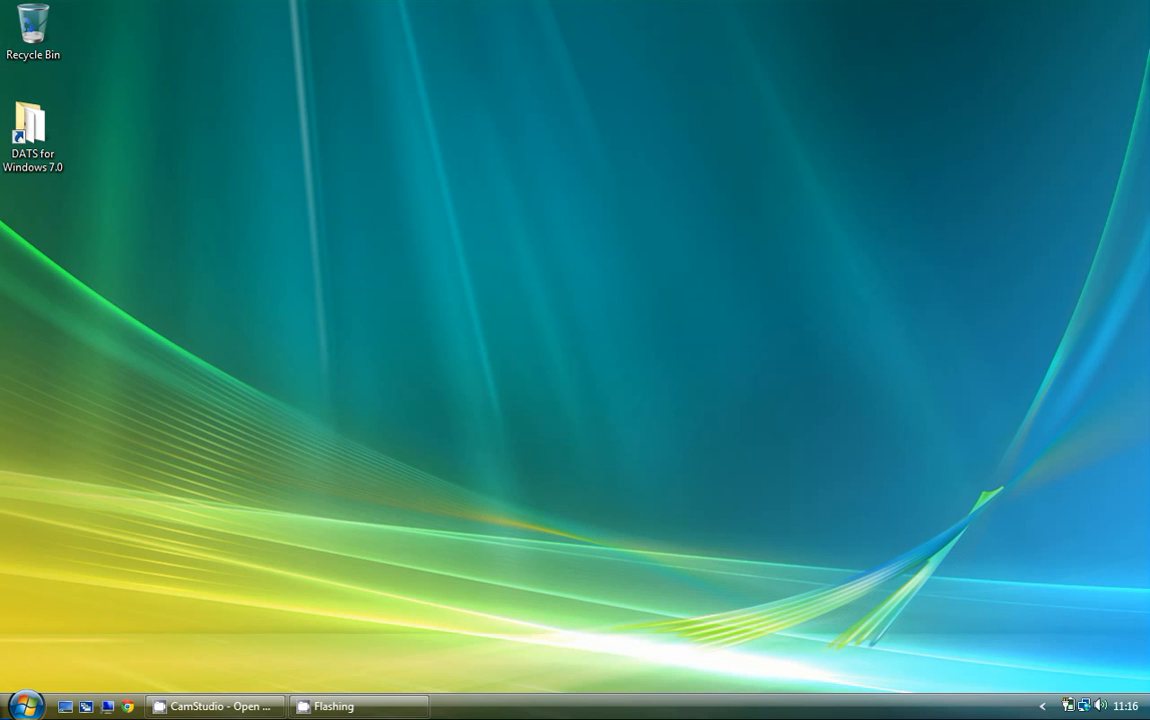
pyautogui.moveTo(909, 412)
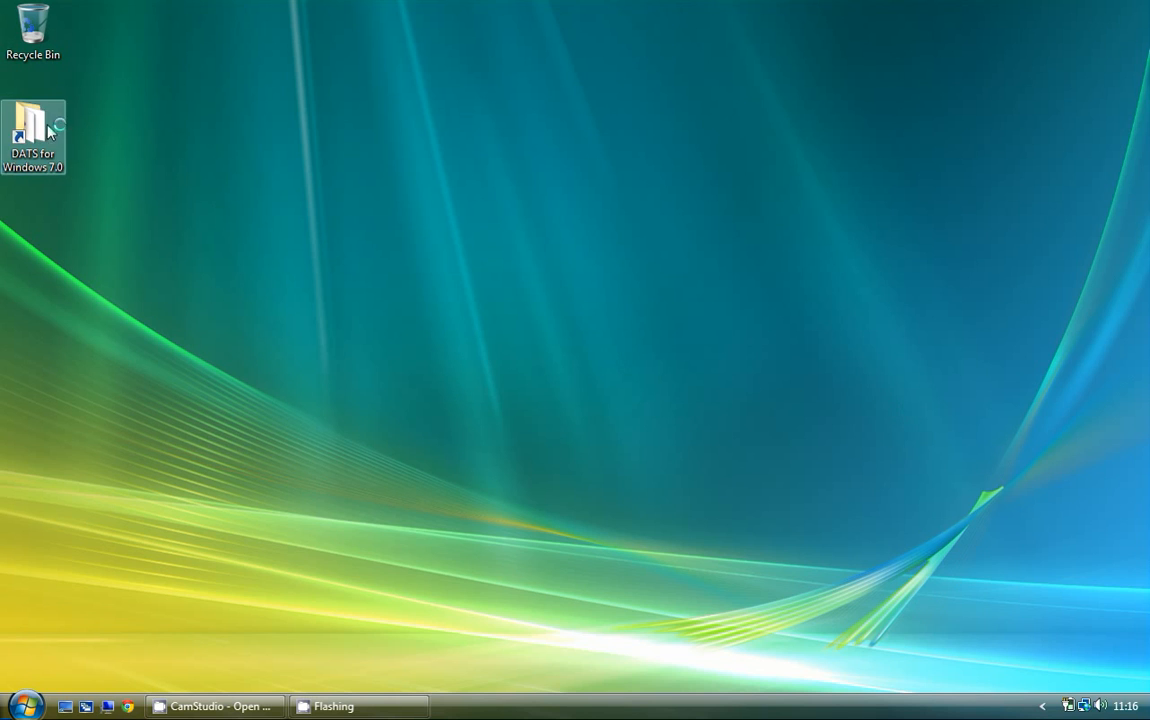
# Open the DATS for Windows 7.0 folder and launch DATS Analysis.
pyautogui.doubleClick(33, 128)
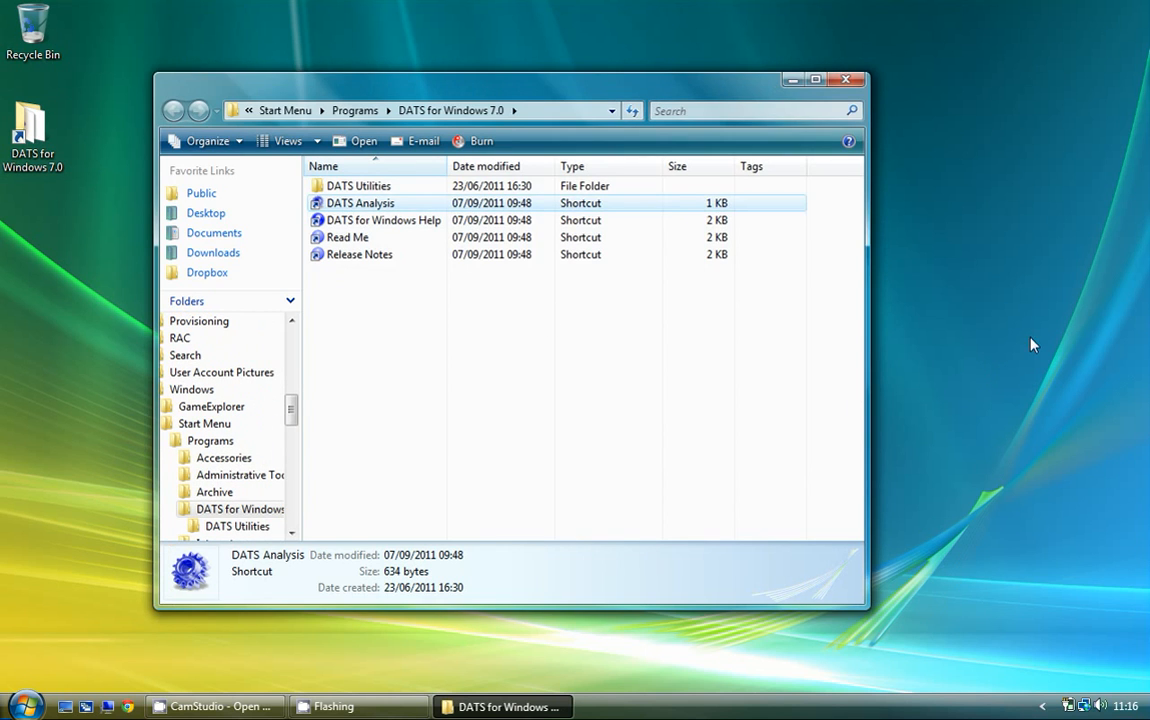
pyautogui.doubleClick(360, 202)
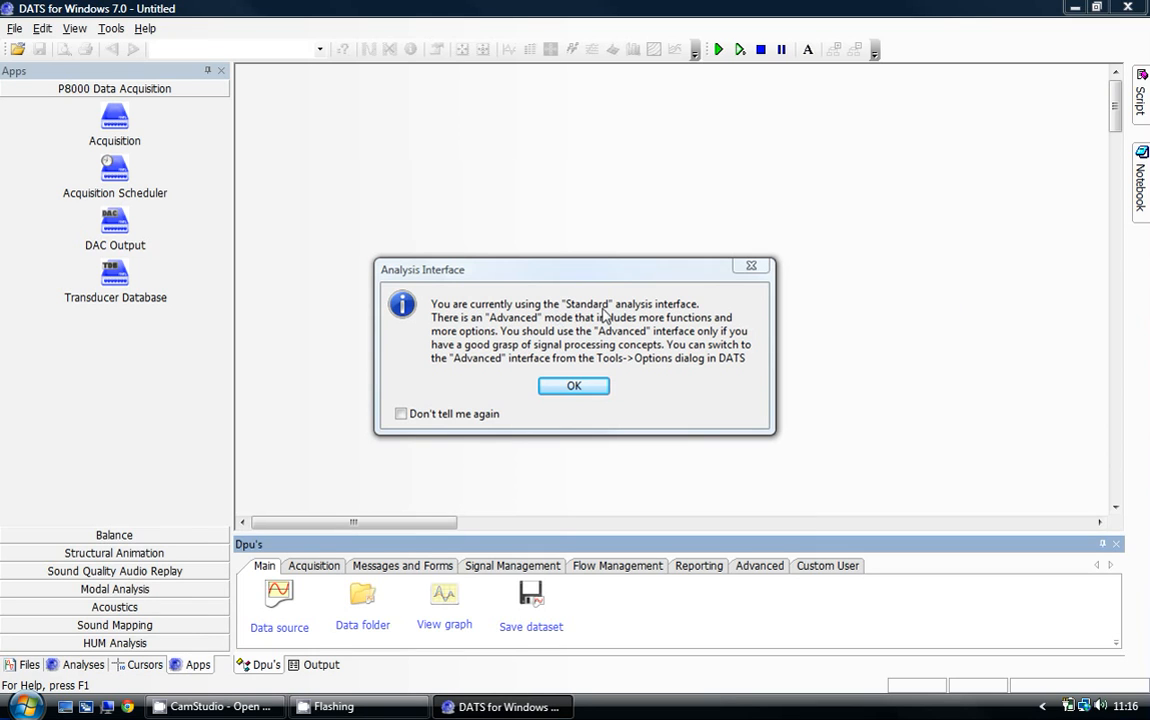
pyautogui.moveTo(523, 322)
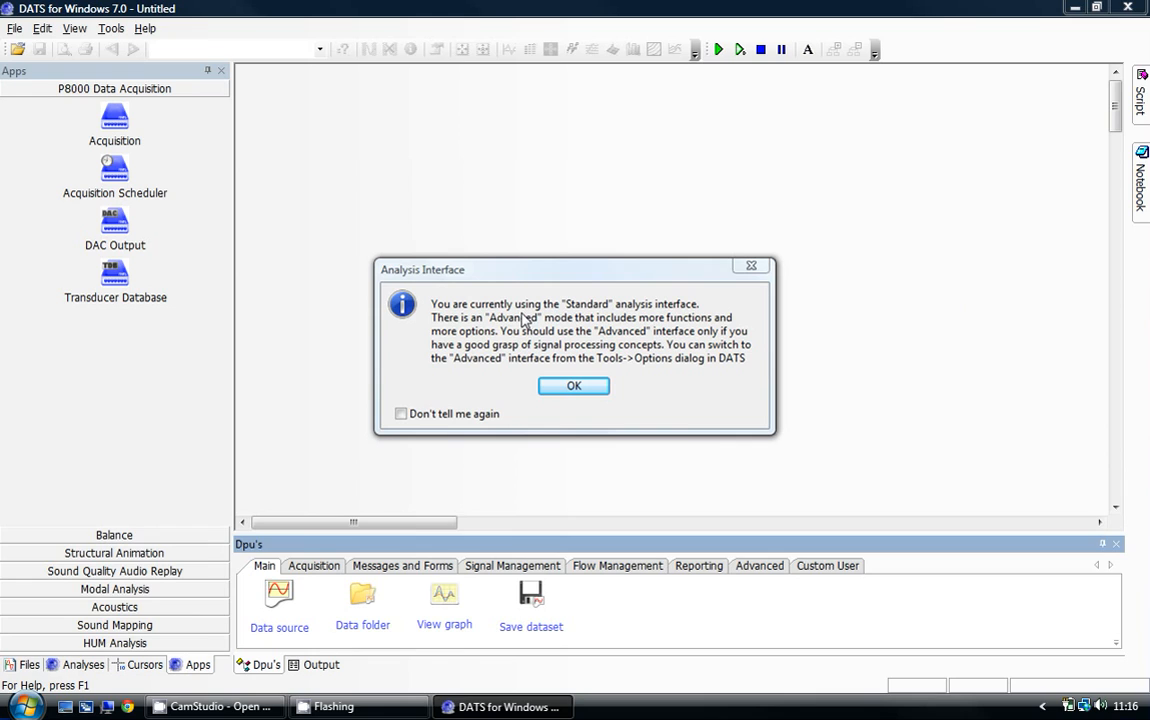
pyautogui.moveTo(612, 362)
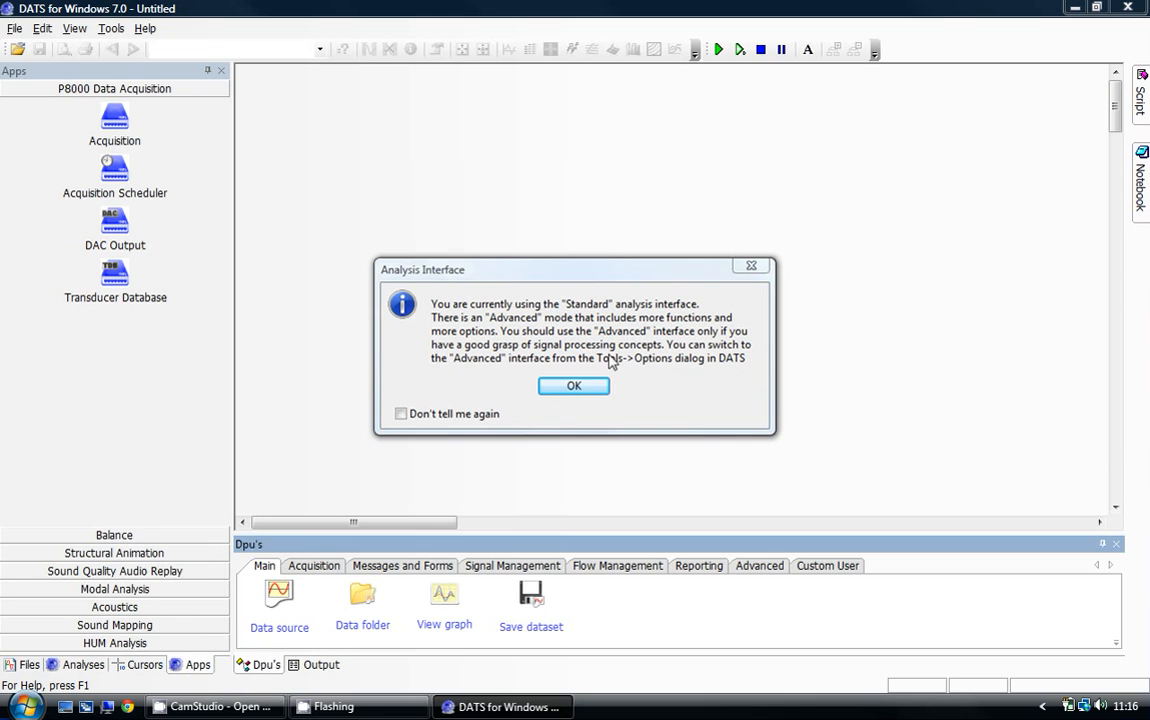
# Dismiss the Standard analysis interface notice with OK.
pyautogui.click(574, 386)
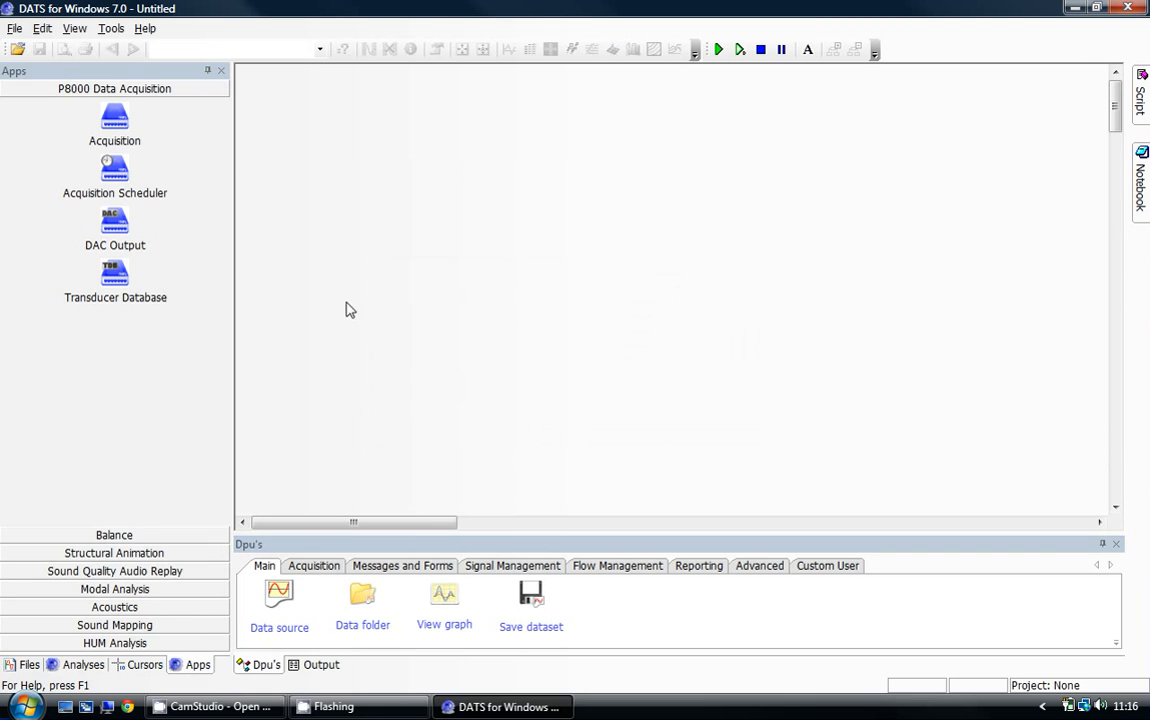
pyautogui.moveTo(260, 232)
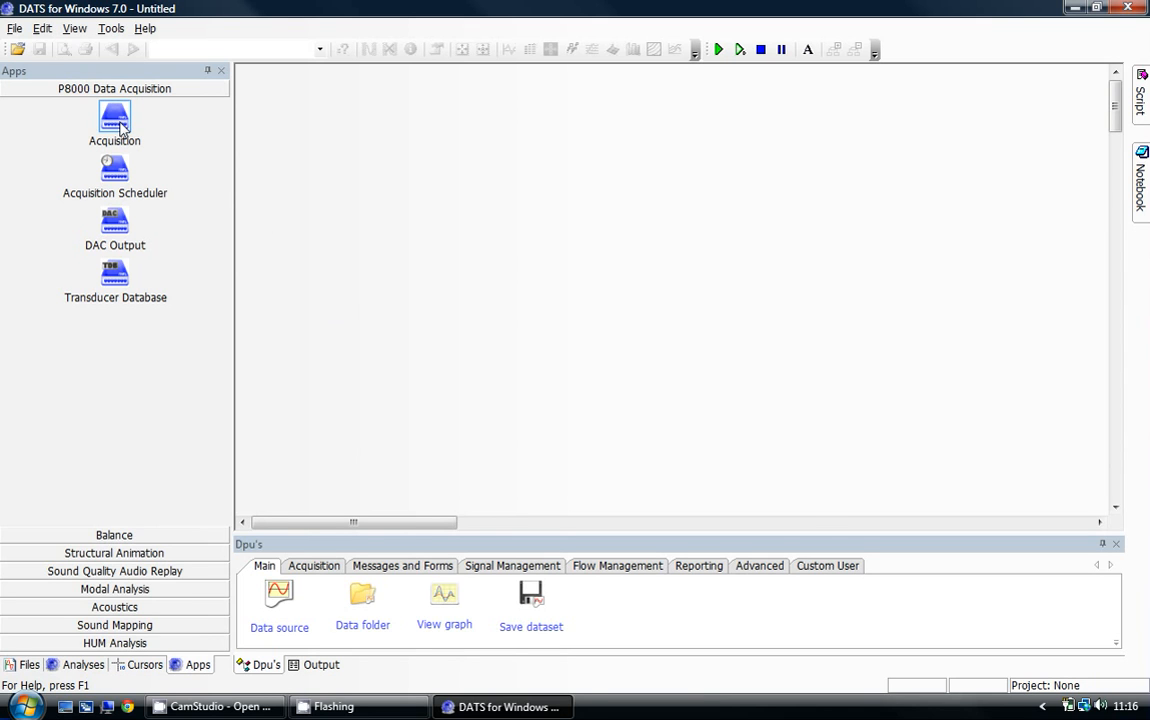
# Launch P8000 Acquisition and scroll the channel table listing A1–D4 and thermocouples.
pyautogui.doubleClick(114, 118)
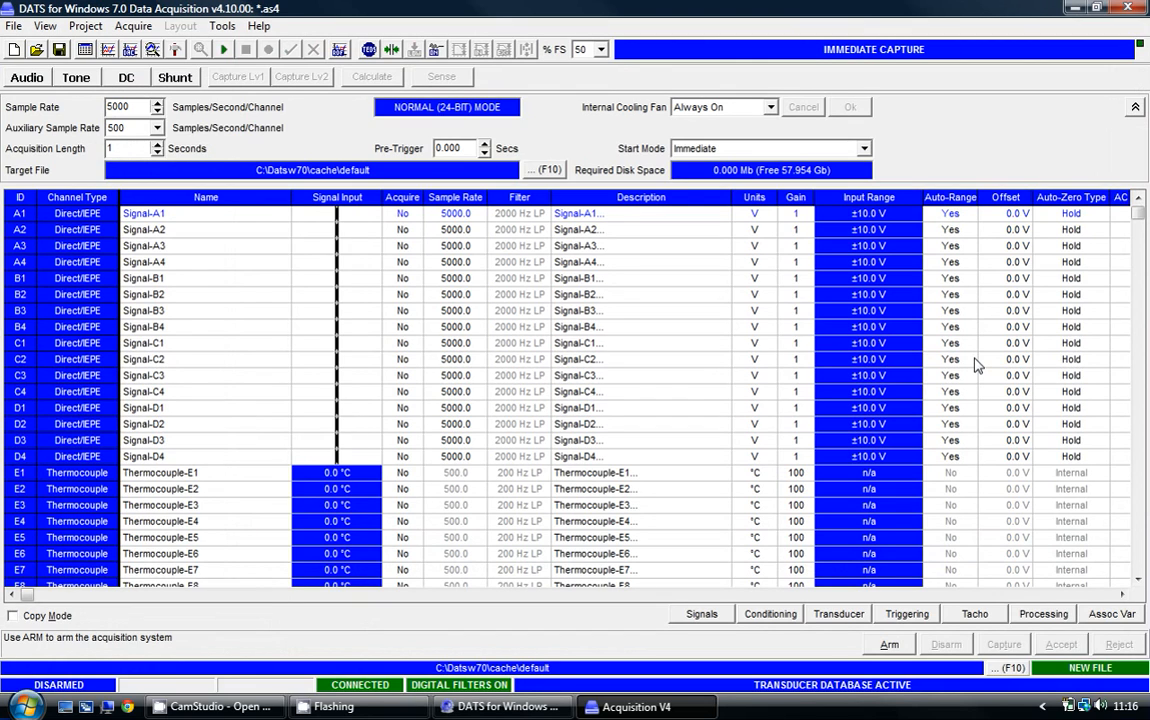
pyautogui.moveTo(324, 262)
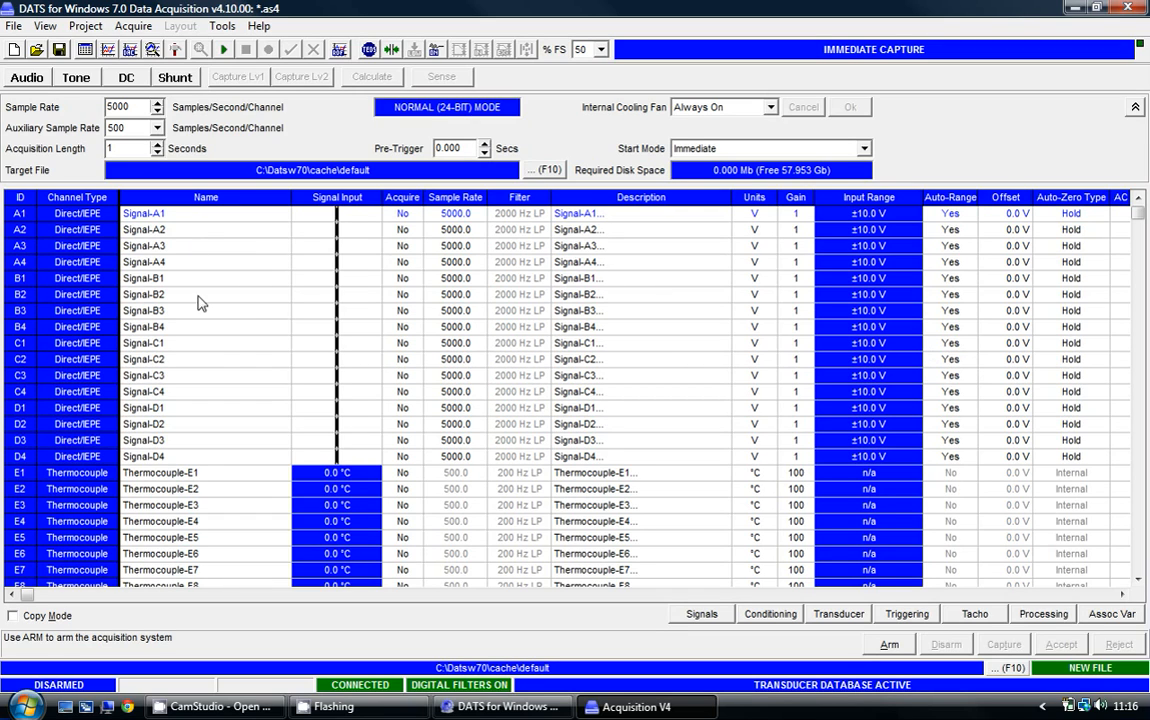
pyautogui.moveTo(168, 460)
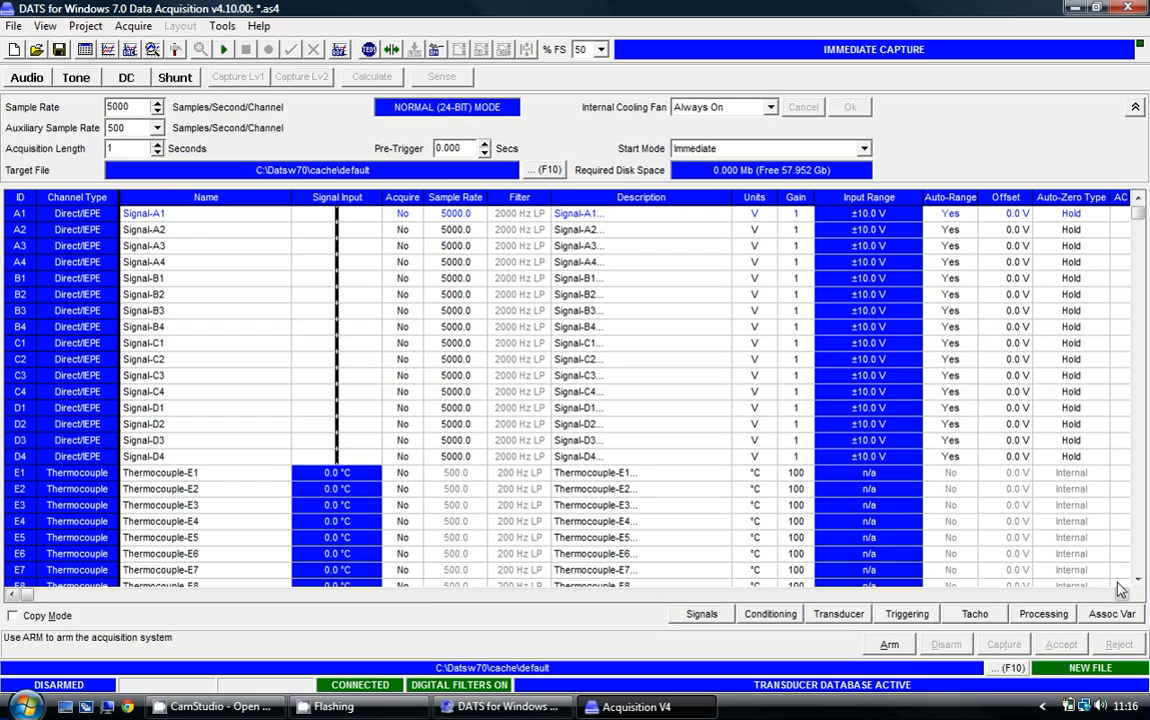
pyautogui.scroll(-3)
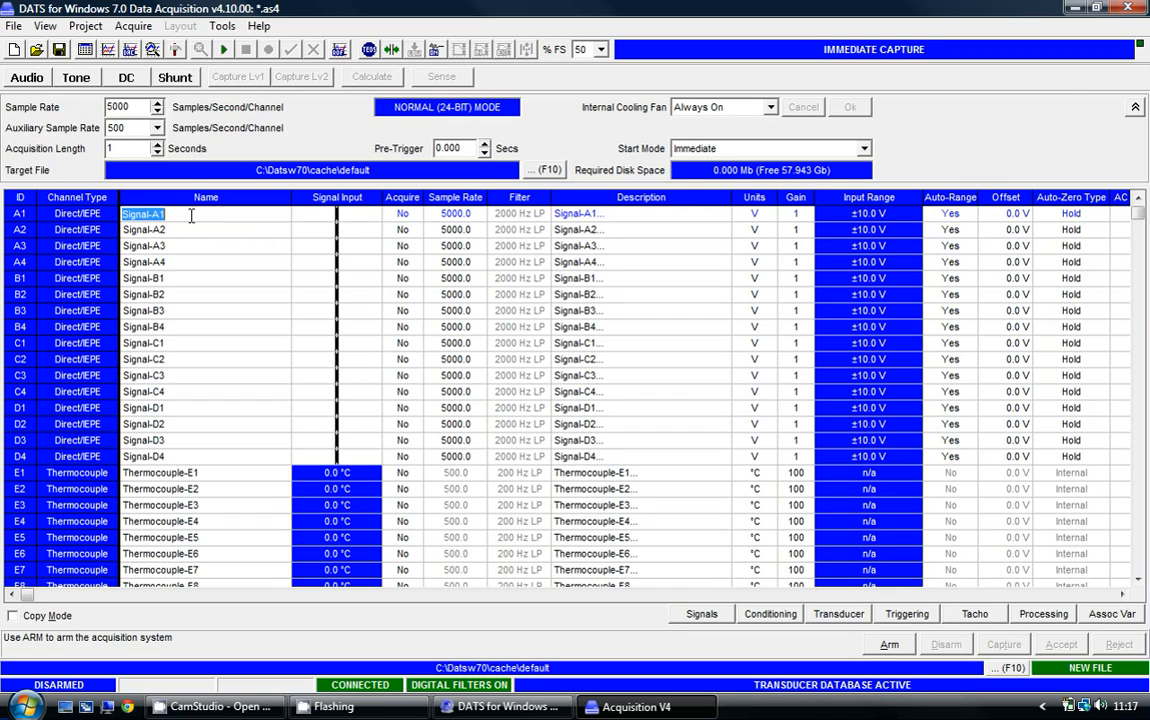
# Name channel A1 Microphone and set its Acquire cell to Yes.
pyautogui.write('Microphone')
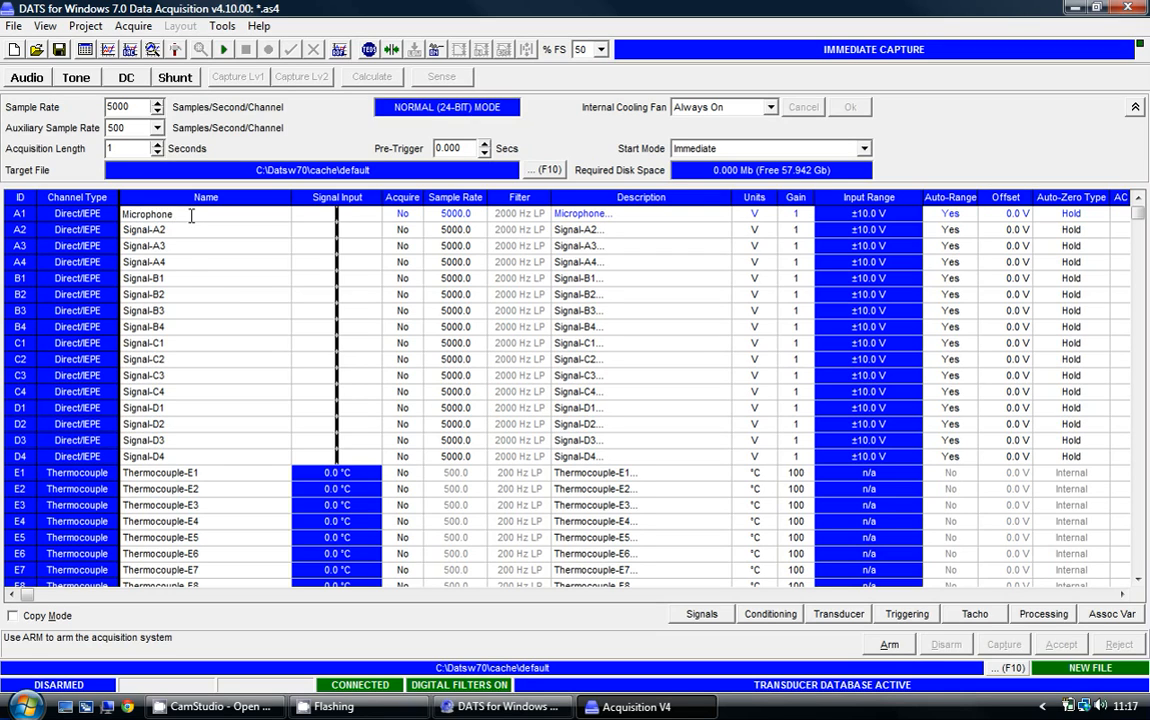
pyautogui.doubleClick(143, 278)
pyautogui.write('Accelerometer')
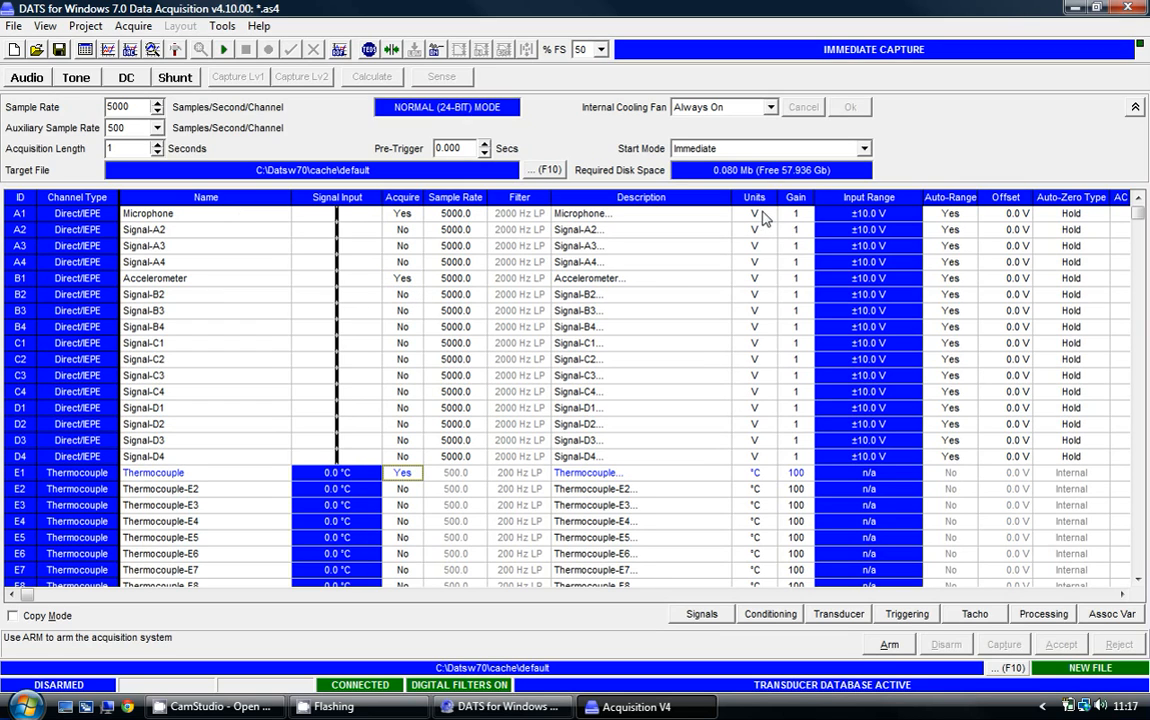
# Set Microphone units to Pa, Accelerometer to m/sec², and check thermocouple stays °C.
pyautogui.click(781, 213)
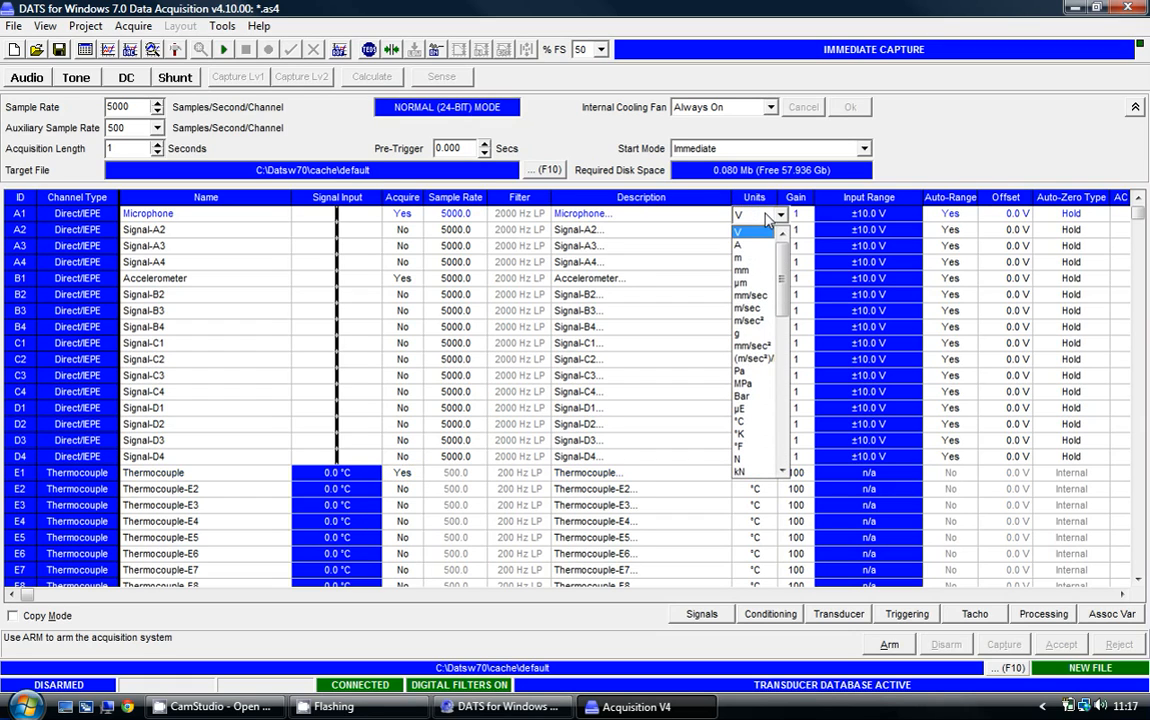
pyautogui.click(739, 372)
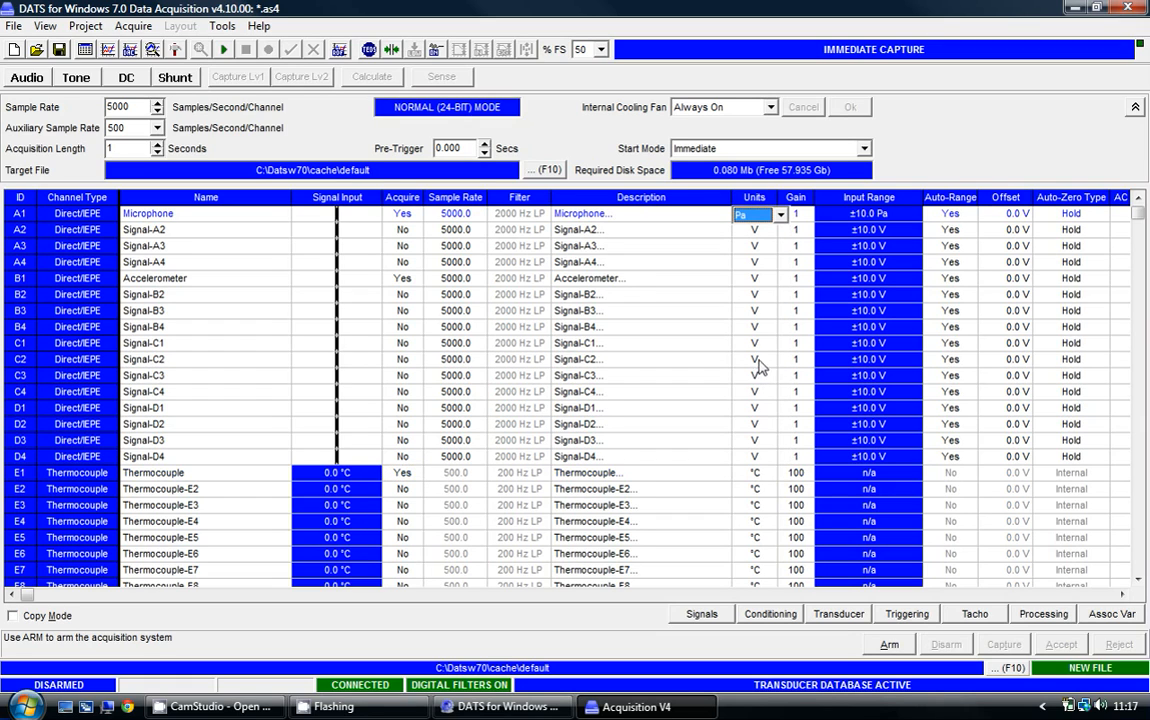
pyautogui.click(780, 278)
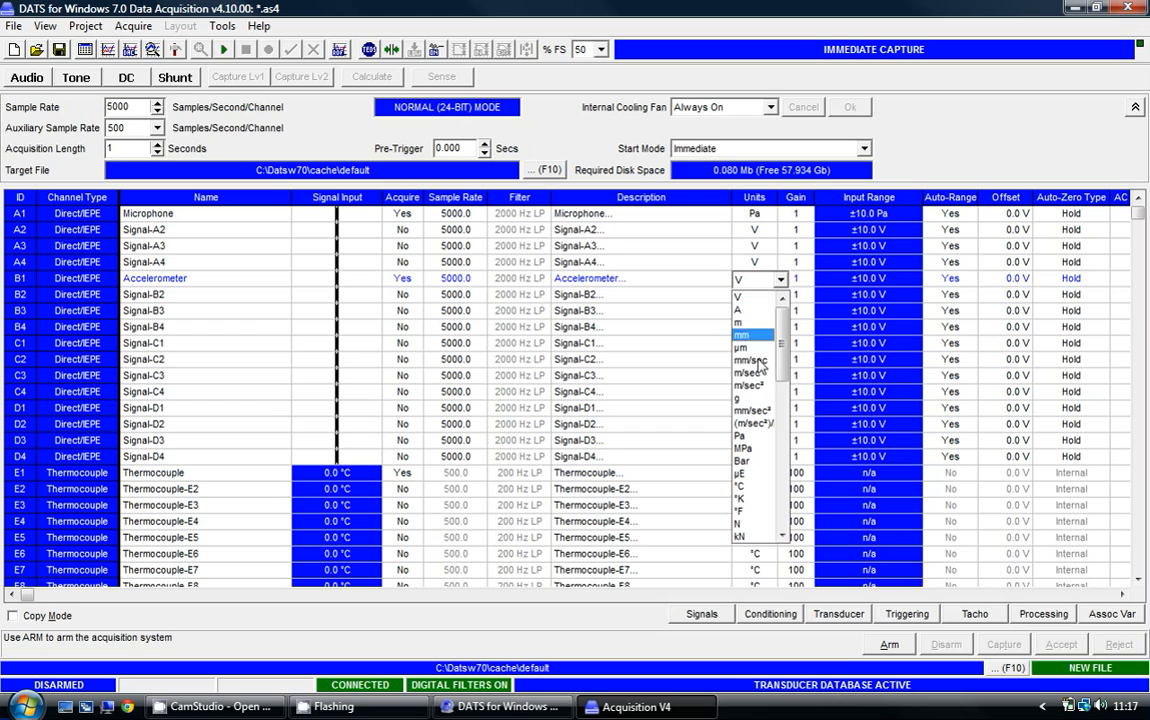
pyautogui.click(745, 385)
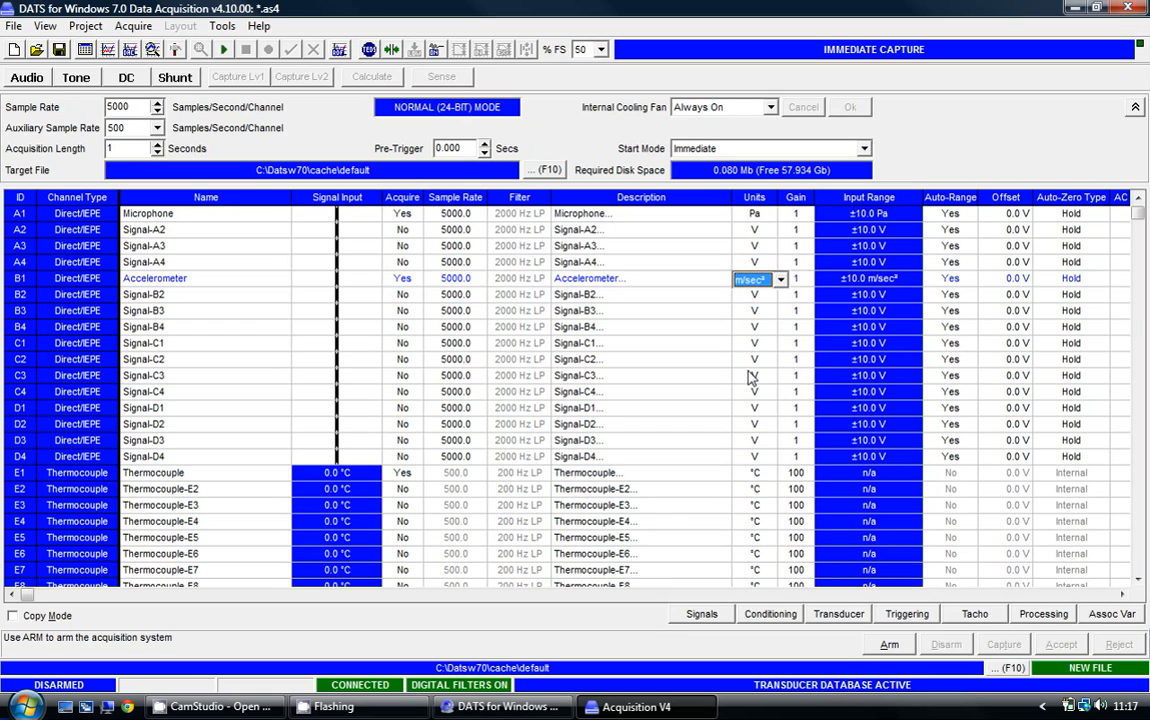
pyautogui.click(755, 472)
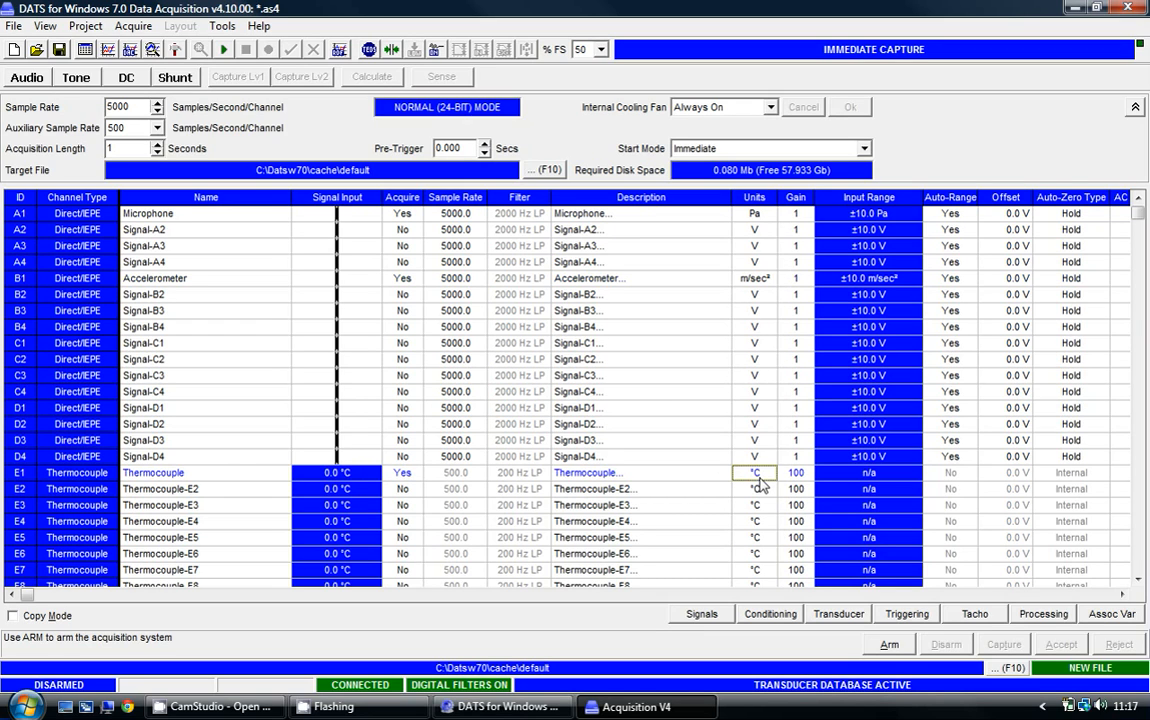
pyautogui.click(782, 473)
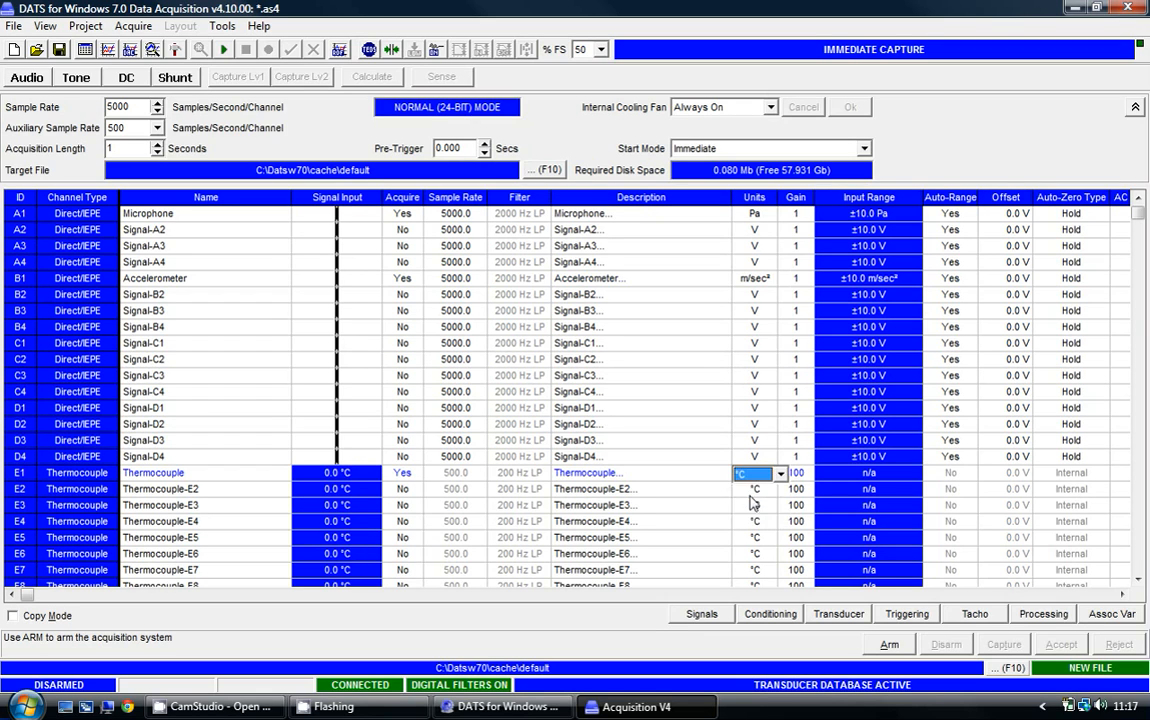
pyautogui.moveTo(600, 192)
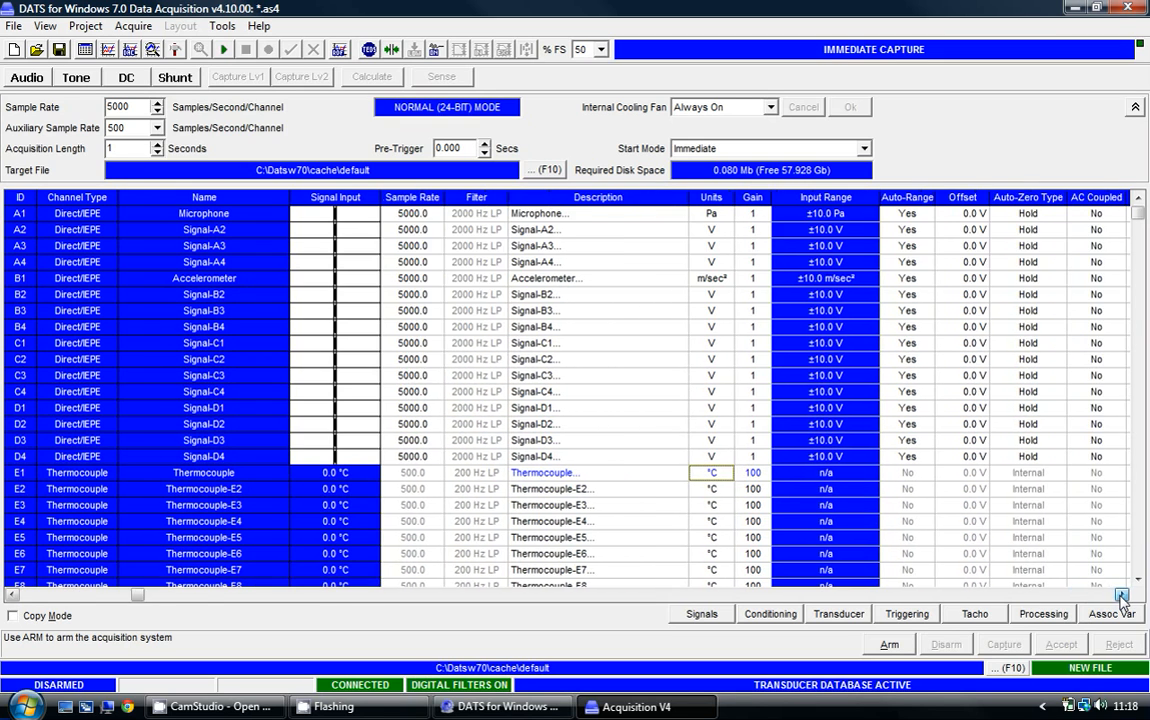
# Make Microphone IEPE and enter sensitivities 50 for Microphone and 100 for Accelerometer.
pyautogui.click(1122, 594)
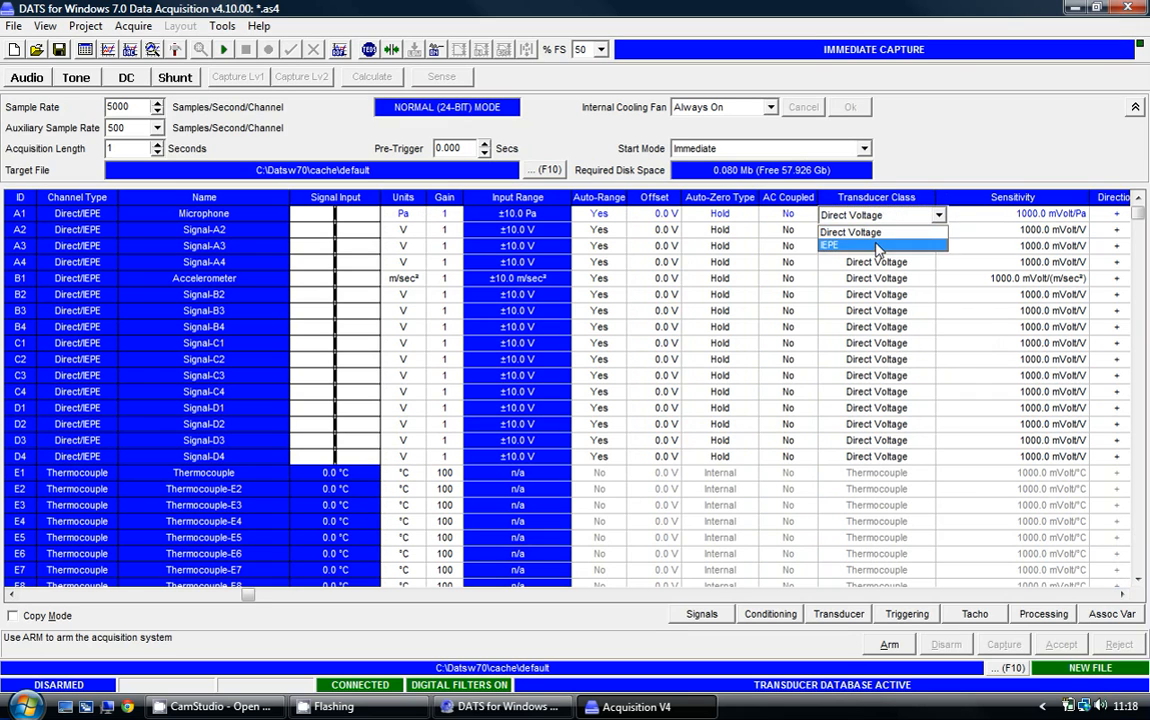
pyautogui.click(830, 246)
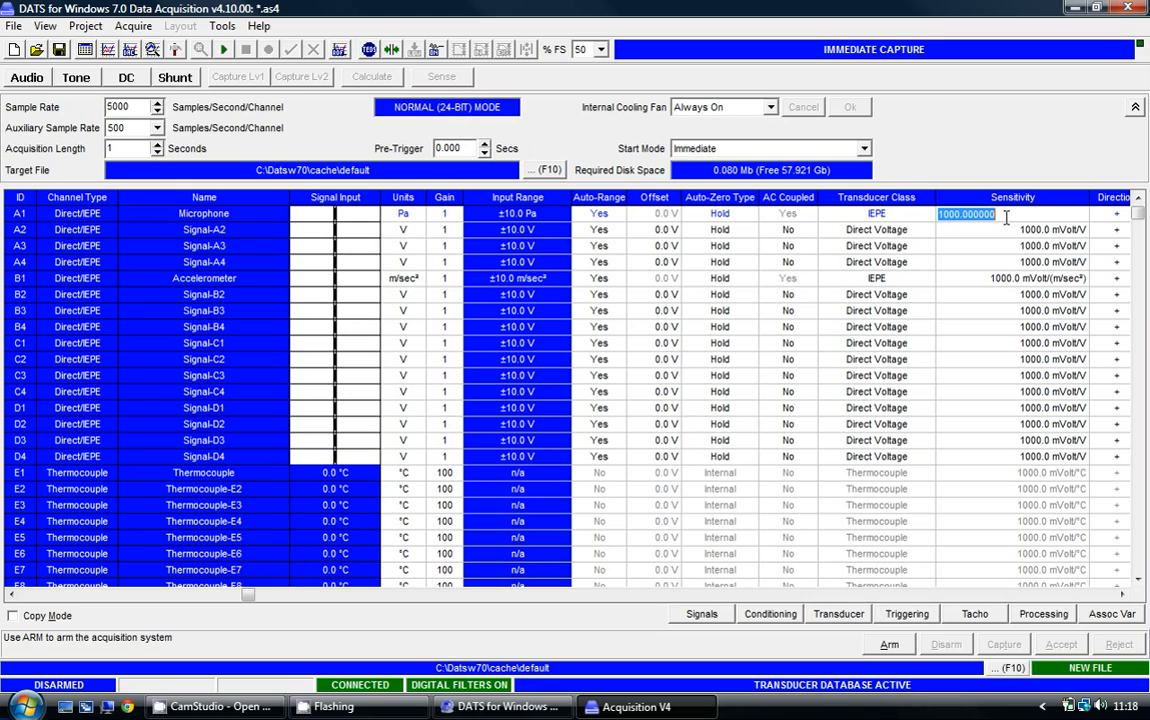
pyautogui.write('50')
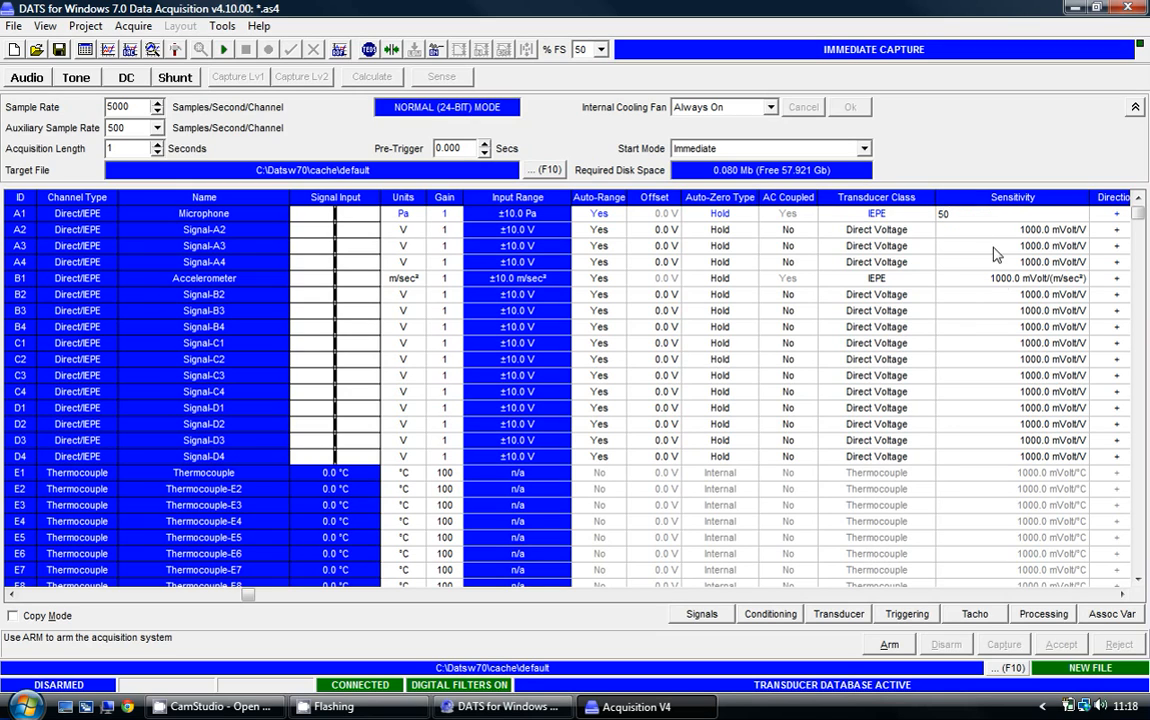
pyautogui.doubleClick(1012, 278)
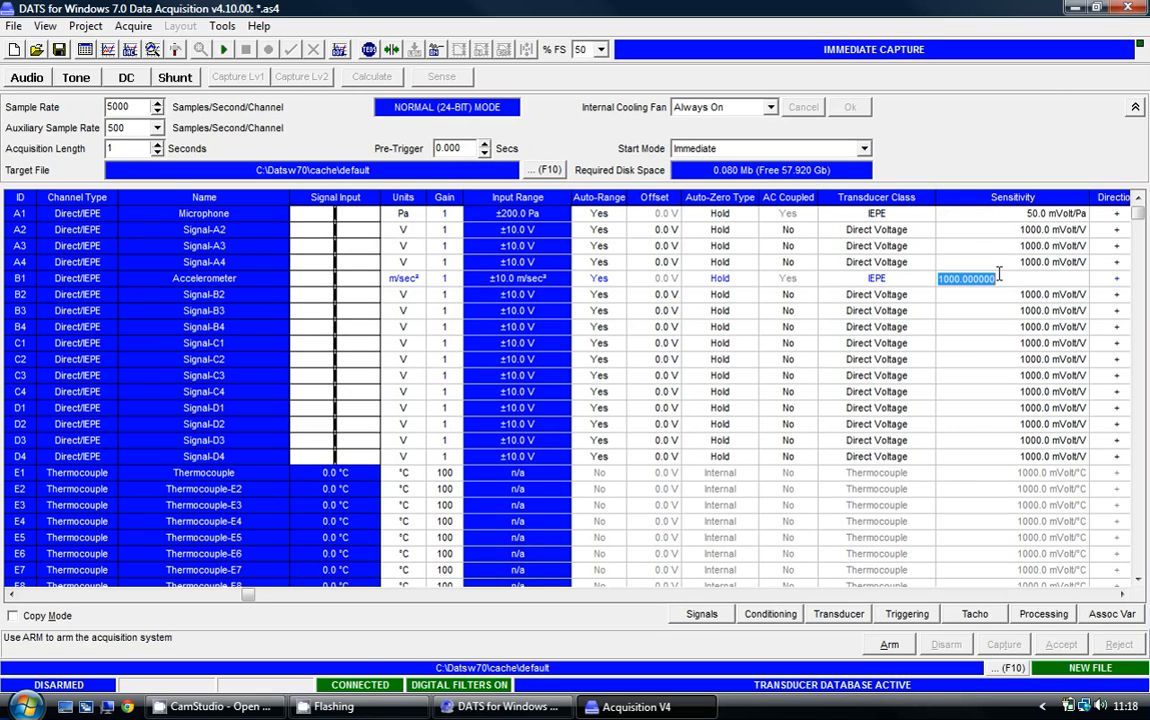
pyautogui.write('100')
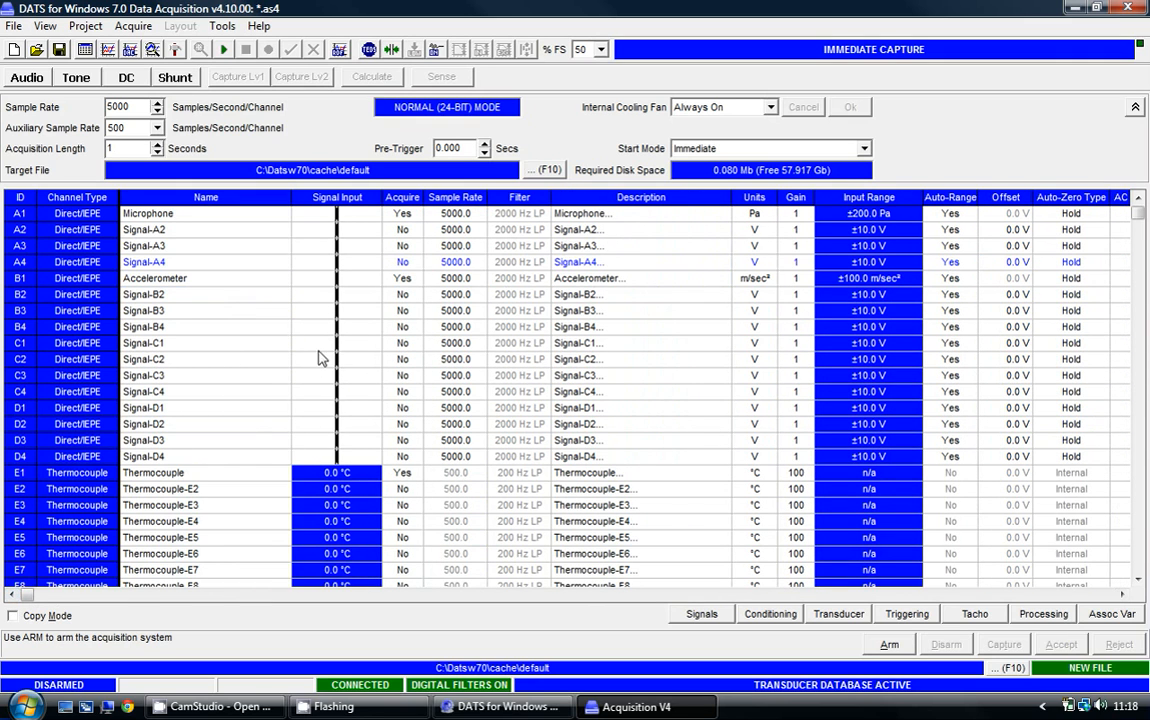
pyautogui.moveTo(297, 357)
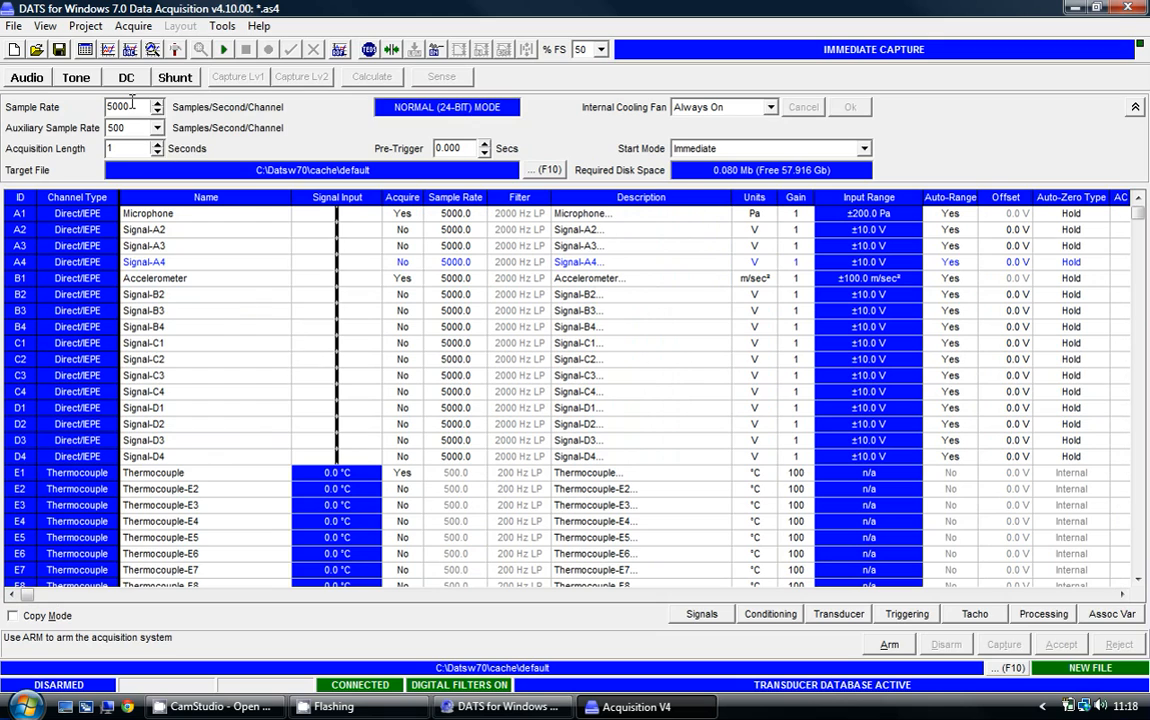
# Enter 65536 samples/second in the Sample Rate field and confirm.
pyautogui.tripleClick(120, 107)
pyautogui.write('65536')
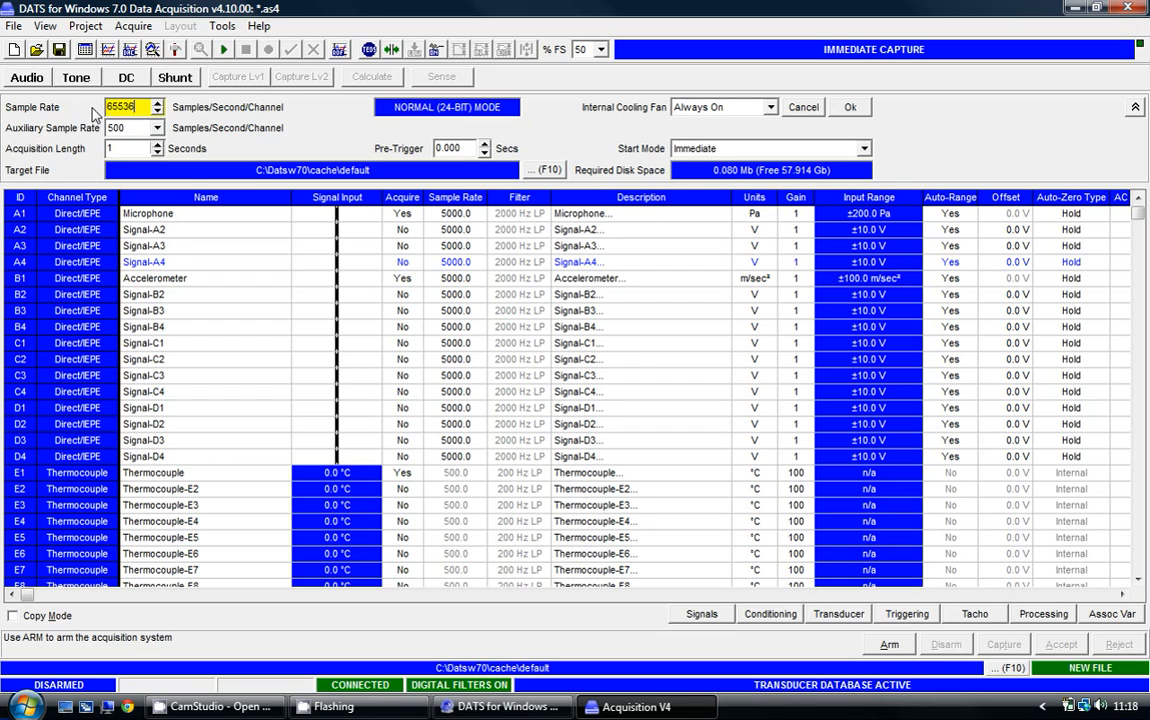
pyautogui.click(849, 107)
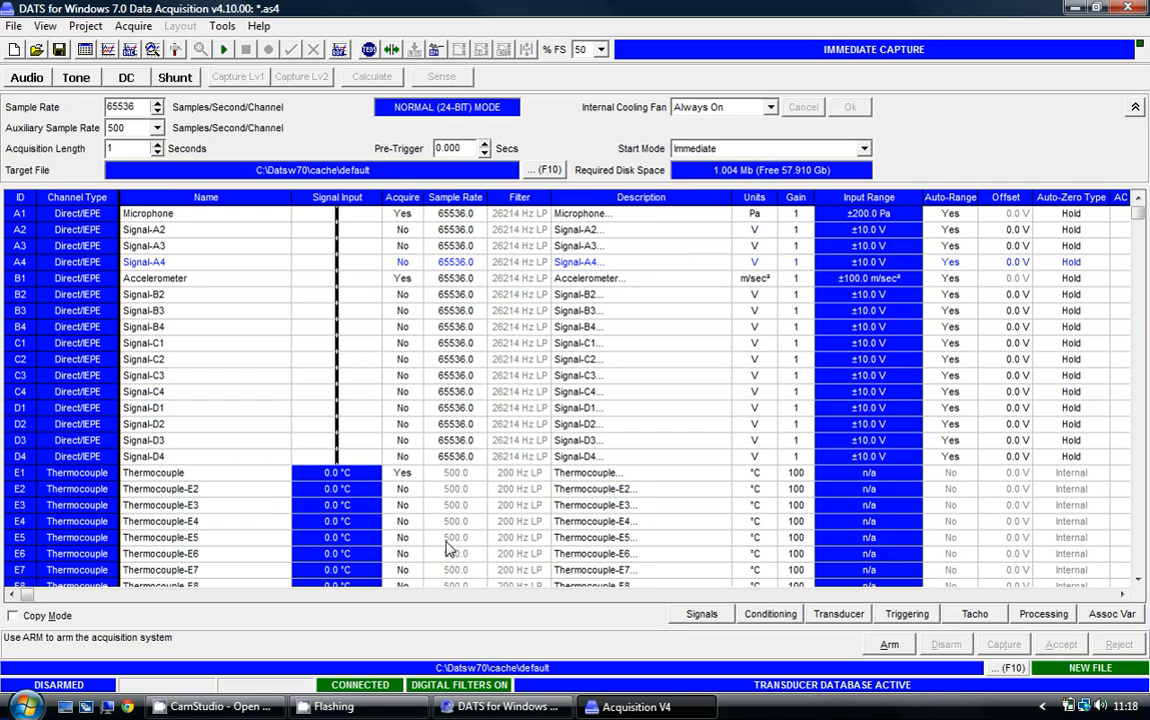
pyautogui.moveTo(459, 287)
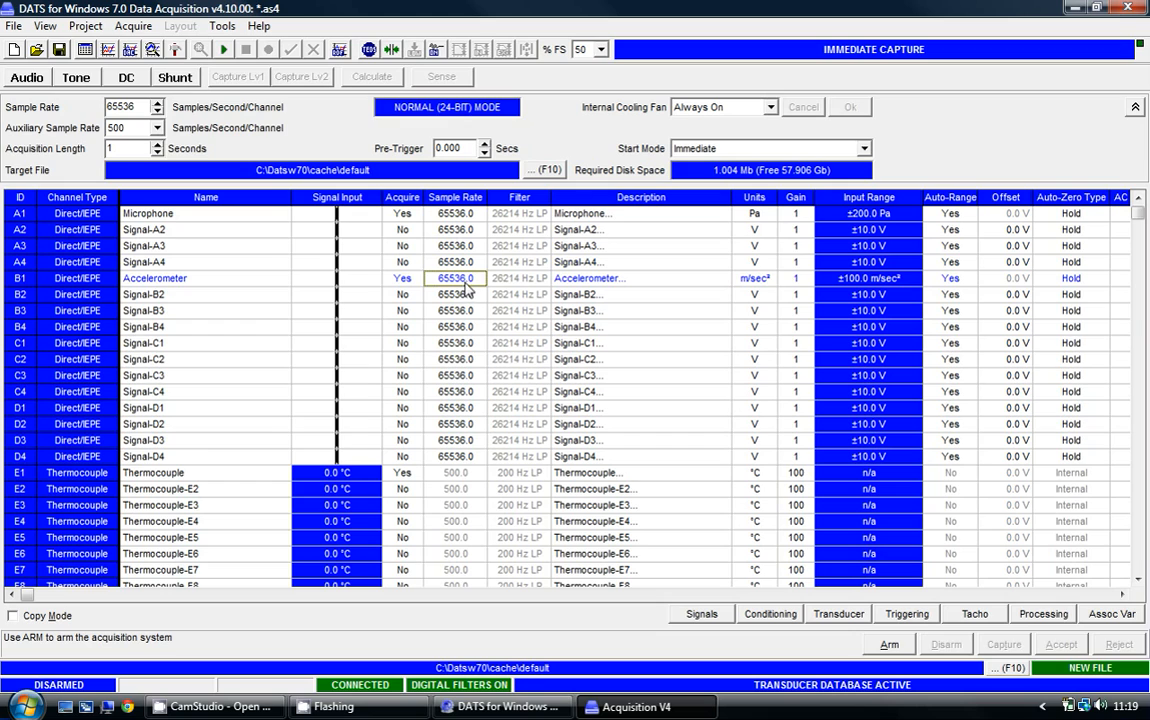
# Choose 8192.0 from the B1 Accelerometer Sample Rate dropdown.
pyautogui.click(489, 279)
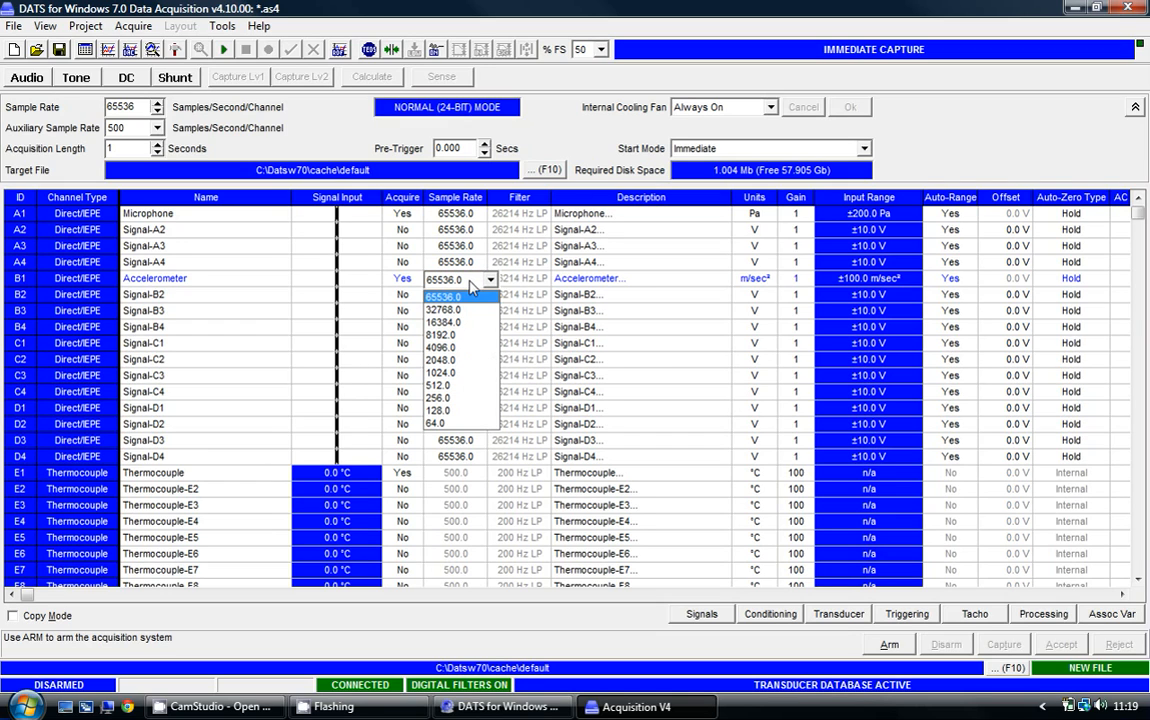
pyautogui.moveTo(470, 335)
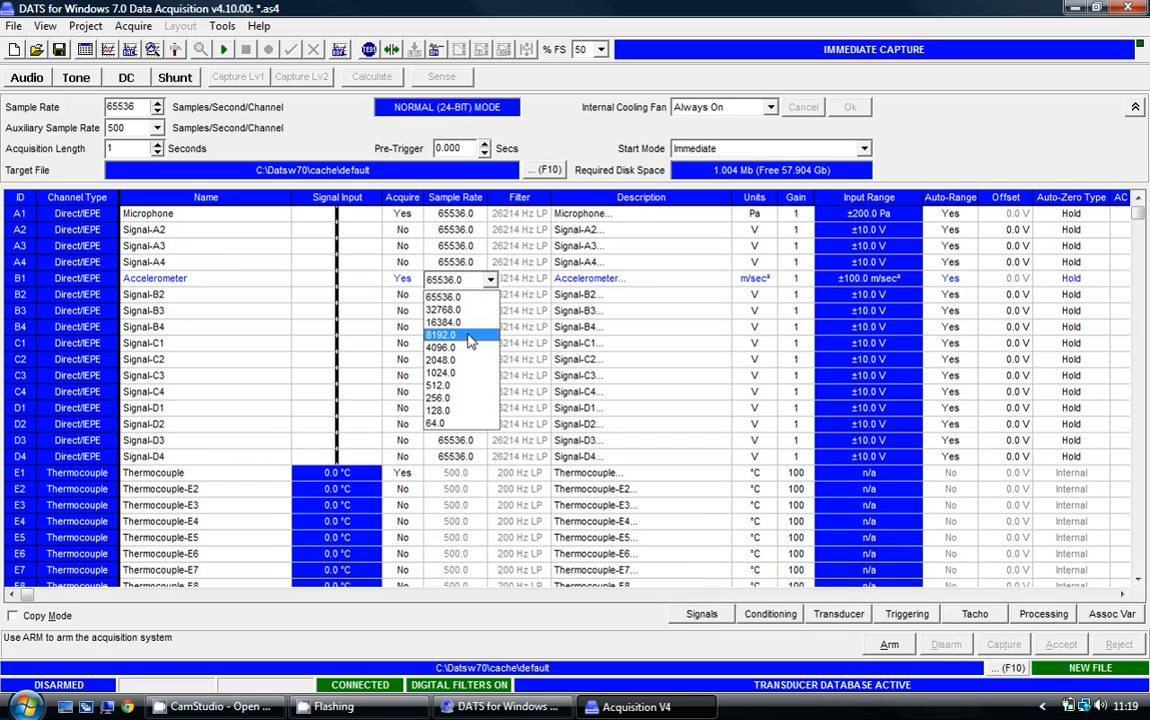
pyautogui.click(441, 334)
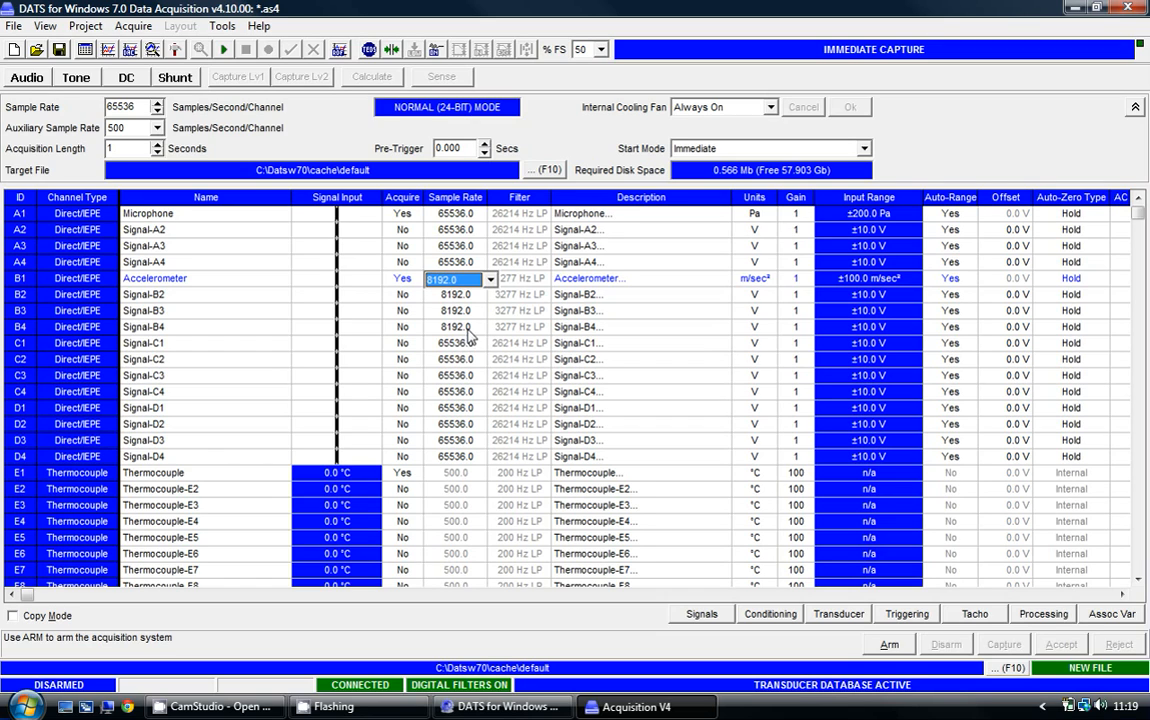
pyautogui.click(455, 310)
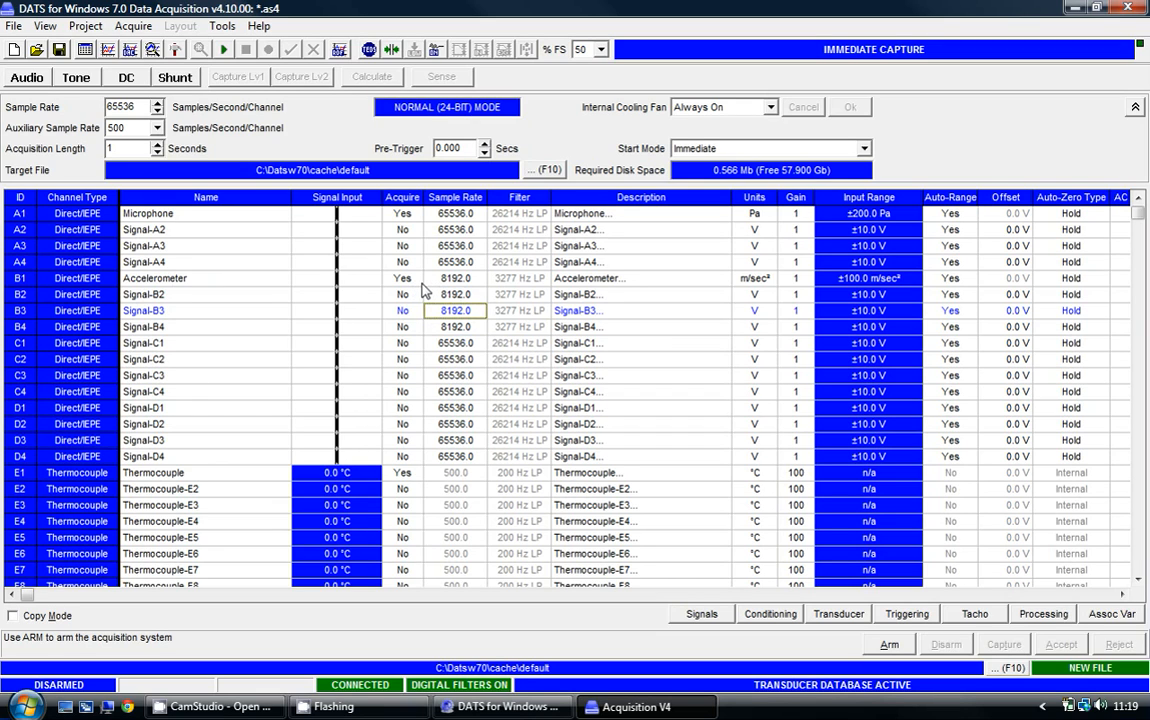
pyautogui.moveTo(449, 291)
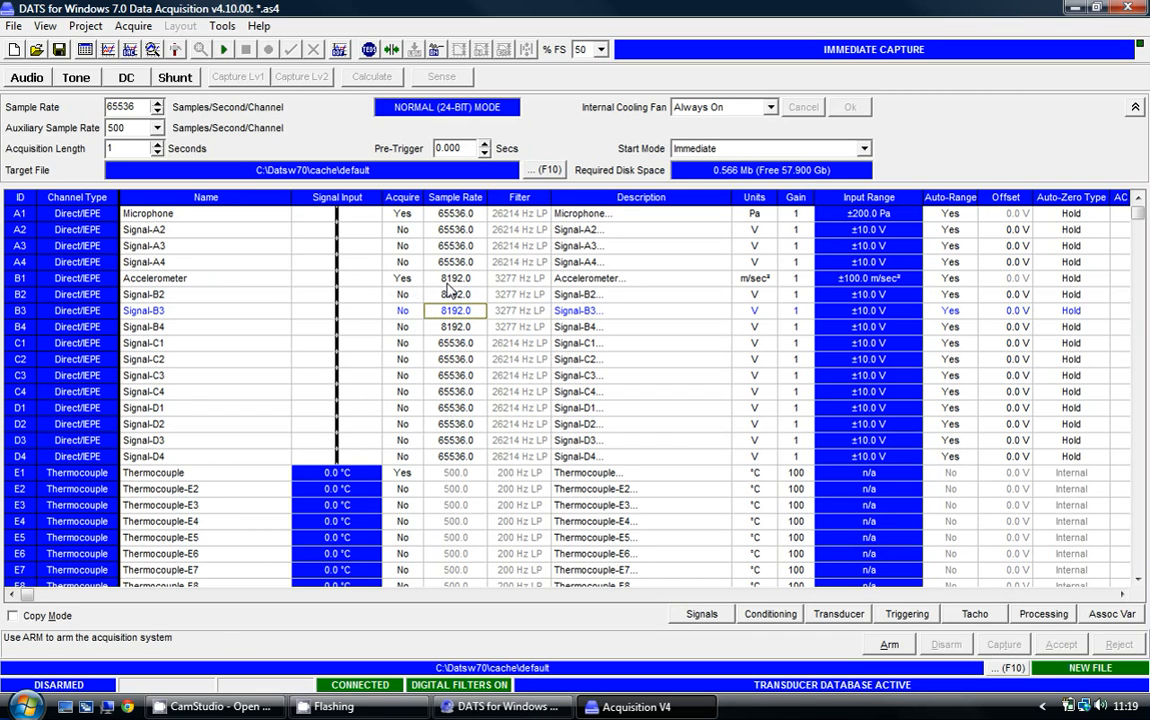
pyautogui.moveTo(512, 283)
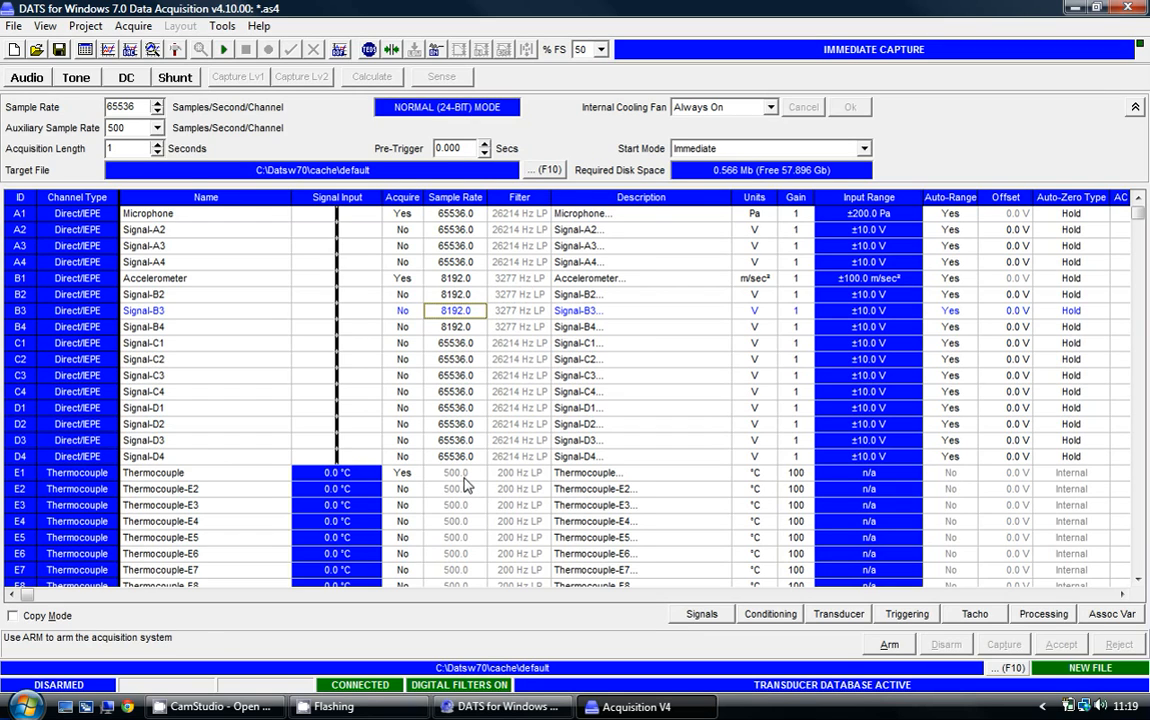
pyautogui.moveTo(442, 480)
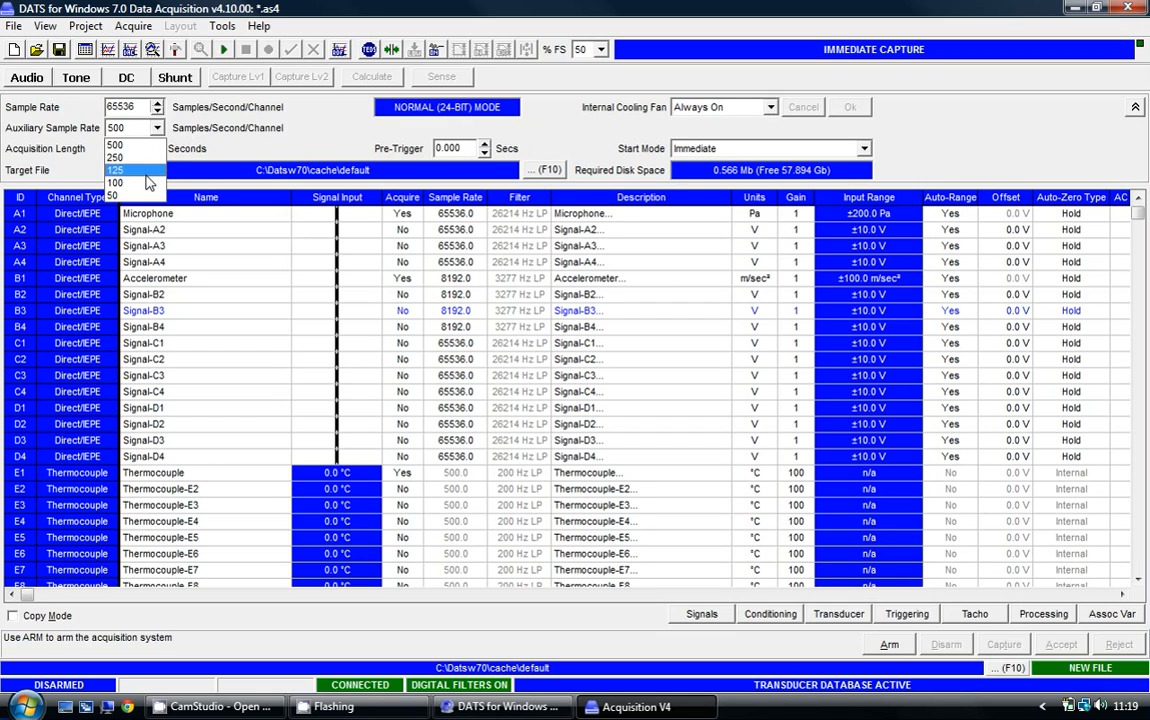
# Select 50 as the auxiliary sample rate.
pyautogui.click(113, 195)
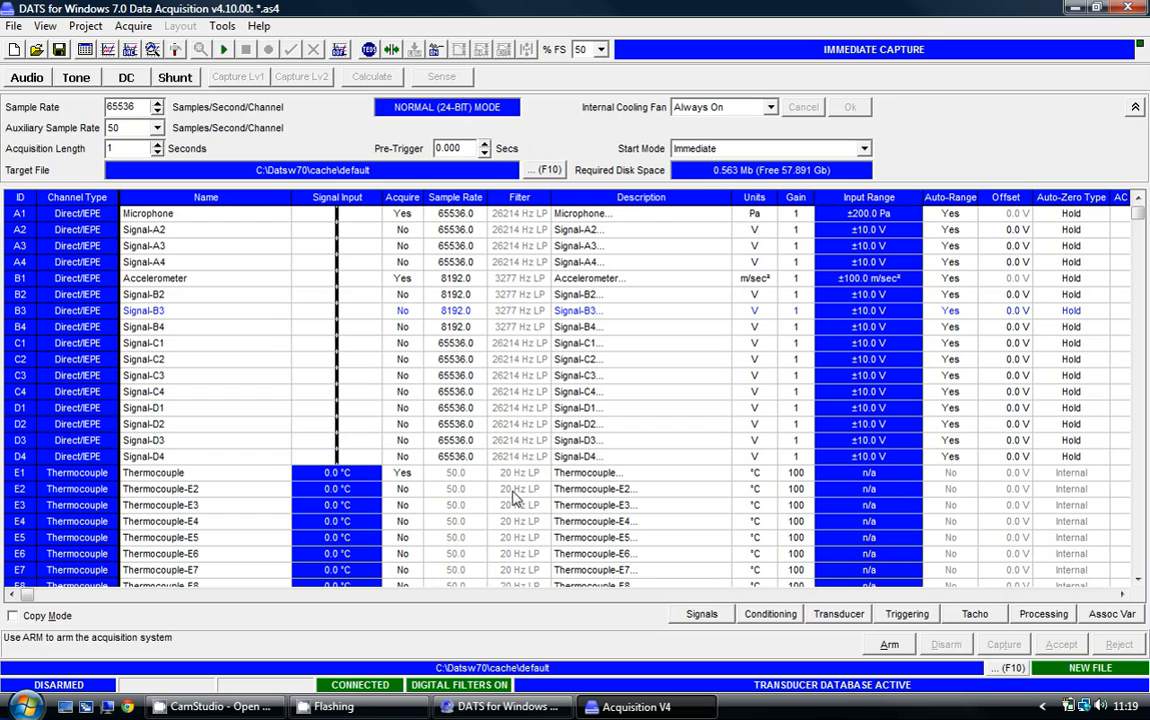
pyautogui.moveTo(512, 497)
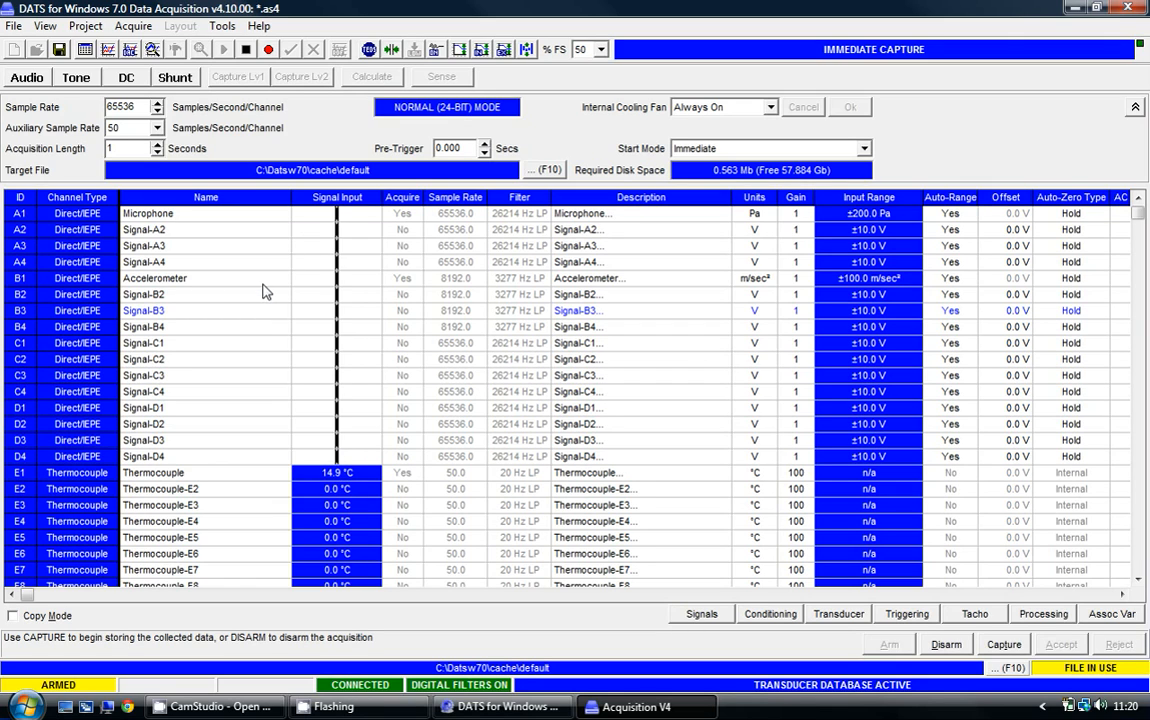
pyautogui.moveTo(258, 279)
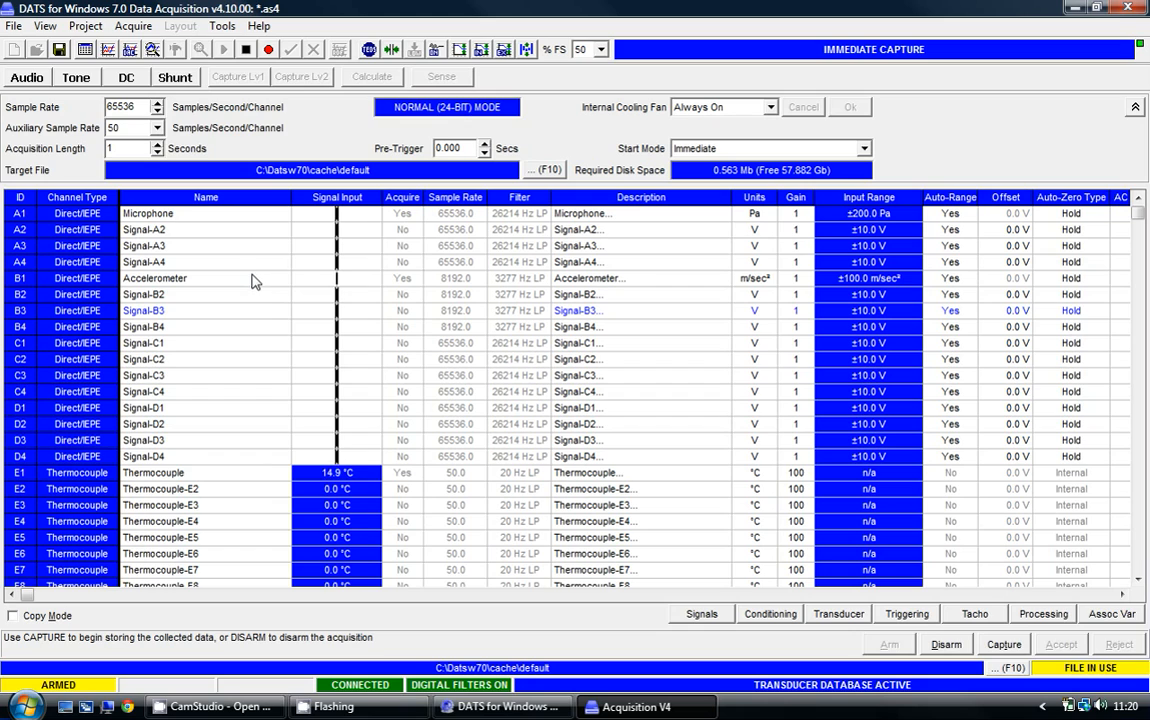
pyautogui.moveTo(354, 260)
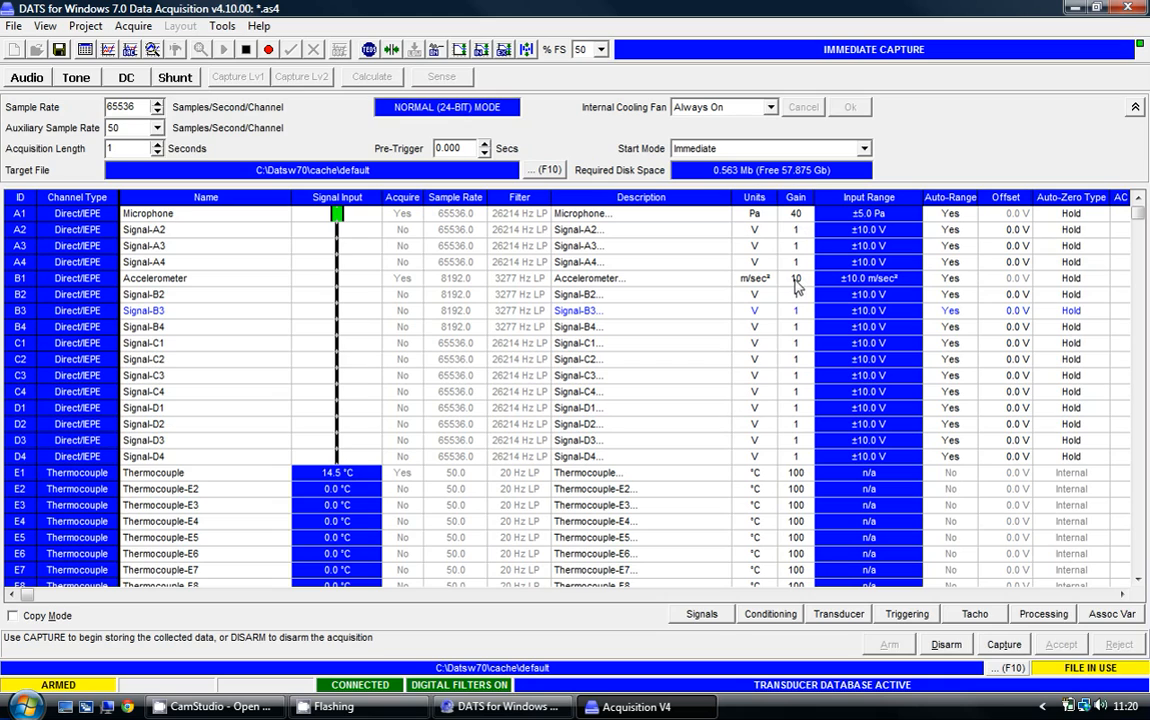
pyautogui.moveTo(751, 289)
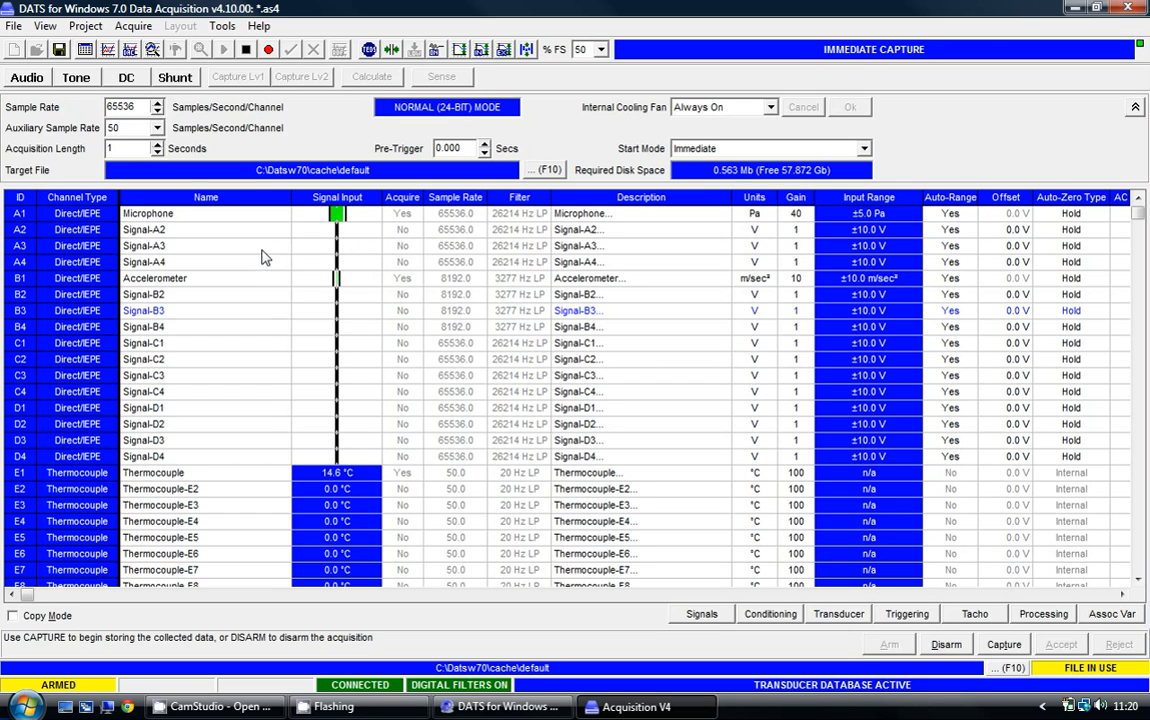
pyautogui.moveTo(644, 340)
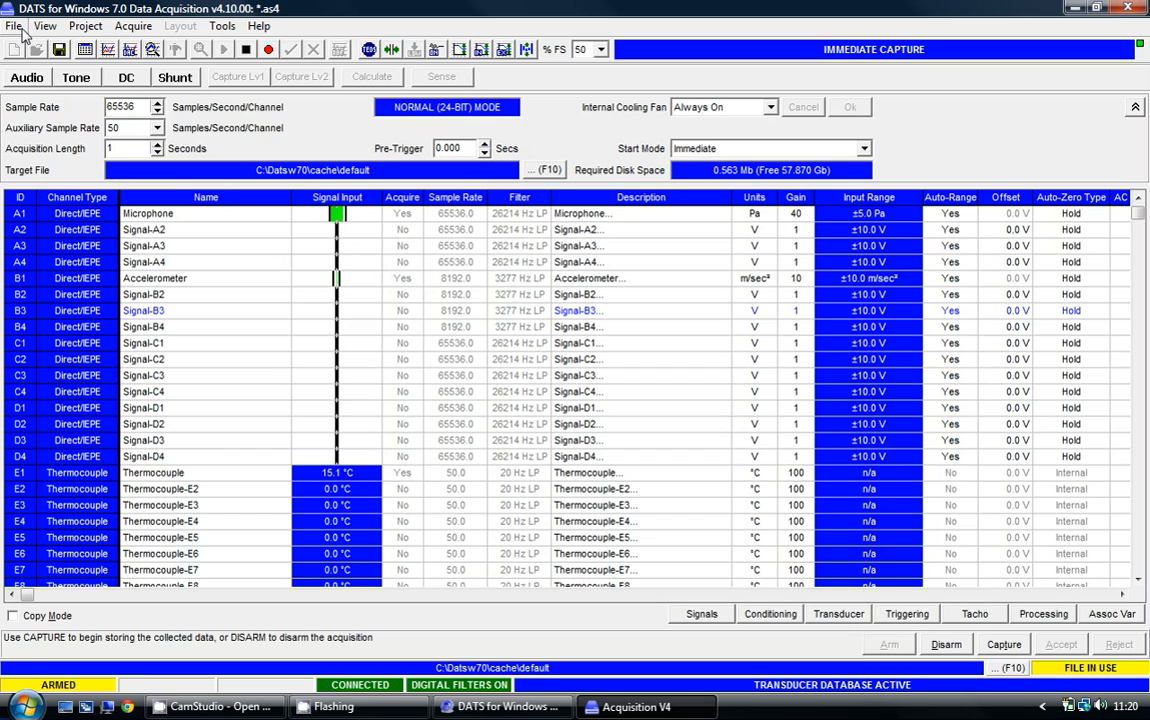
# Save the setup as 'Setup' in a new Desktop folder 'Trigger Test'.
pyautogui.click(14, 25)
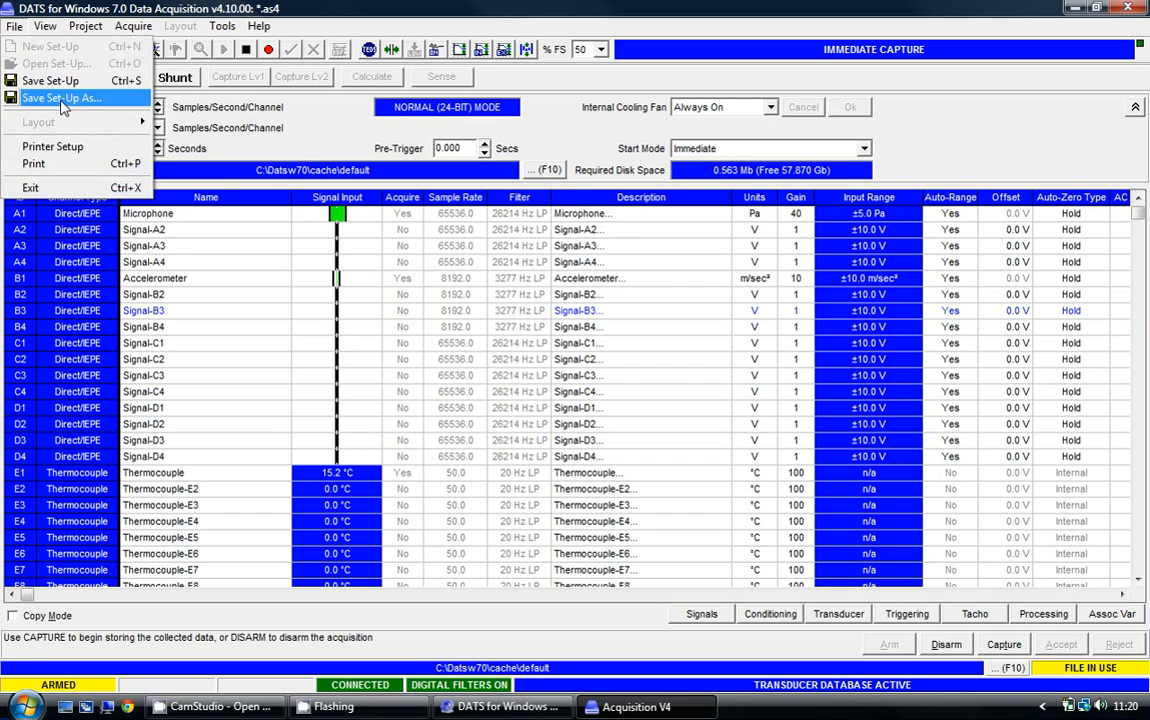
pyautogui.click(60, 97)
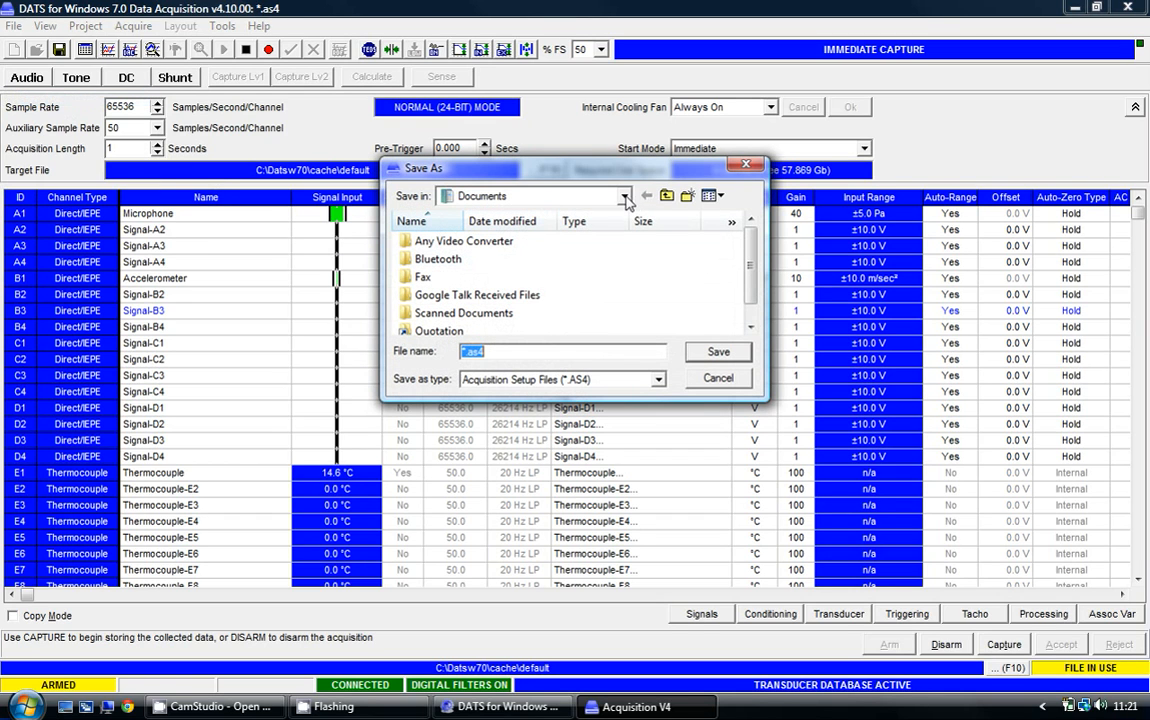
pyautogui.click(693, 196)
pyautogui.write('Tr')
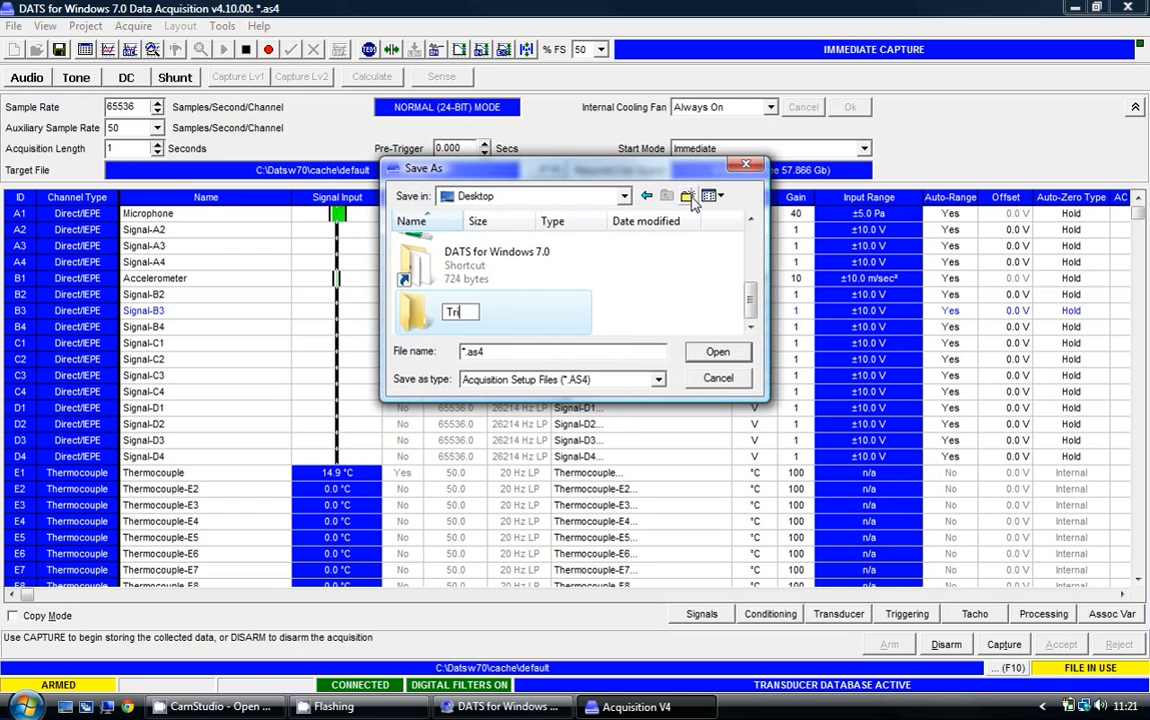
pyautogui.write('igger Test')
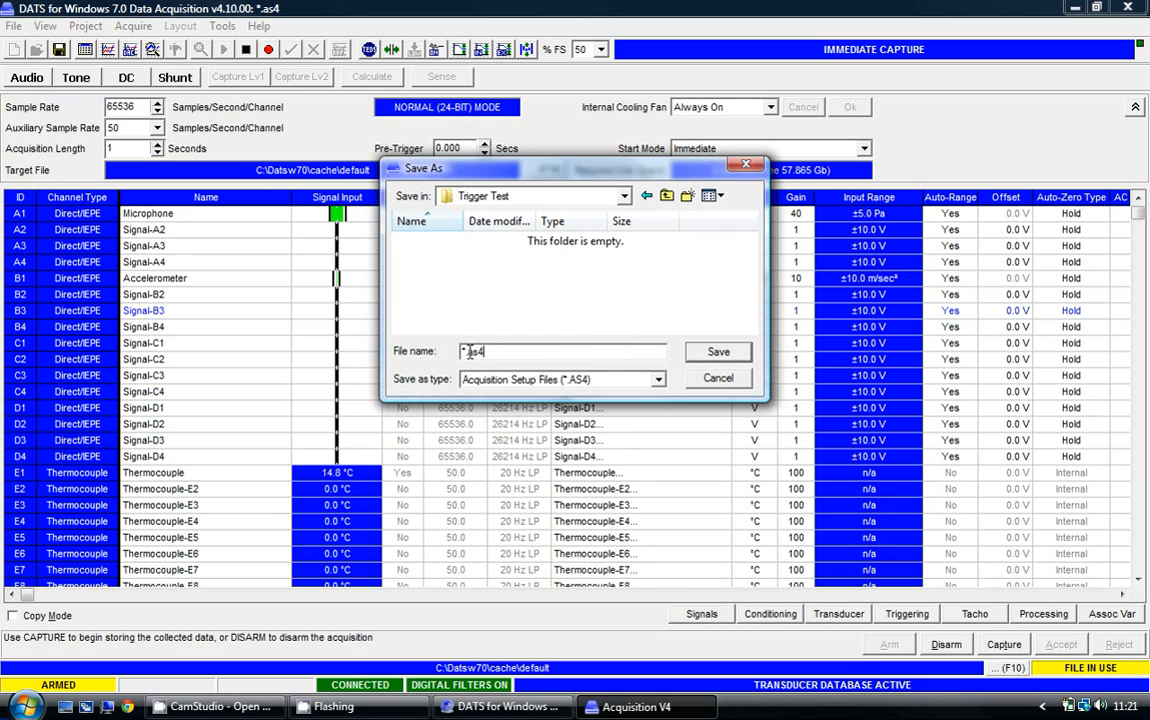
pyautogui.write('Set')
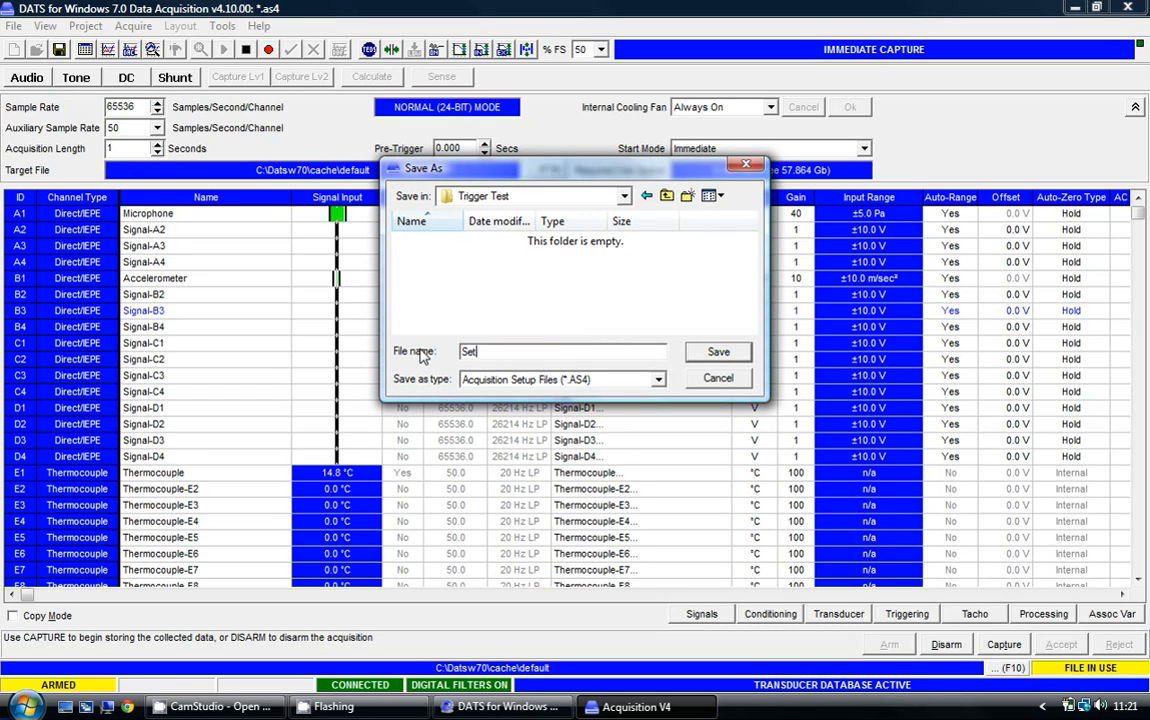
pyautogui.write('up')
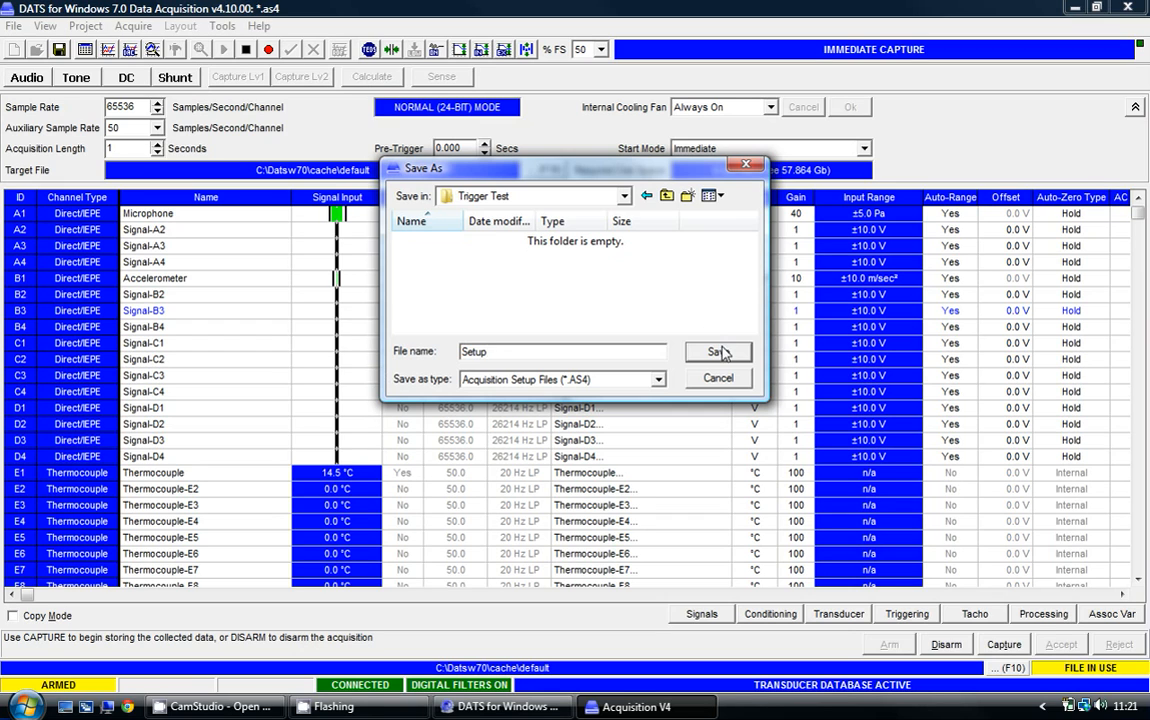
pyautogui.click(718, 352)
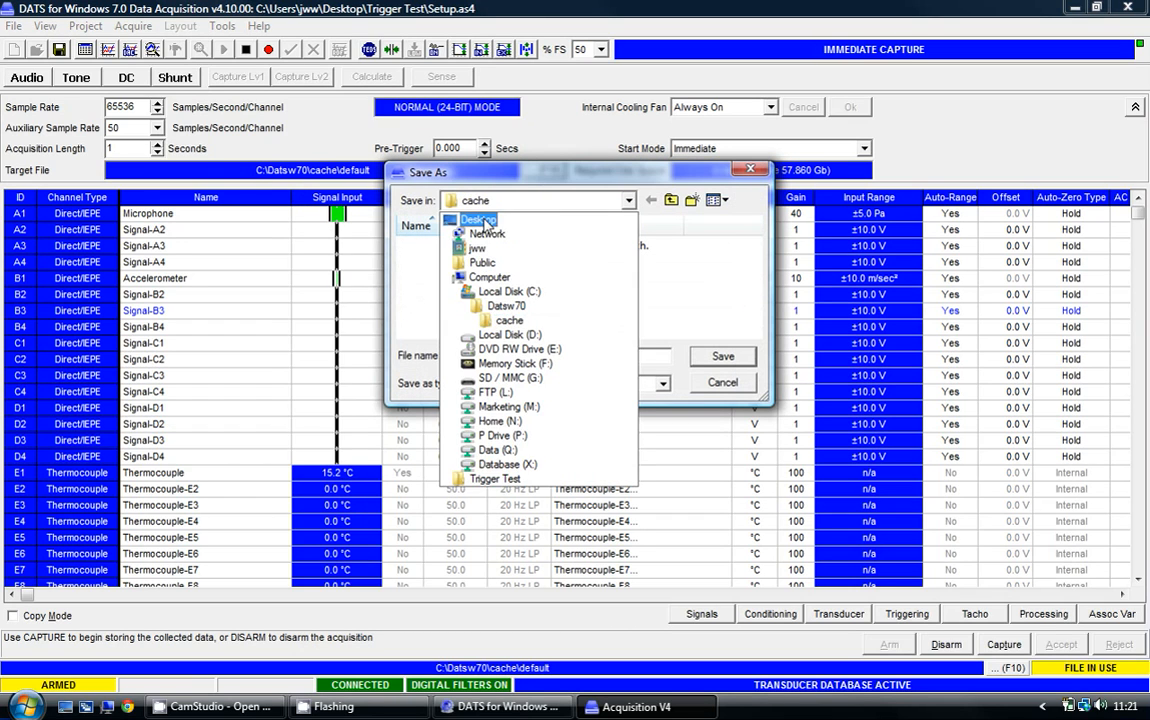
# Save the capture target as Data-001 in the Desktop Trigger Test folder.
pyautogui.click(480, 219)
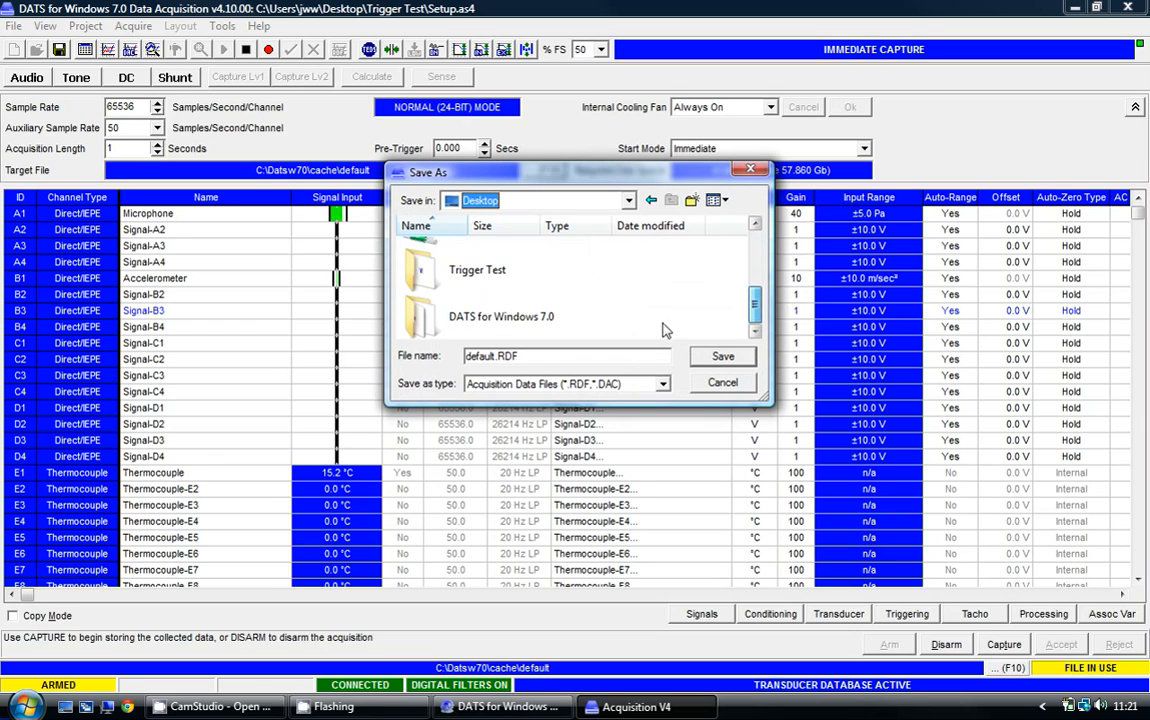
pyautogui.doubleClick(477, 269)
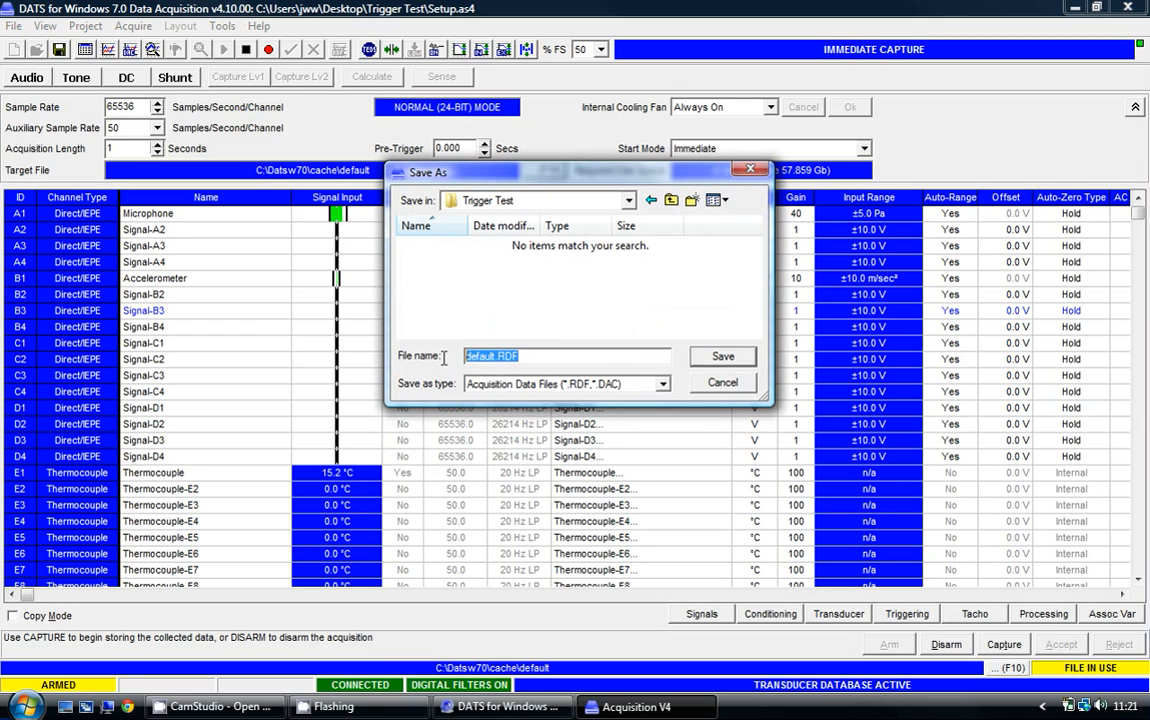
pyautogui.write('Data')
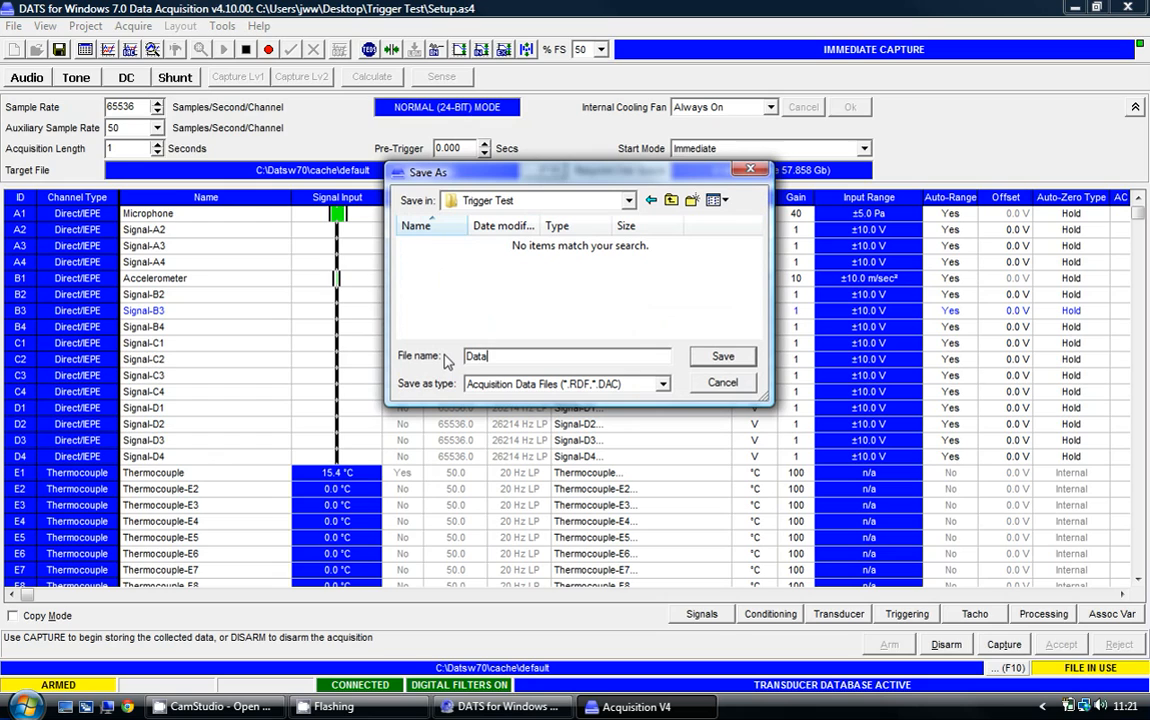
pyautogui.write('-001')
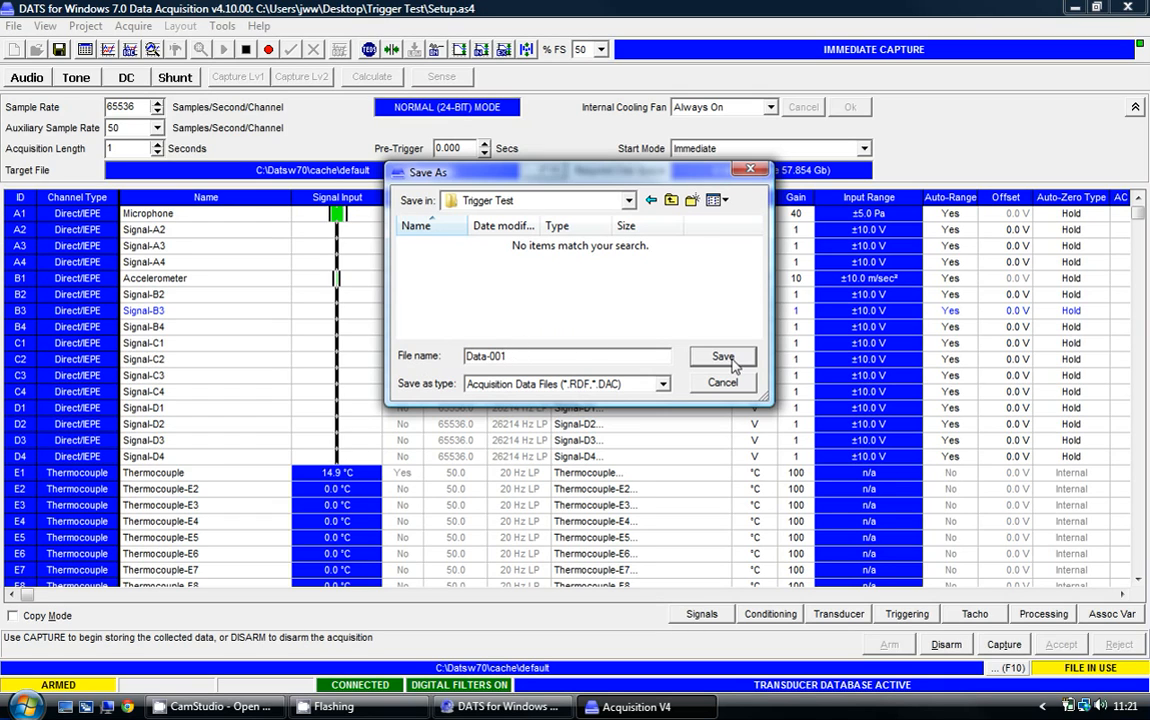
pyautogui.click(722, 357)
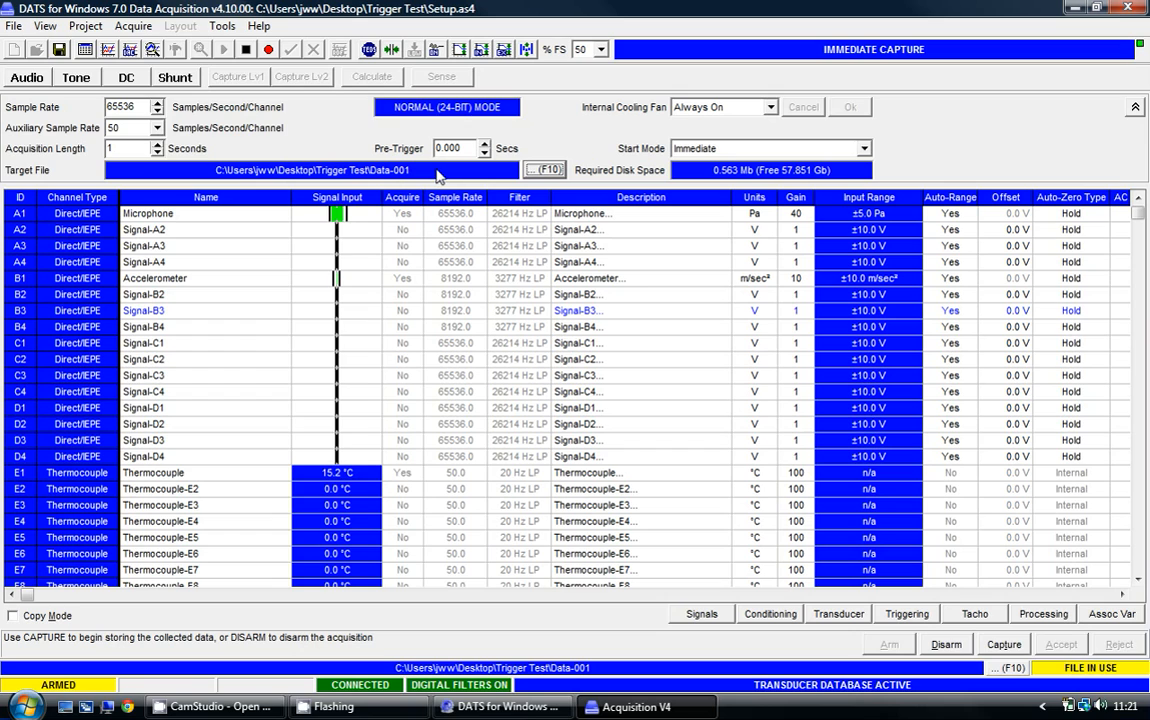
pyautogui.click(14, 25)
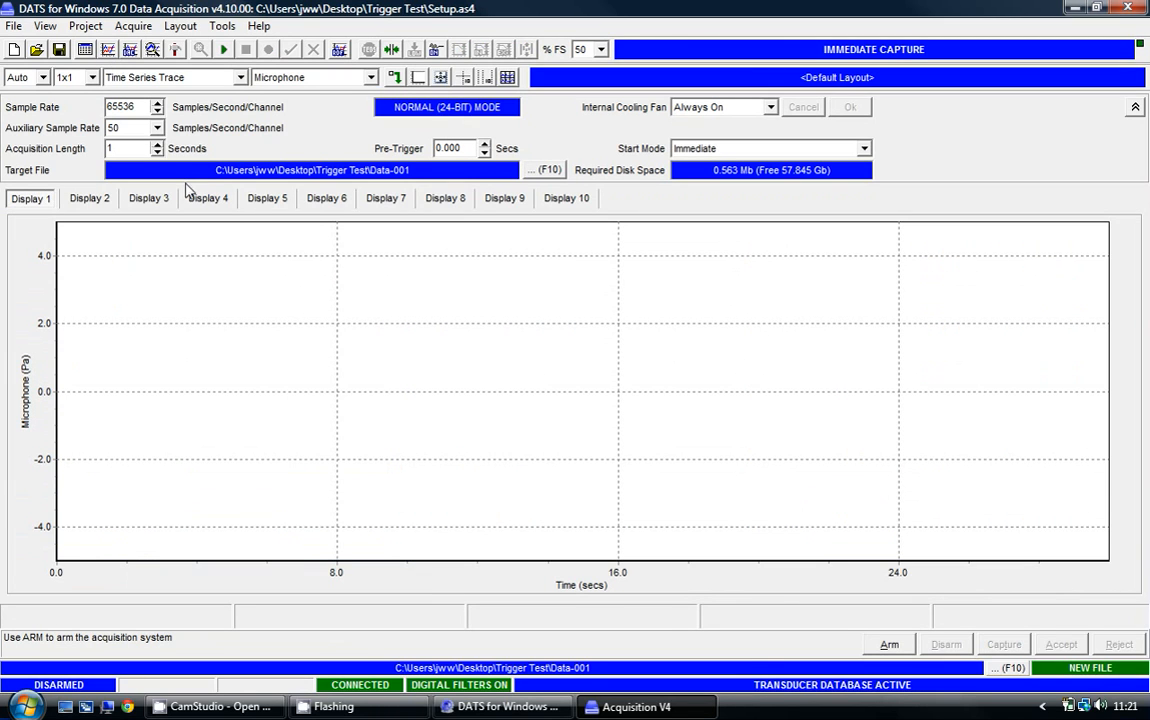
# Add an Accelerometer time-series display and pick Thermocouple as the next channel.
pyautogui.click(372, 77)
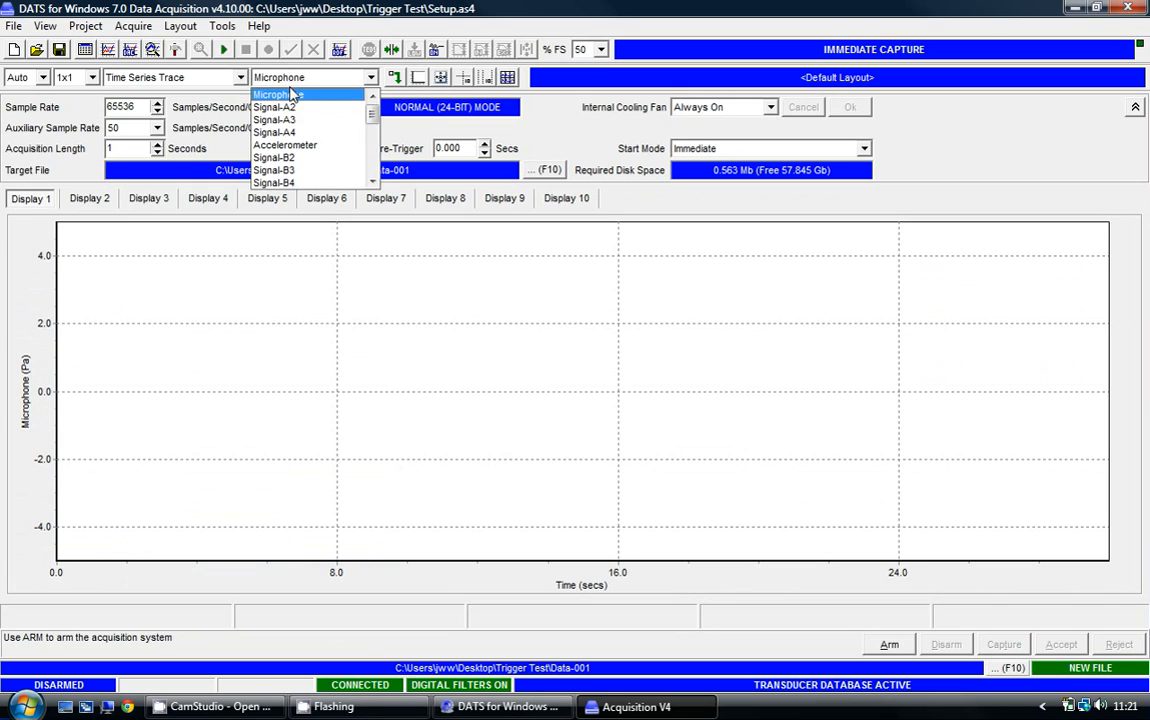
pyautogui.moveTo(273, 132)
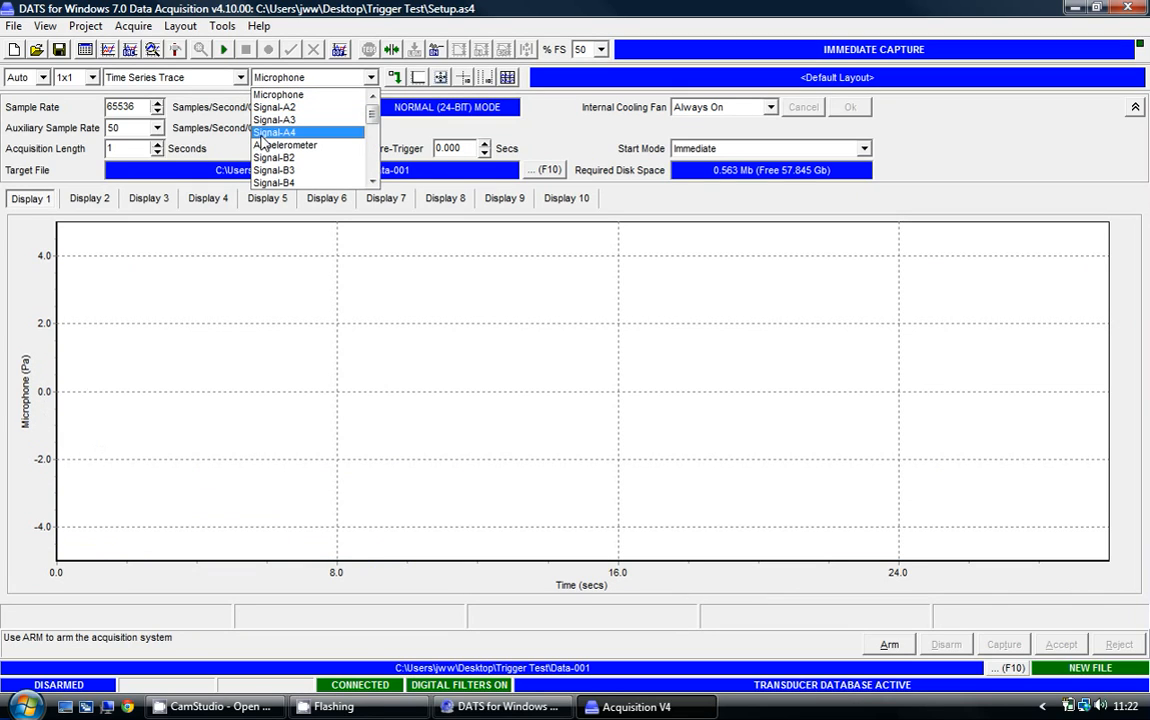
pyautogui.click(285, 145)
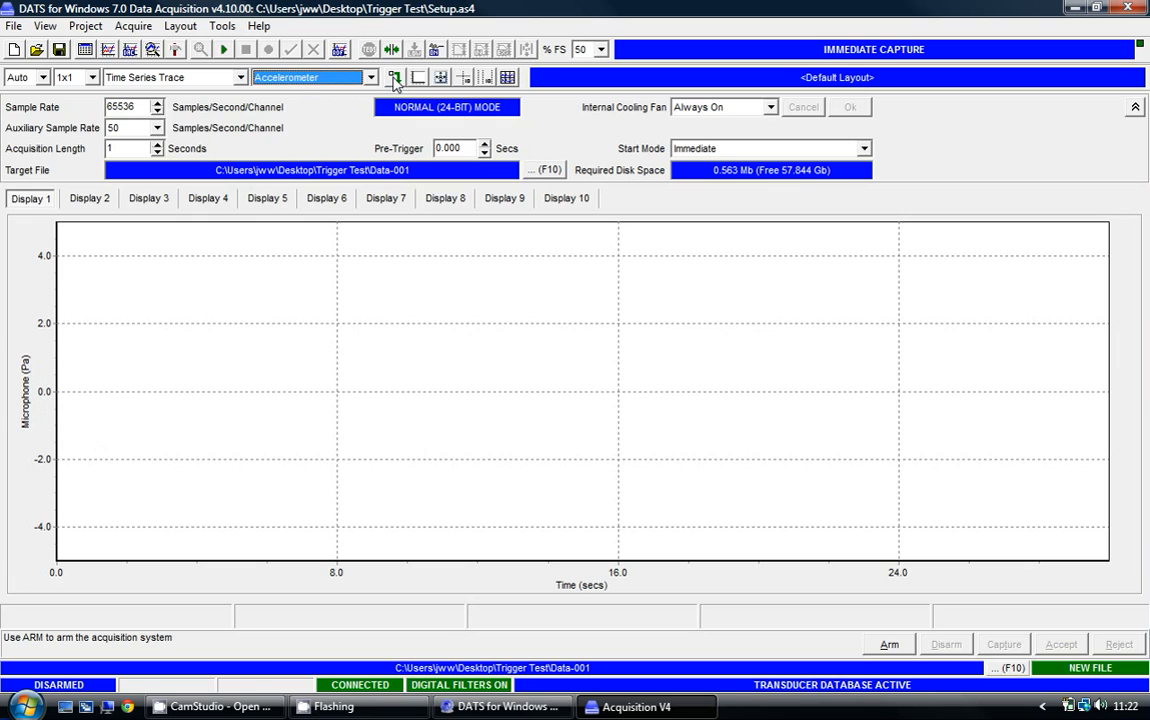
pyautogui.click(393, 77)
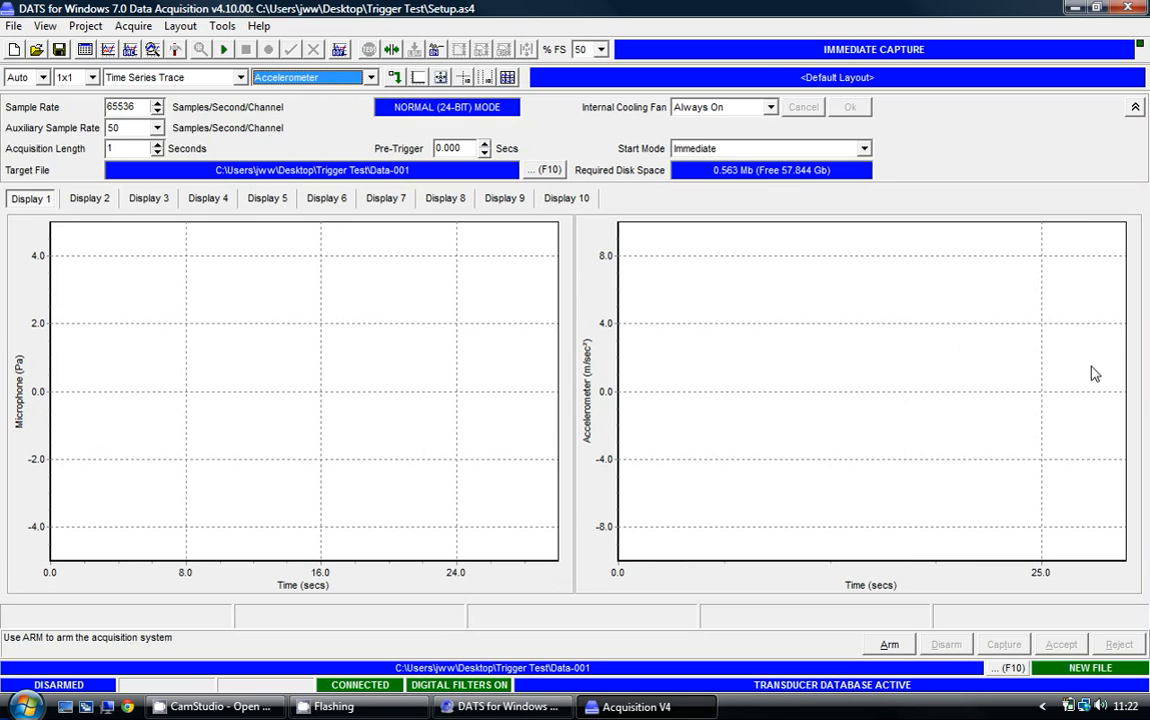
pyautogui.moveTo(258, 82)
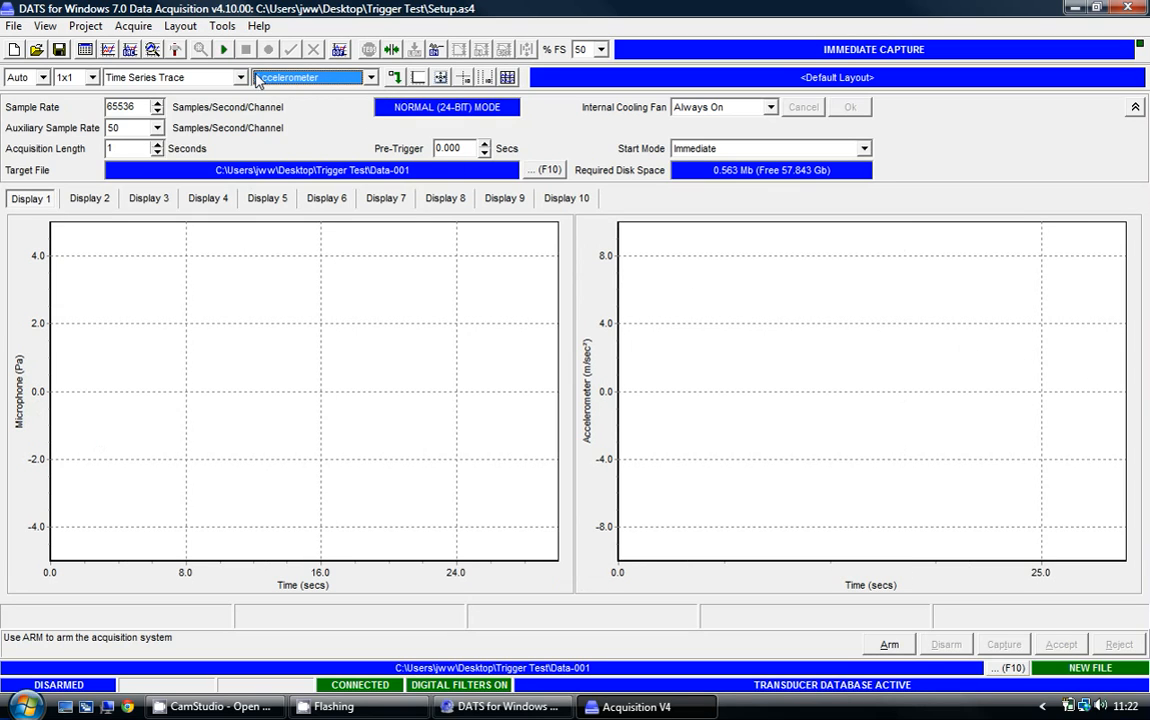
pyautogui.click(371, 77)
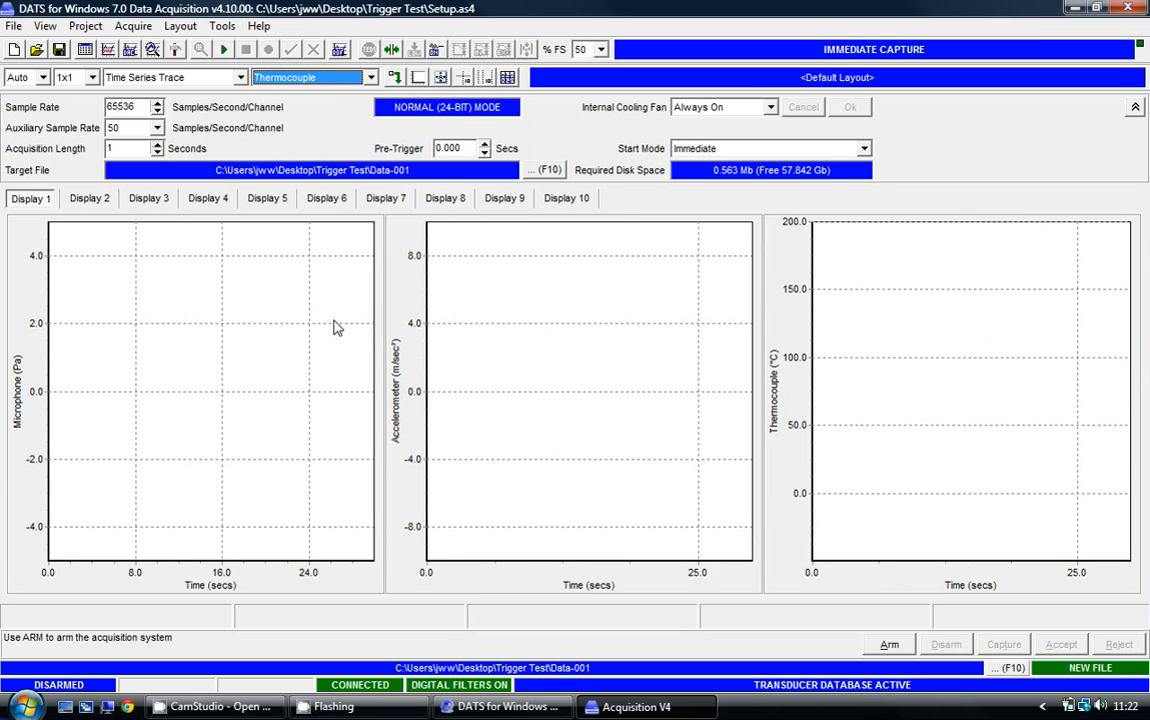
pyautogui.moveTo(591, 341)
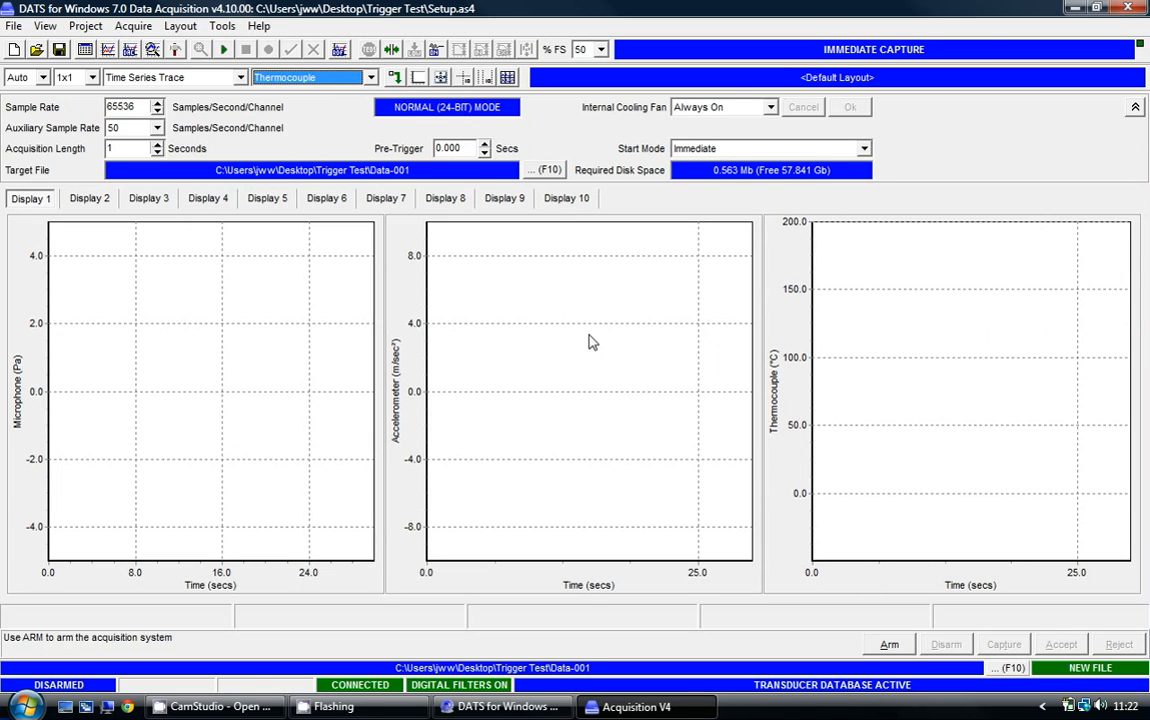
pyautogui.moveTo(195, 162)
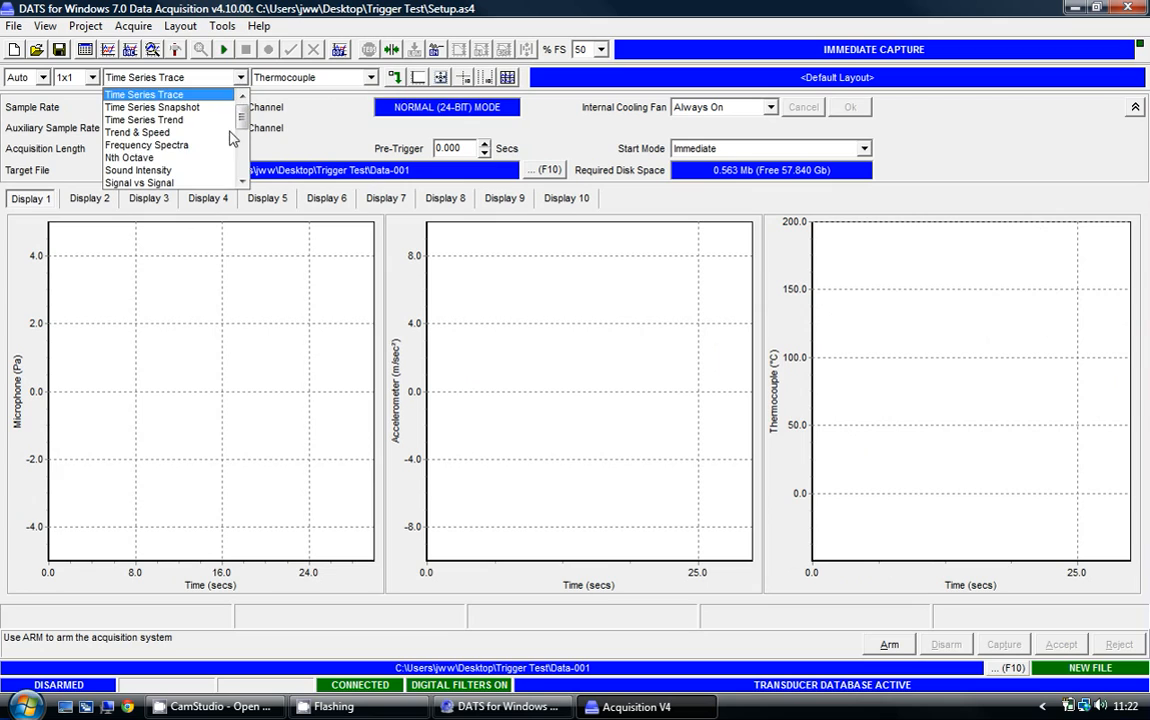
pyautogui.moveTo(190, 158)
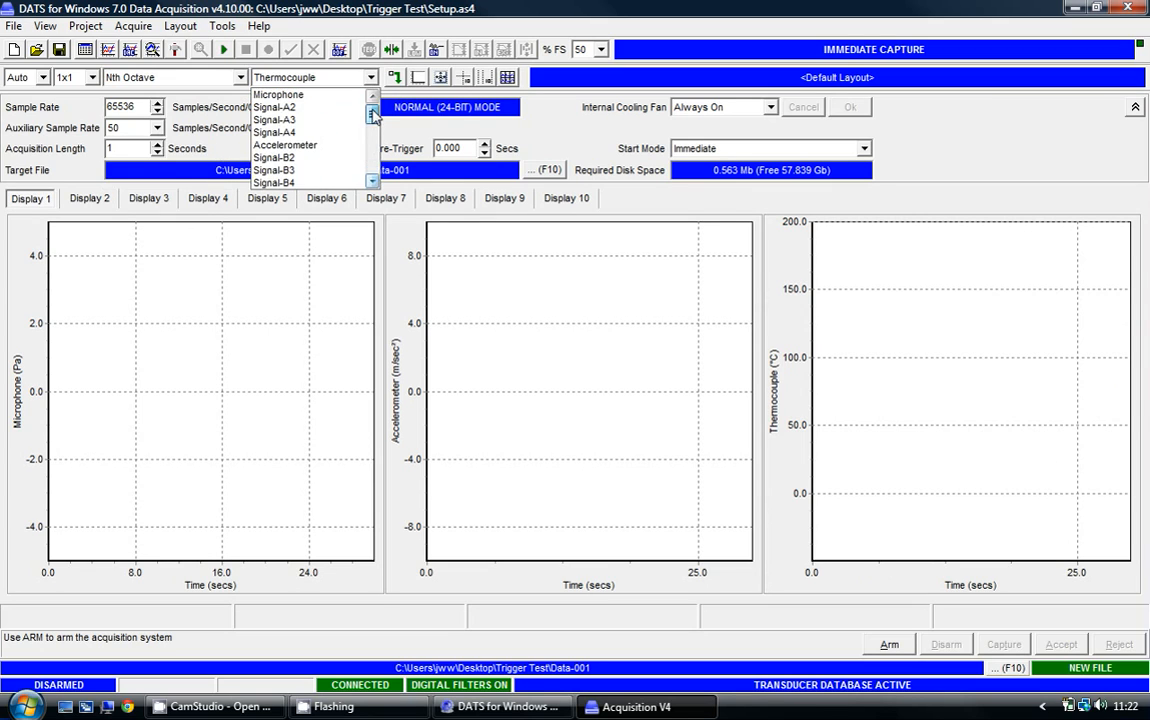
# Add a Nth Octave display for Microphone and a Frequency Spectra display for Accelerometer.
pyautogui.click(278, 94)
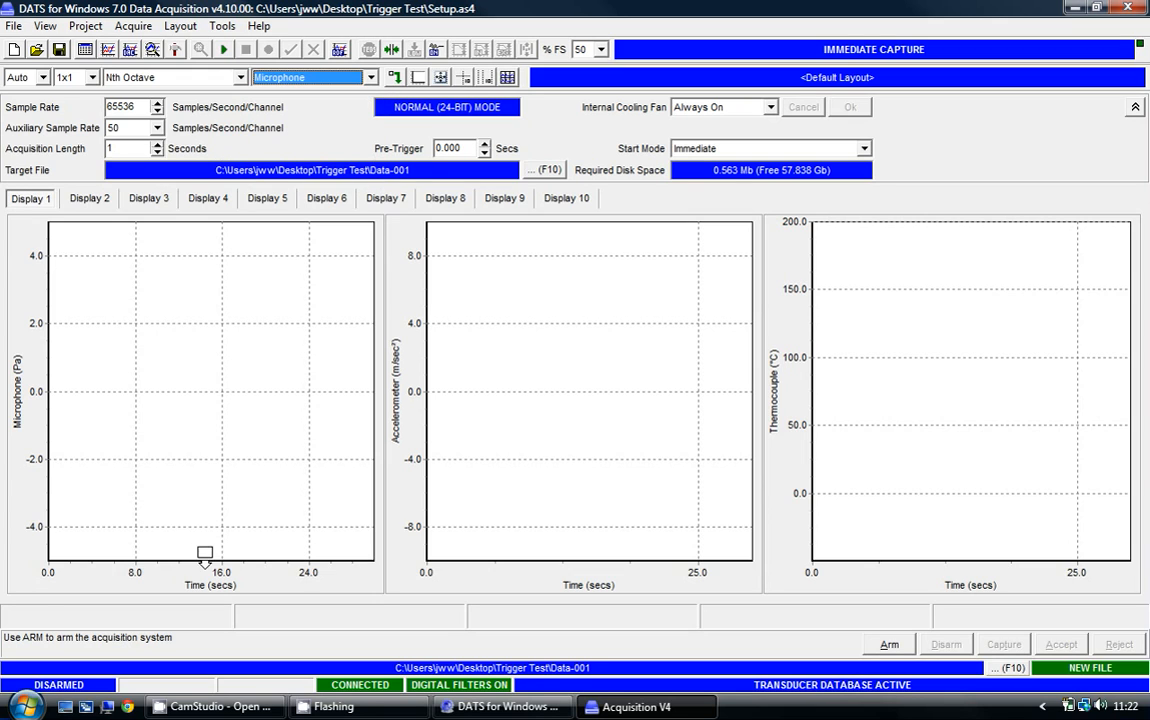
pyautogui.click(237, 77)
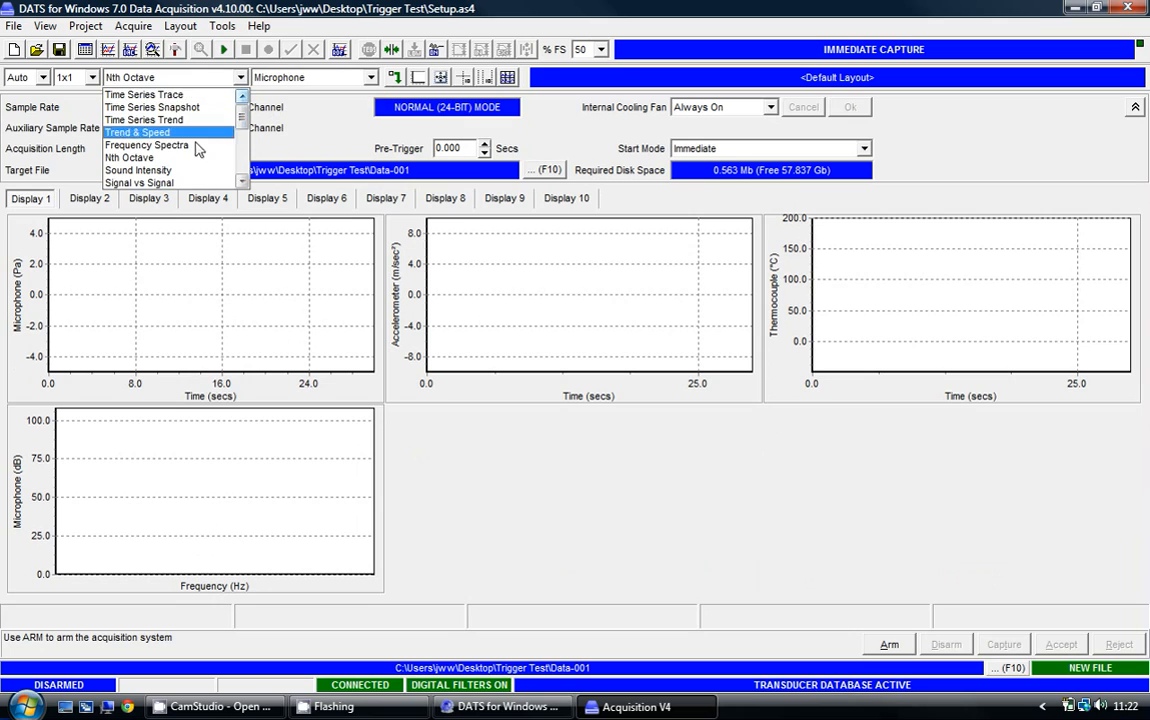
pyautogui.click(146, 144)
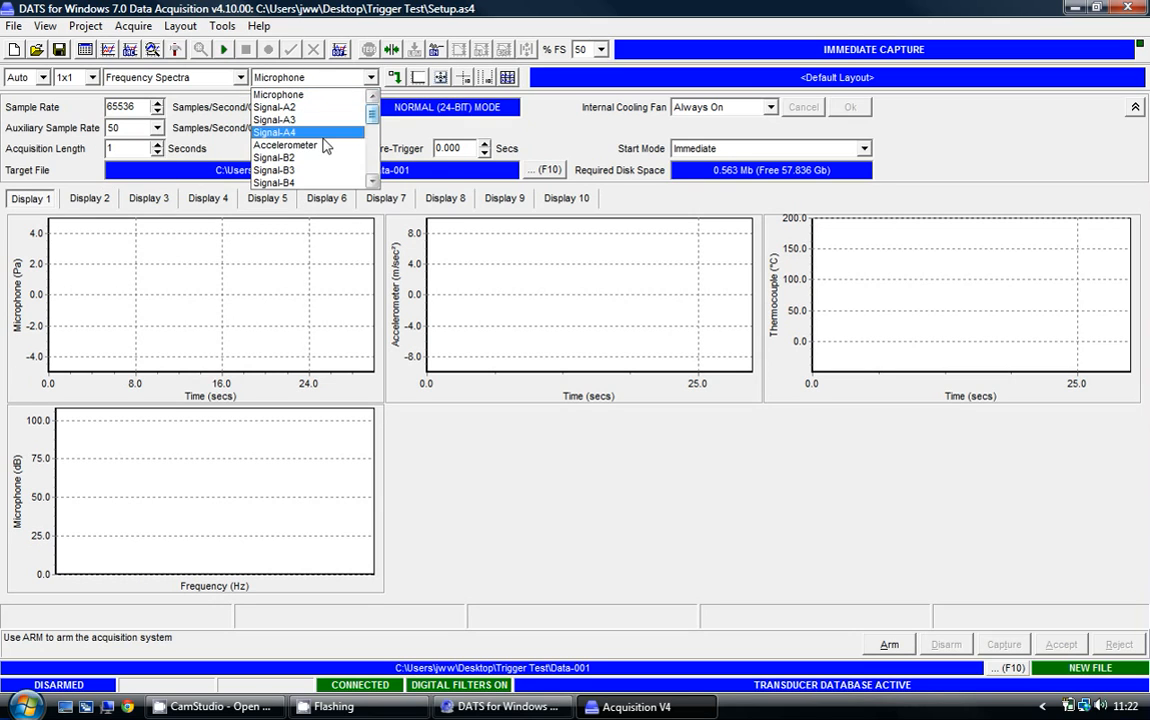
pyautogui.click(285, 145)
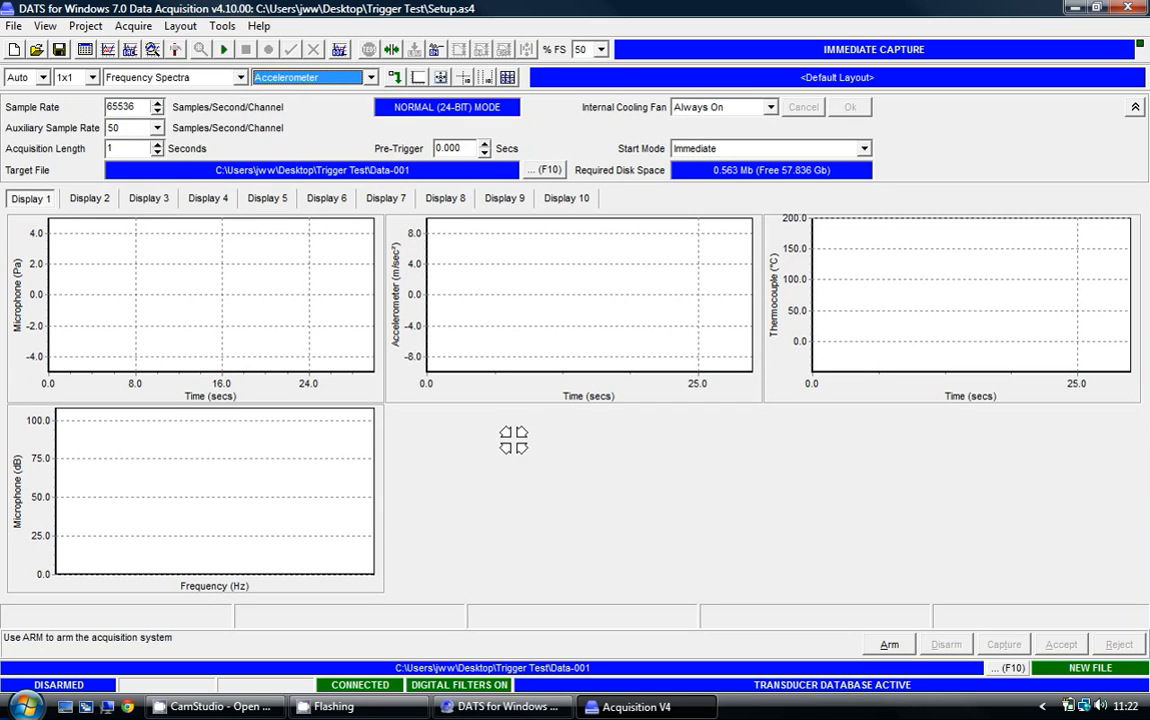
pyautogui.click(240, 77)
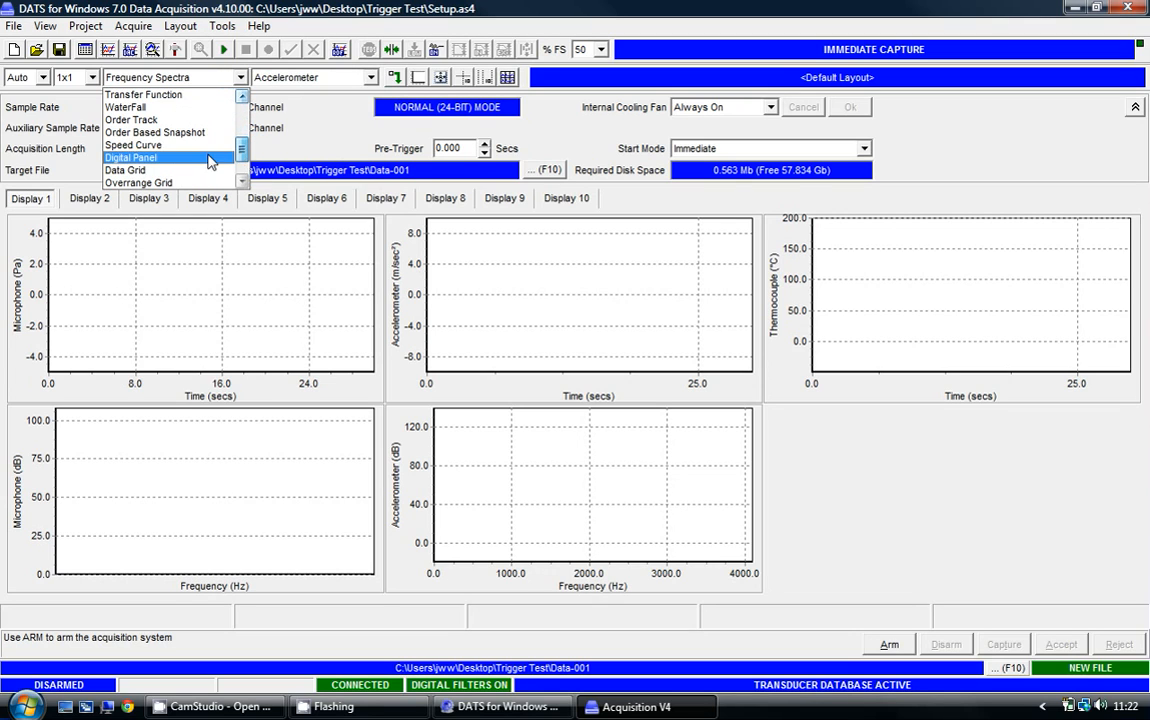
pyautogui.click(131, 157)
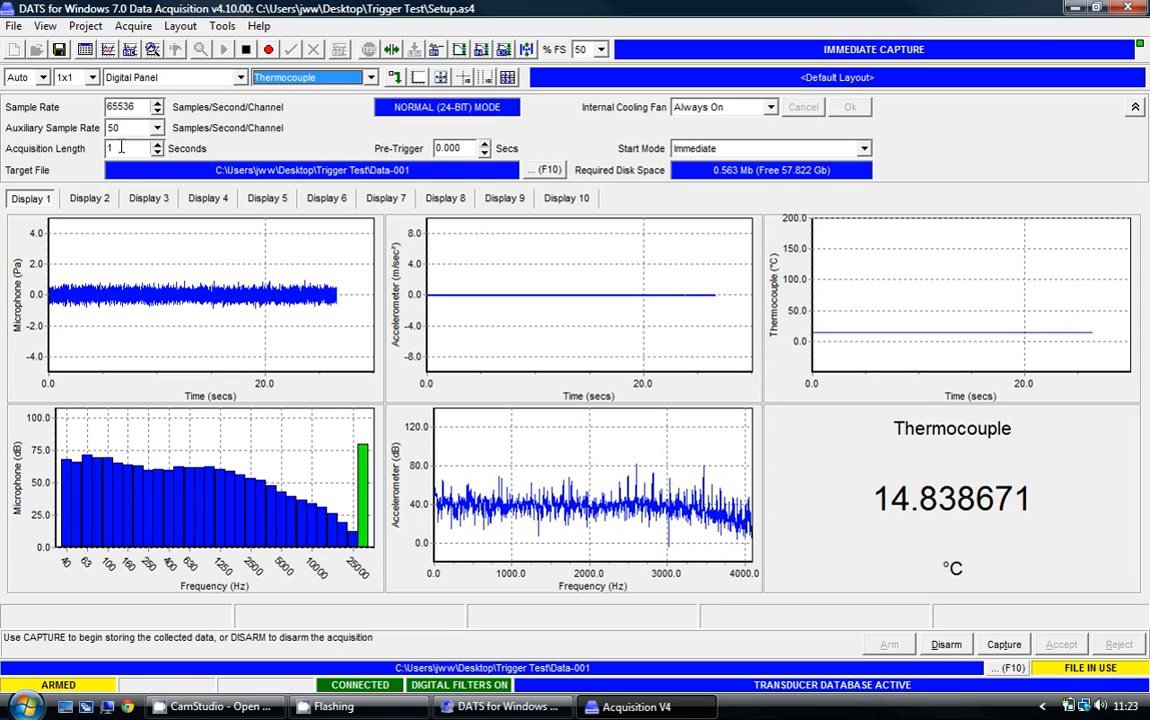
# Select the Acquisition Length value for editing.
pyautogui.tripleClick(125, 148)
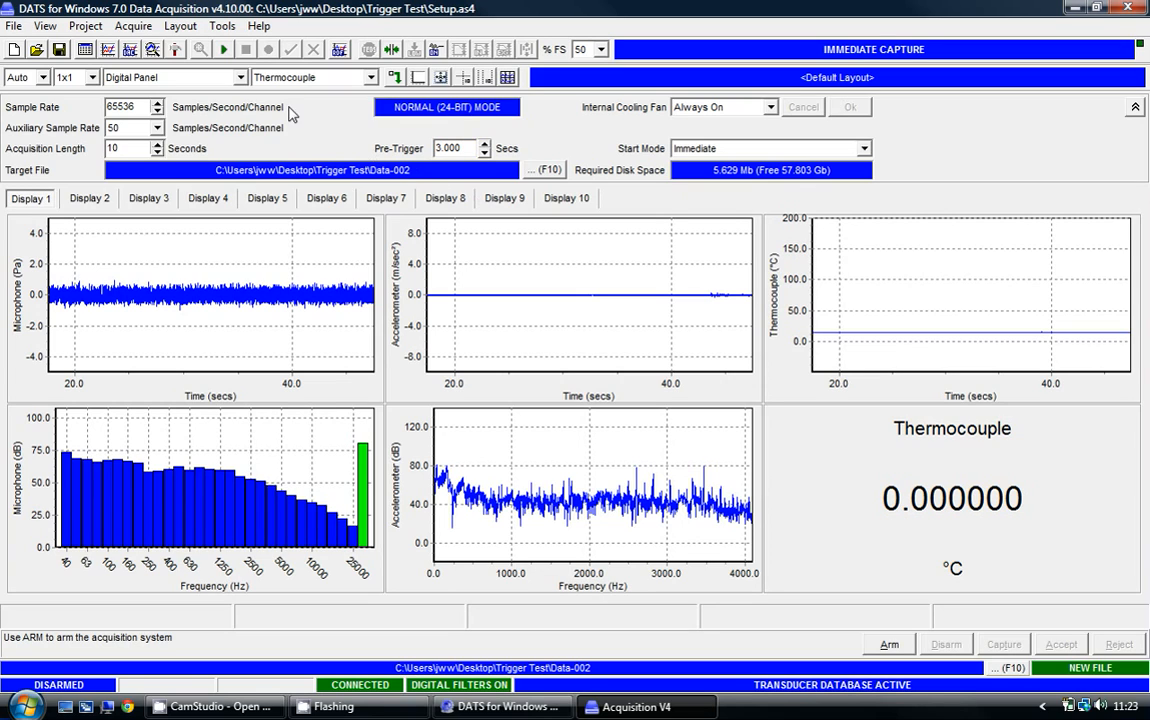
# Capture the 10-second, 3-second pre-trigger recording into Data-002.
pyautogui.click(888, 643)
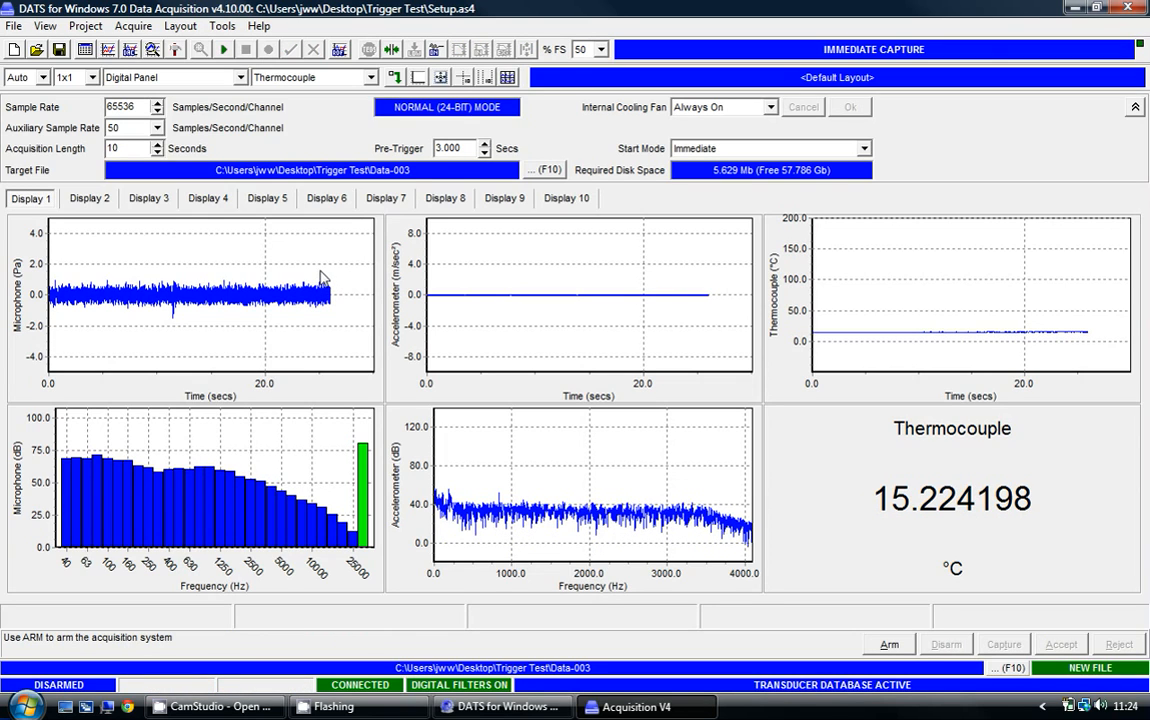
pyautogui.moveTo(105, 70)
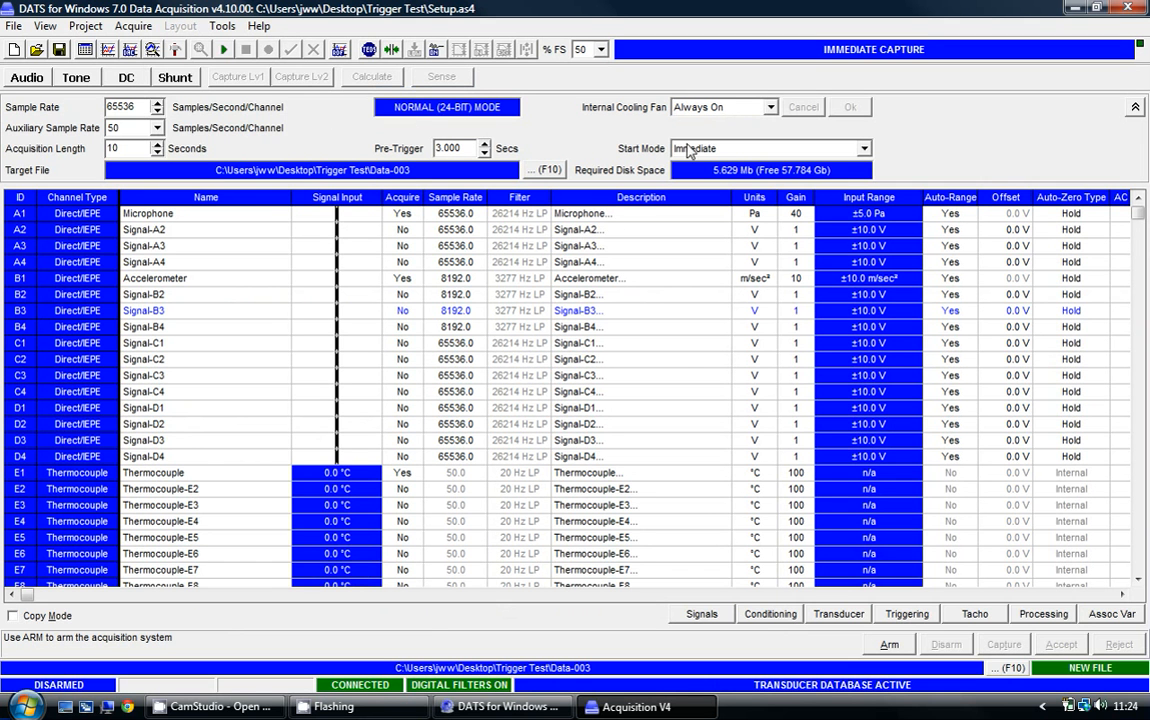
# Start capture on Accelerometer input level, using an absolute trigger level of 2.
pyautogui.click(862, 148)
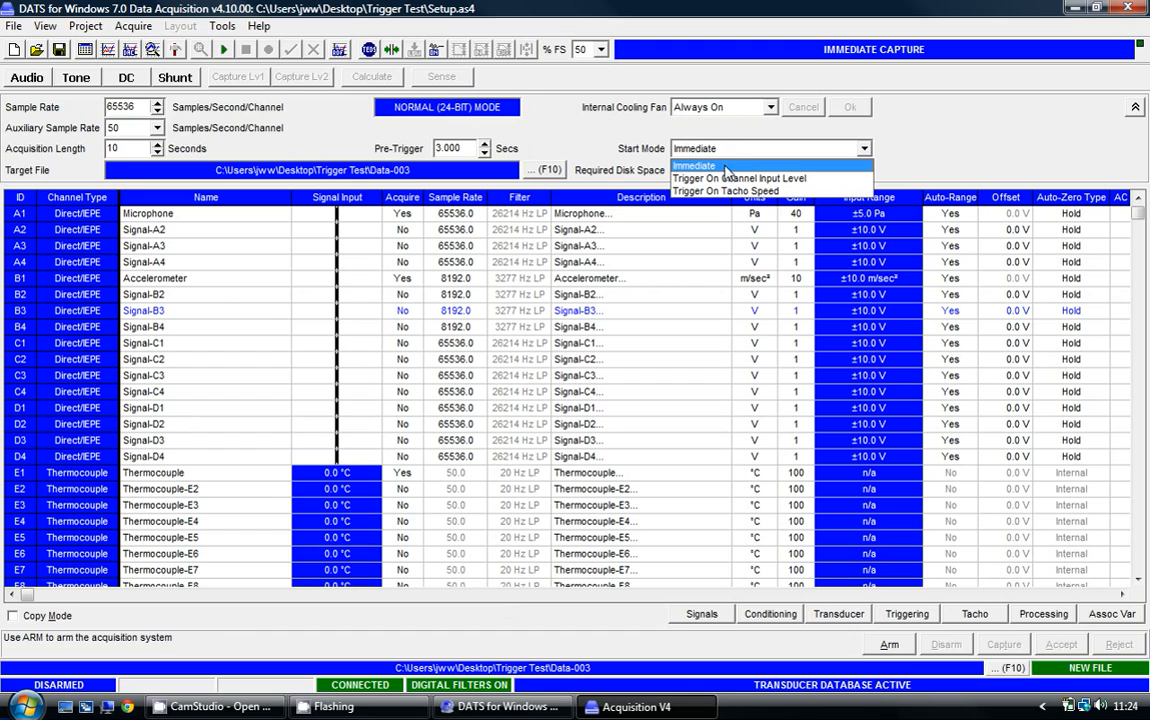
pyautogui.click(738, 178)
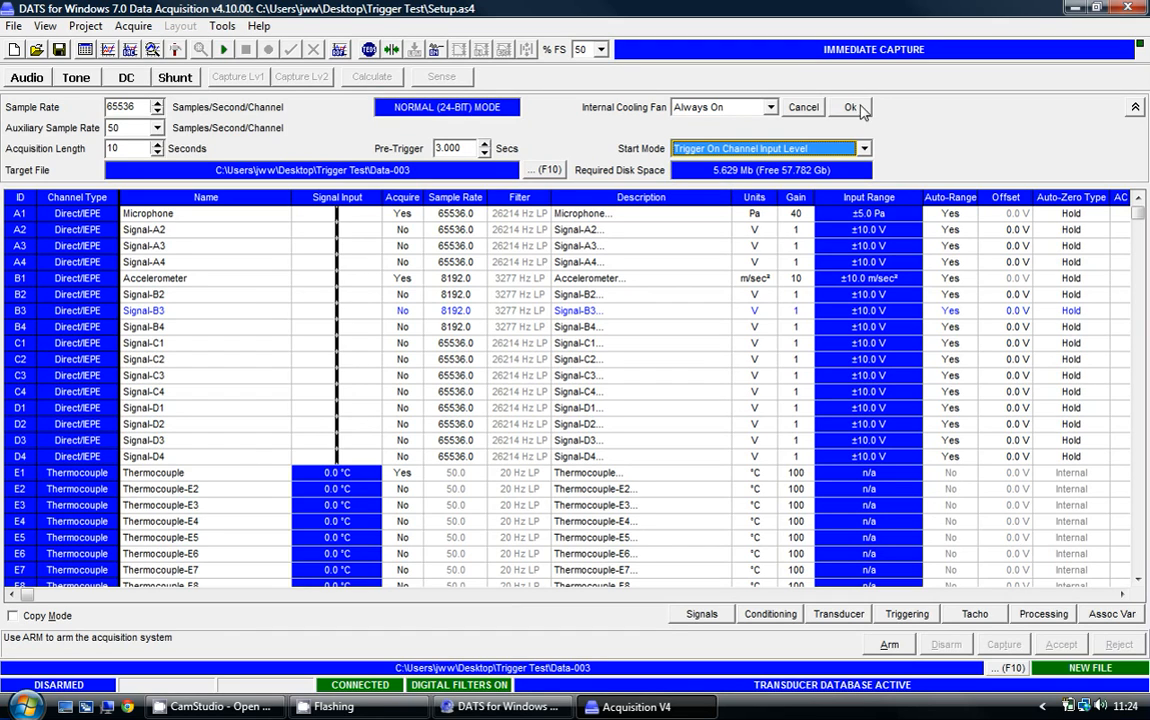
pyautogui.click(850, 107)
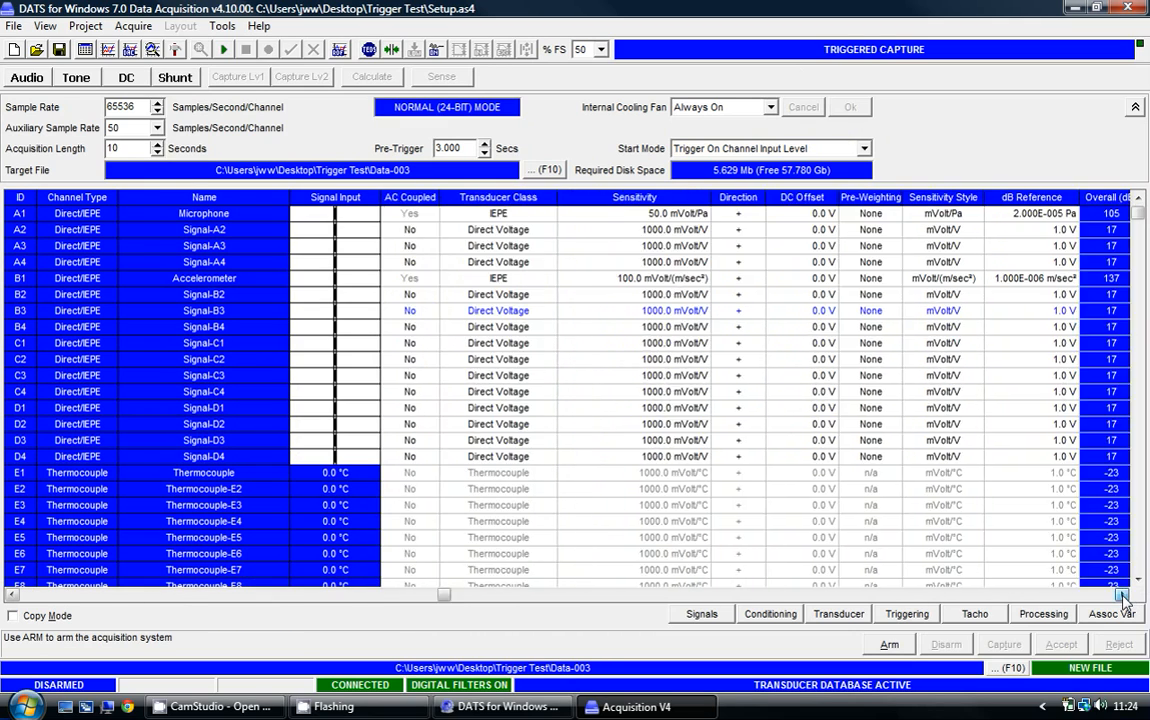
pyautogui.hscroll(3)
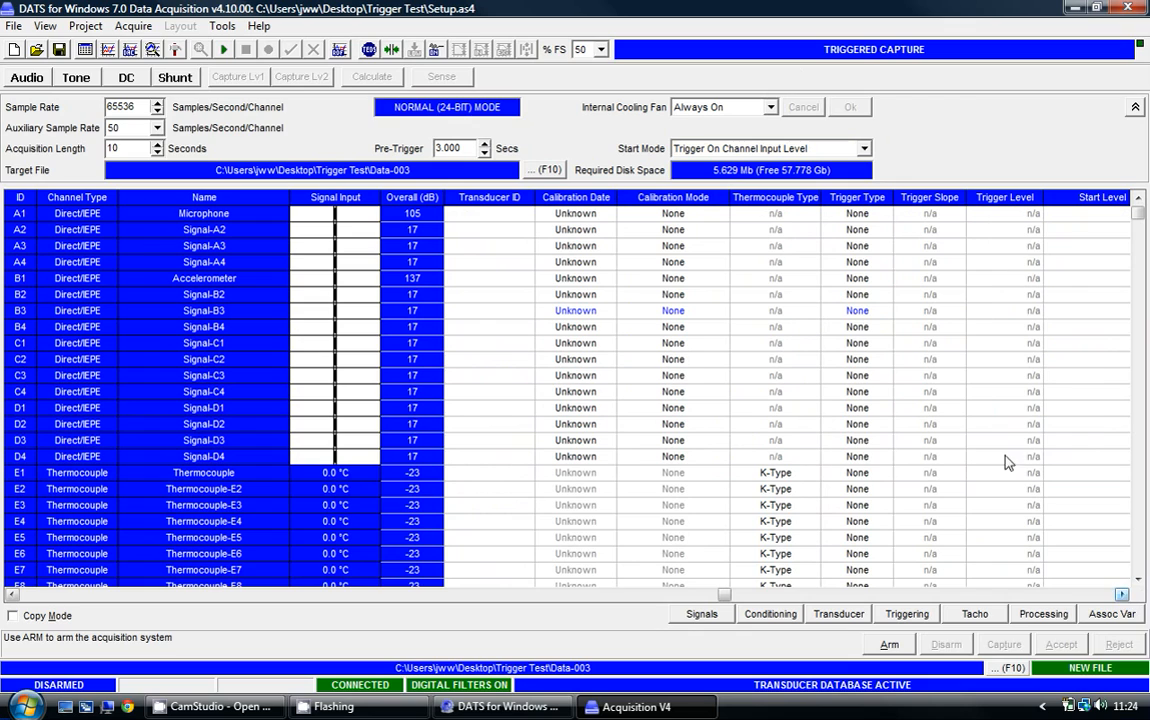
pyautogui.moveTo(858, 288)
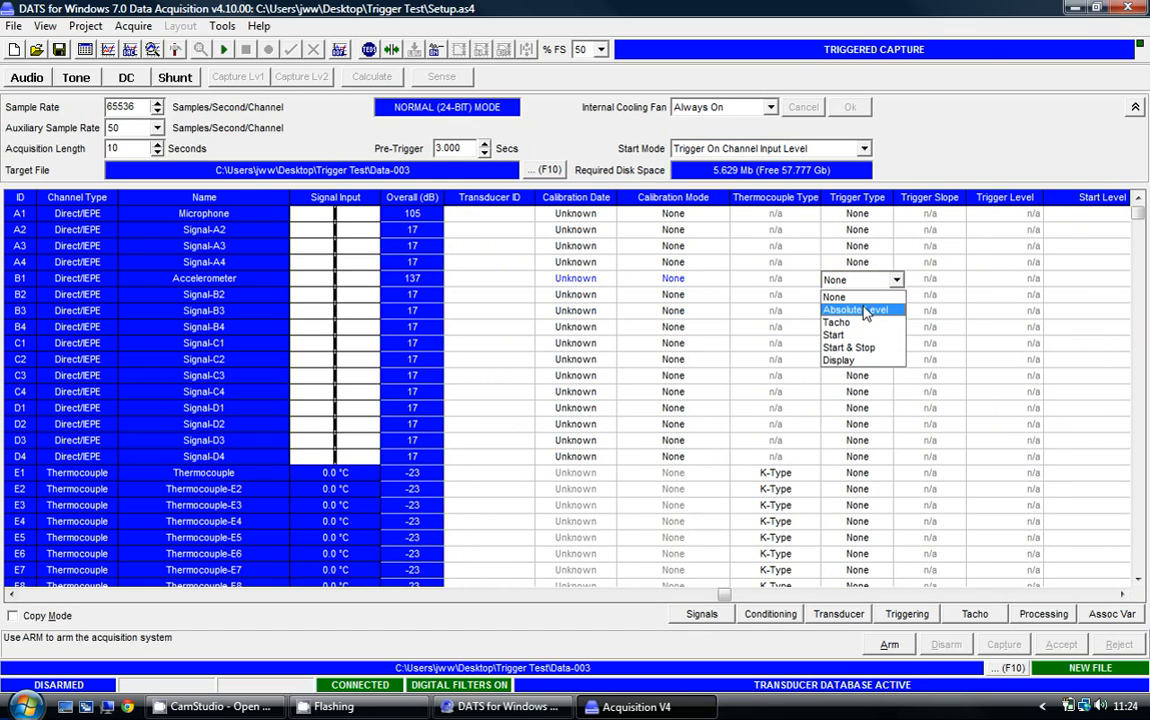
pyautogui.moveTo(862, 347)
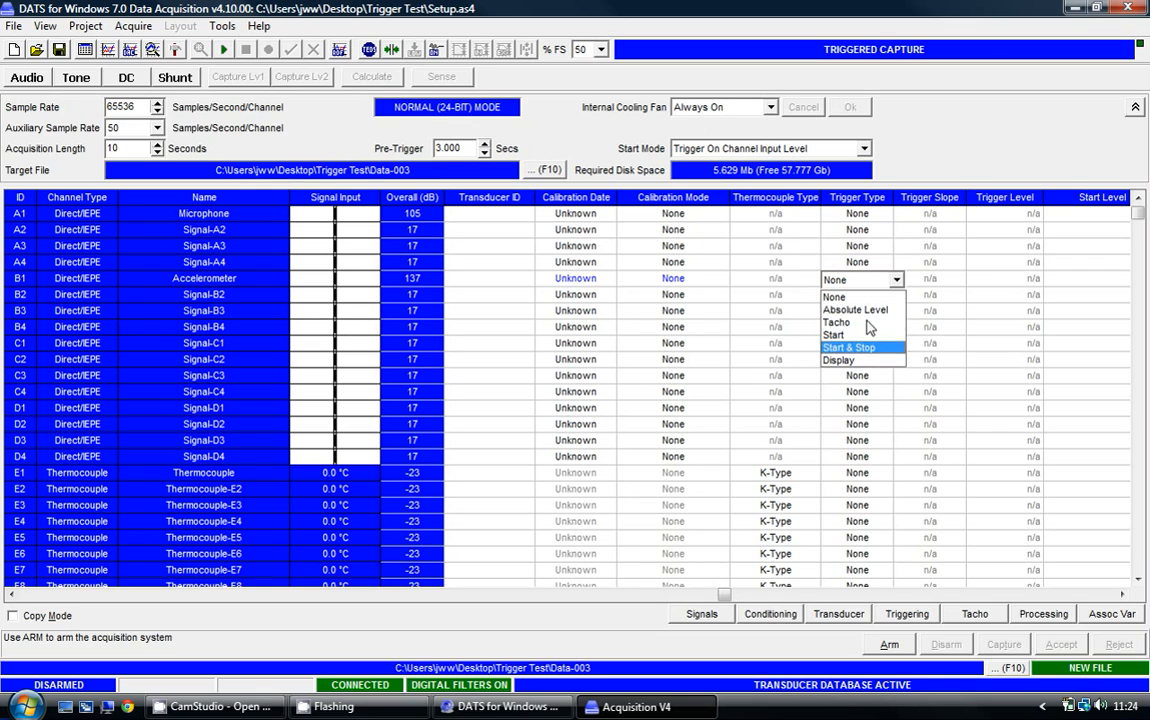
pyautogui.click(855, 309)
pyautogui.write('2')
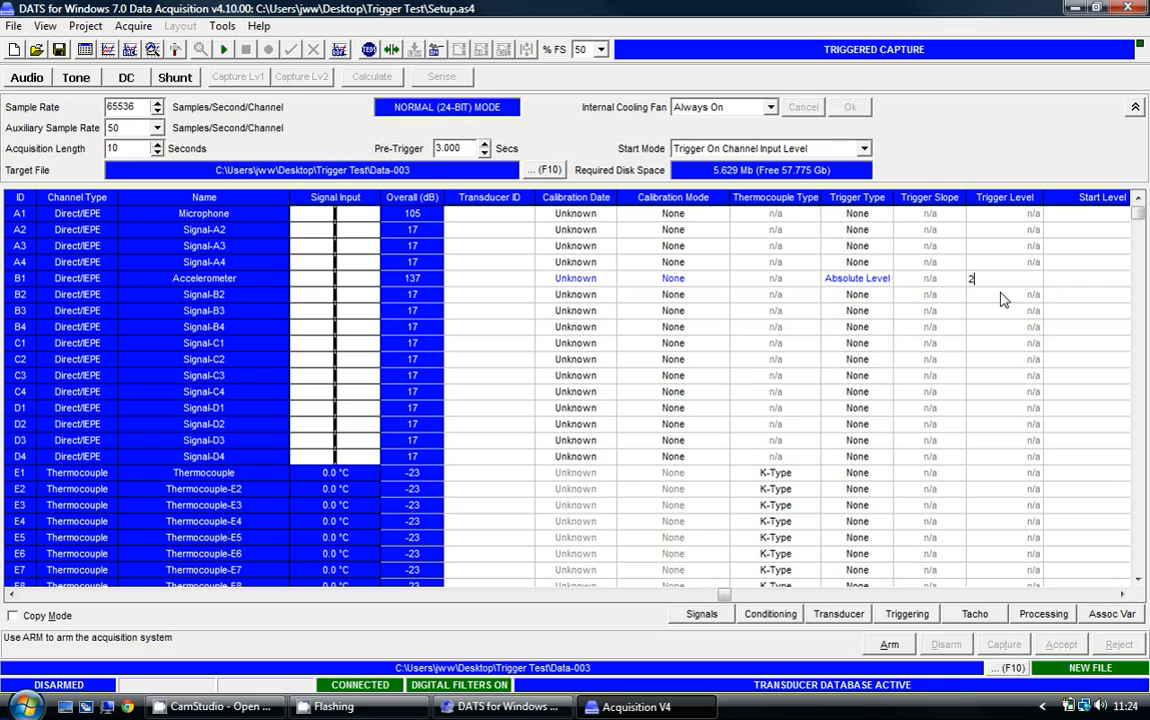
pyautogui.press('Return')
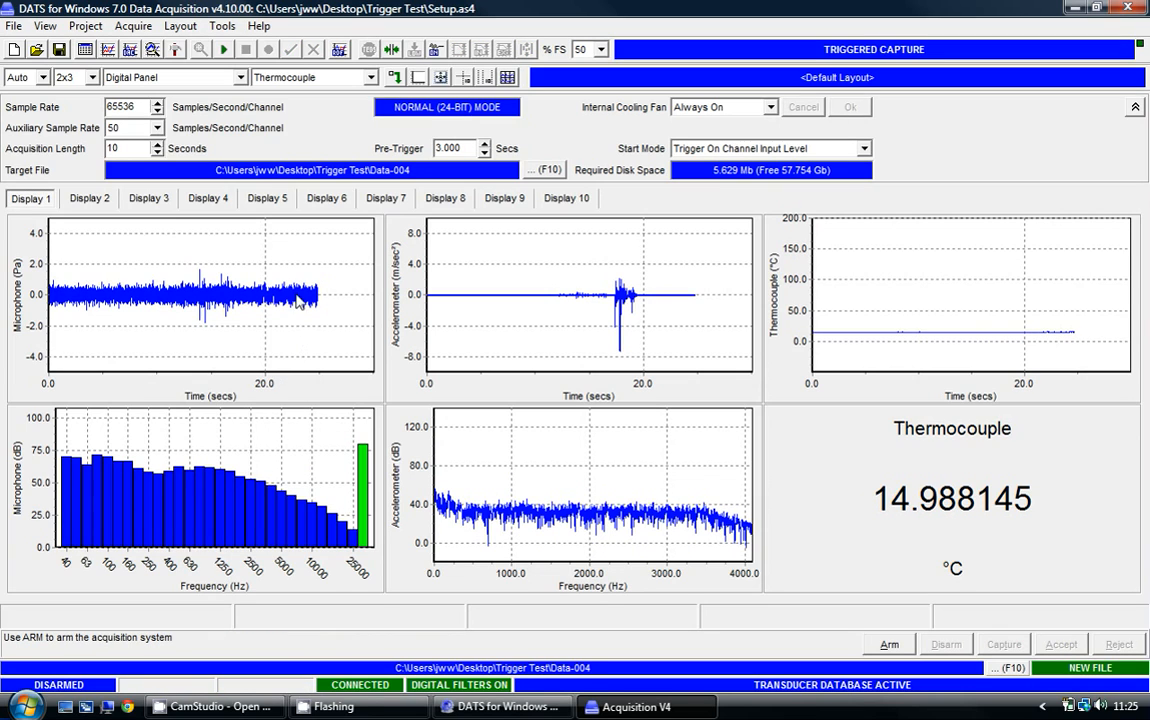
# Exit acquisition and load the captured .dac files as data sources.
pyautogui.click(14, 25)
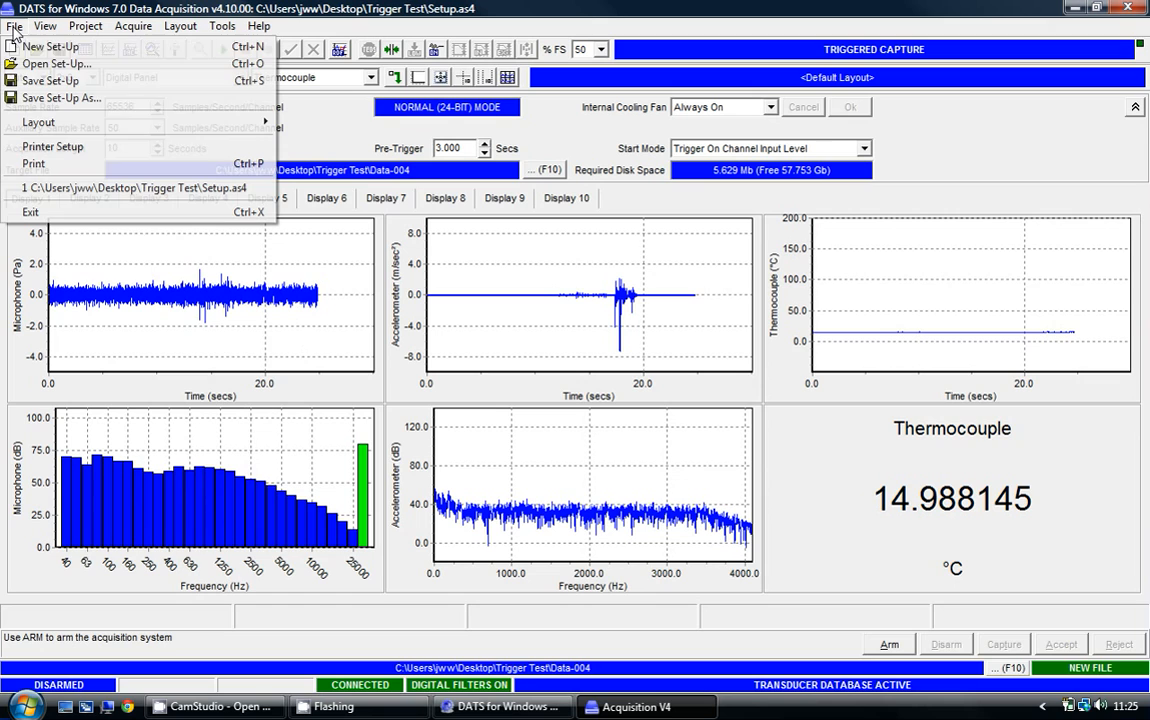
pyautogui.click(600, 268)
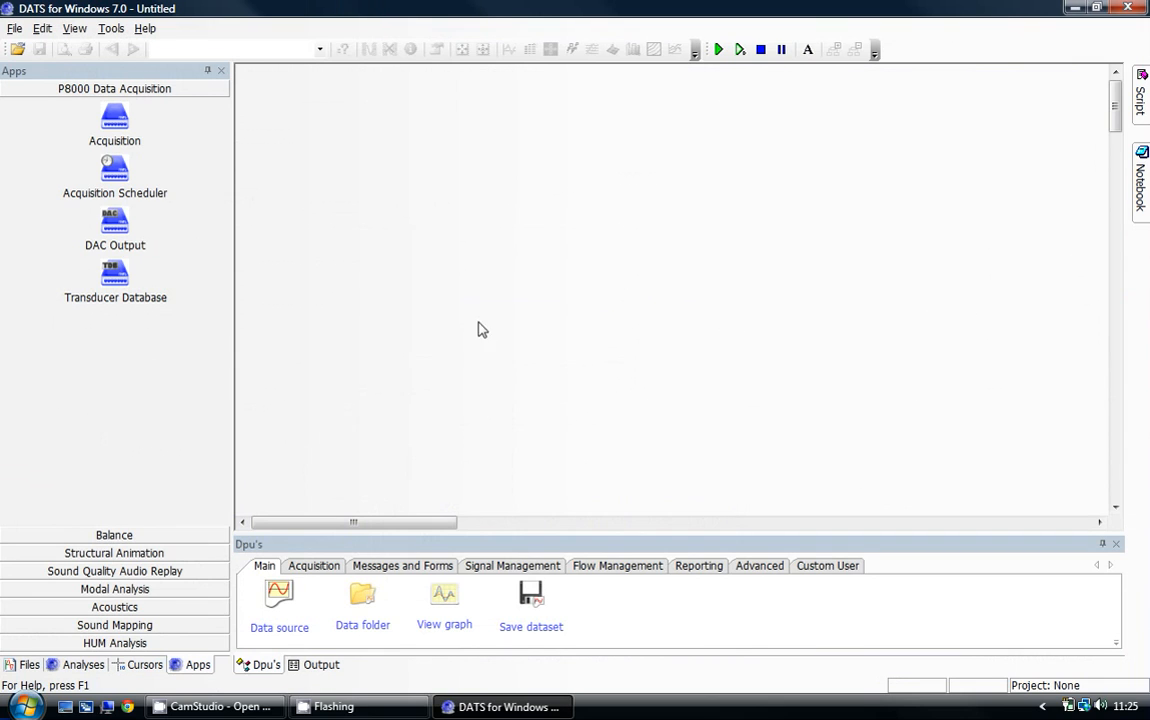
pyautogui.click(29, 664)
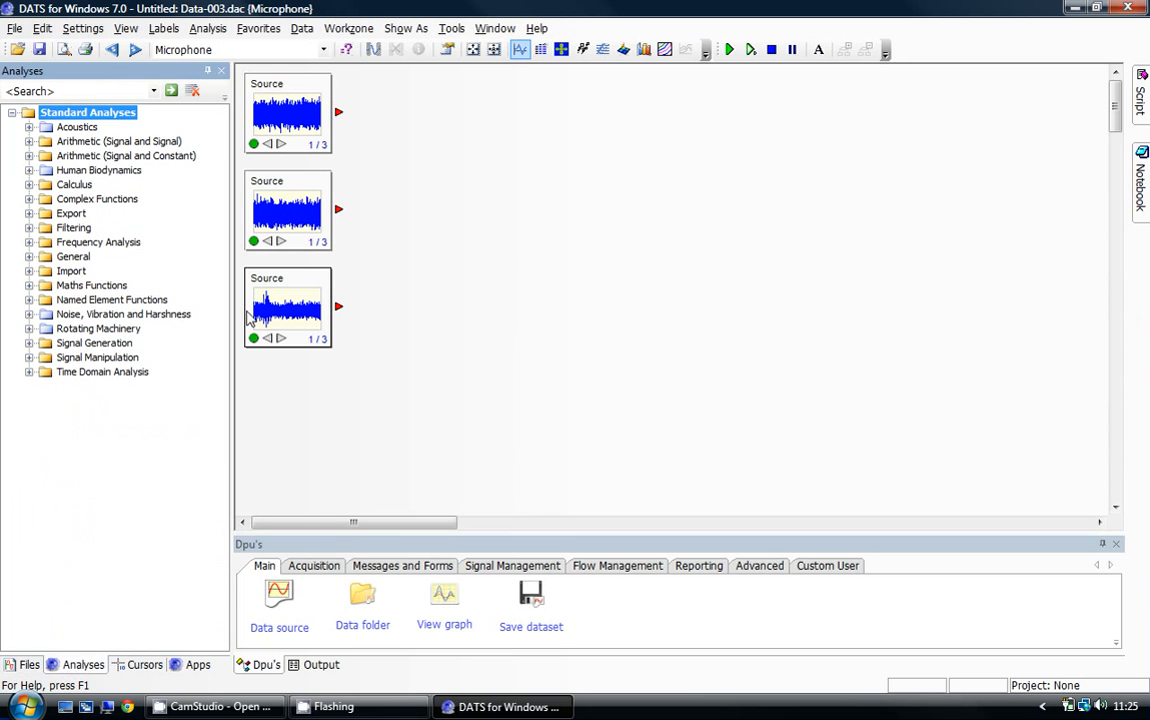
# Open the graph window for Data-002's Microphone source.
pyautogui.doubleClick(286, 110)
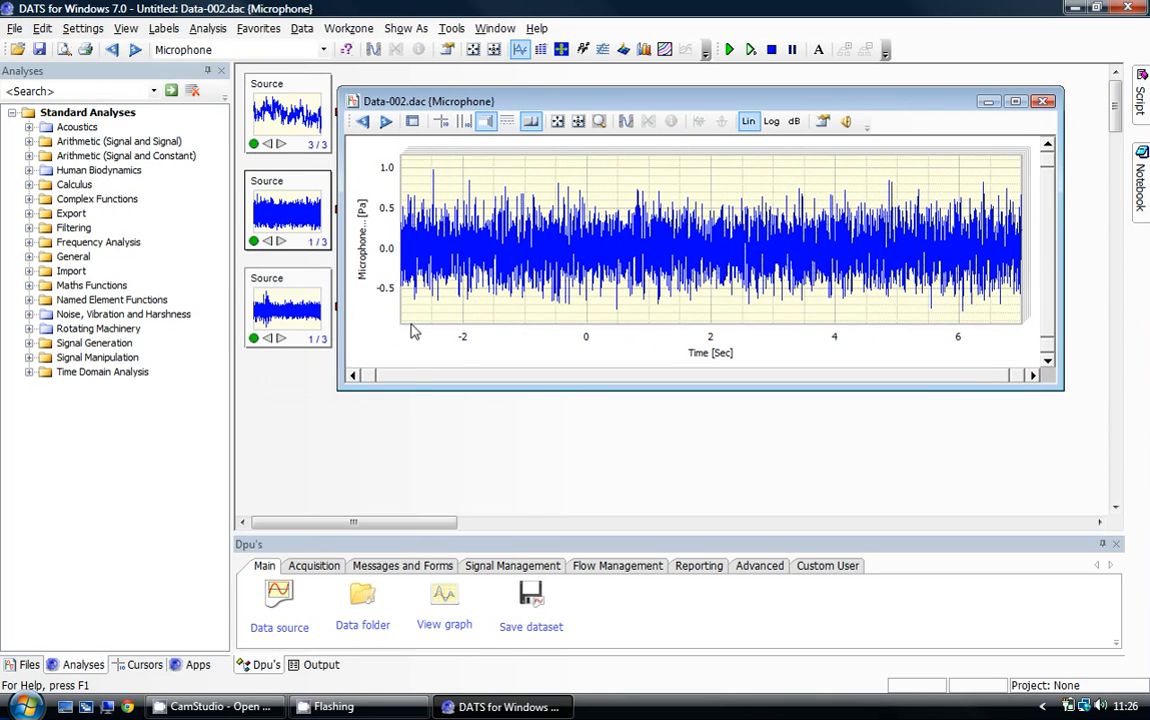
pyautogui.moveTo(1058, 326)
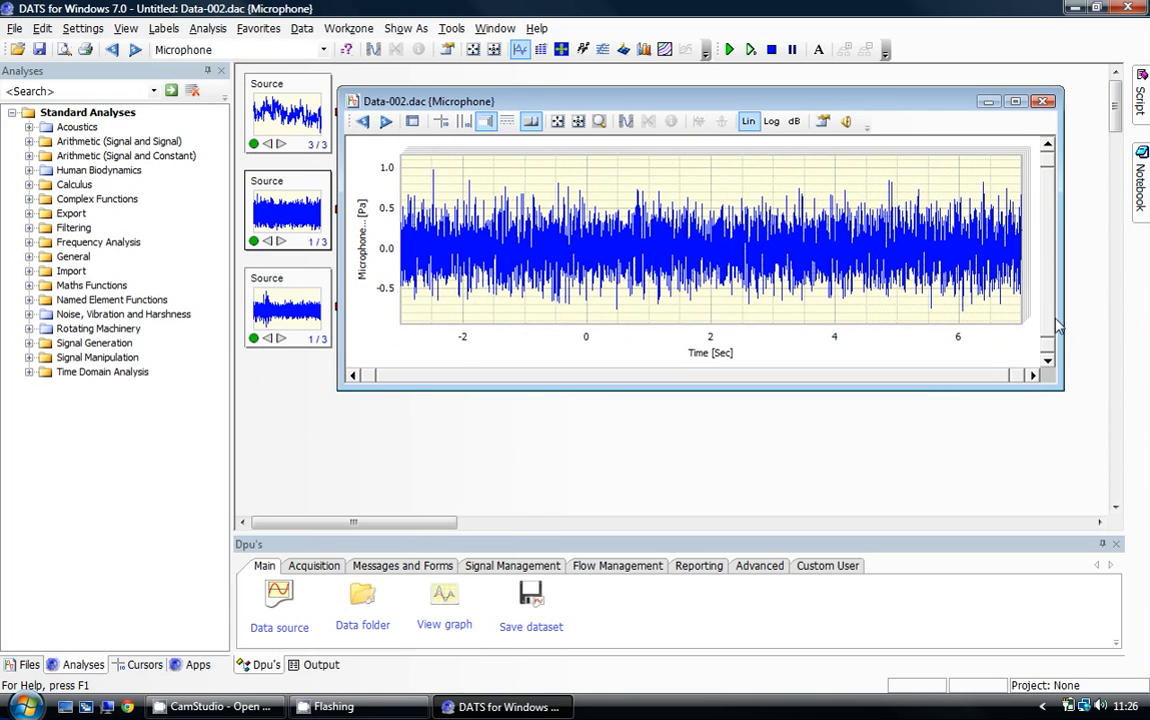